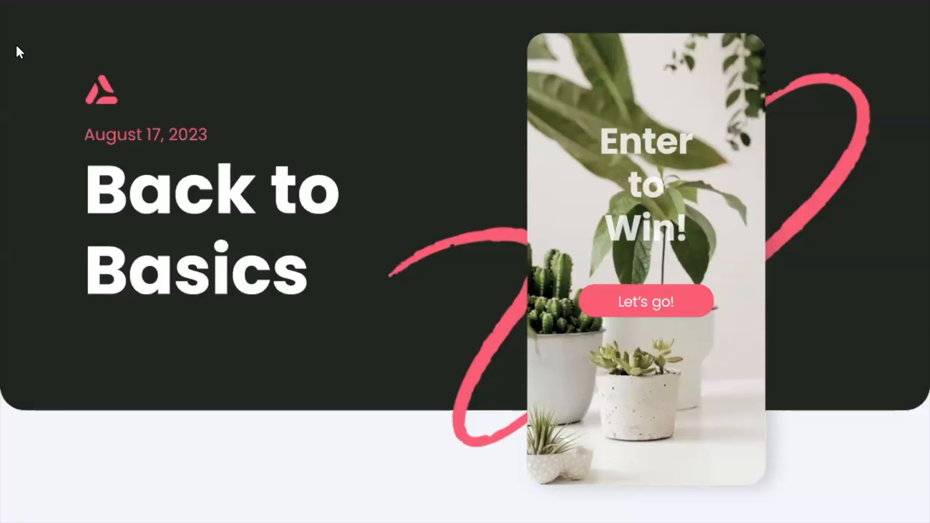
mouse_move(189, 164)
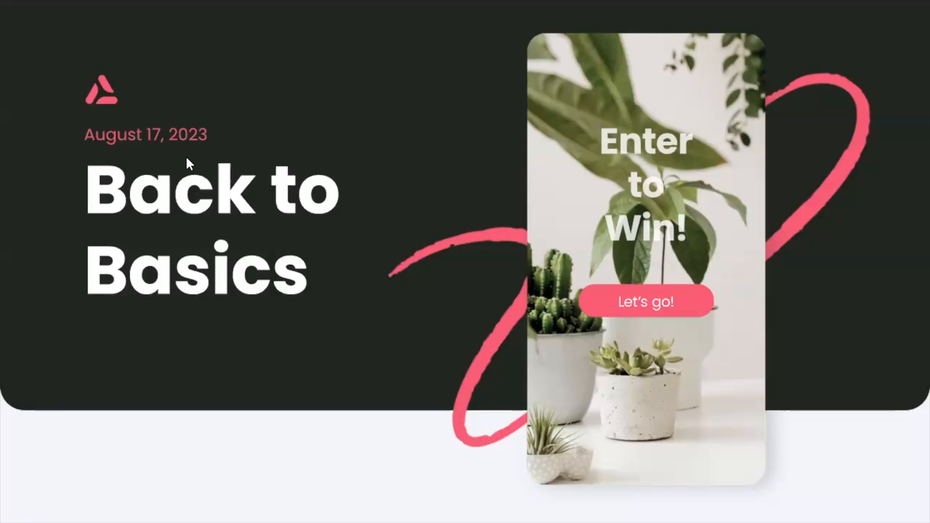
- Browse the dashboard's Recent Campaigns, showing the live Cookie Wars Poll and draft tests
click(353, 5)
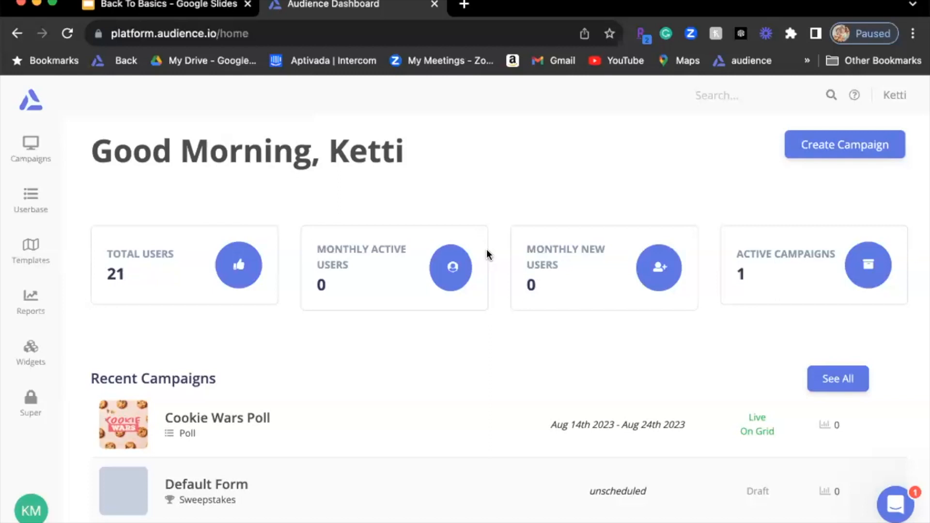
mouse_move(461, 333)
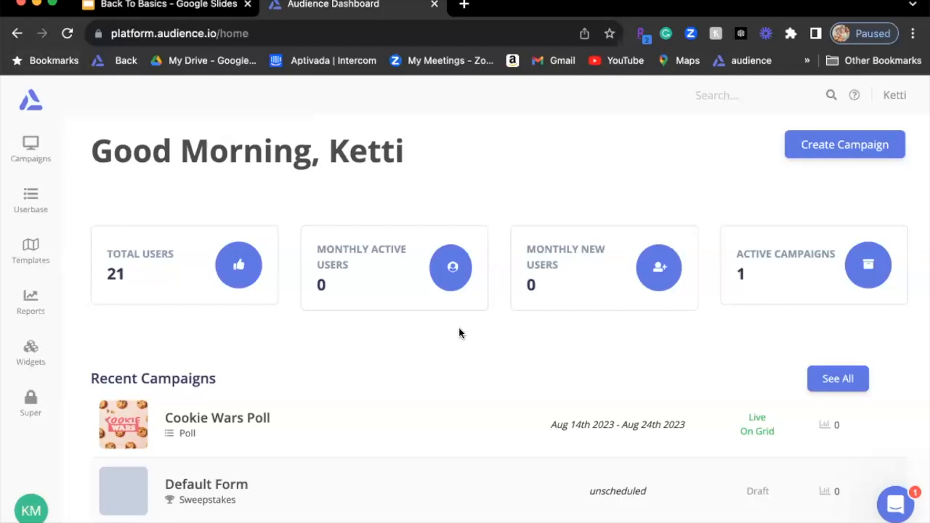
scroll(down, 3)
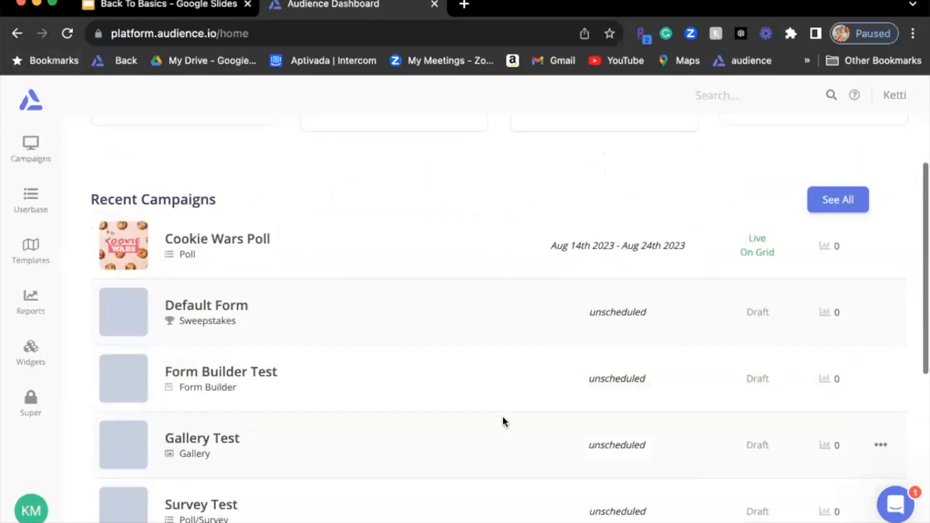
scroll(up, 3)
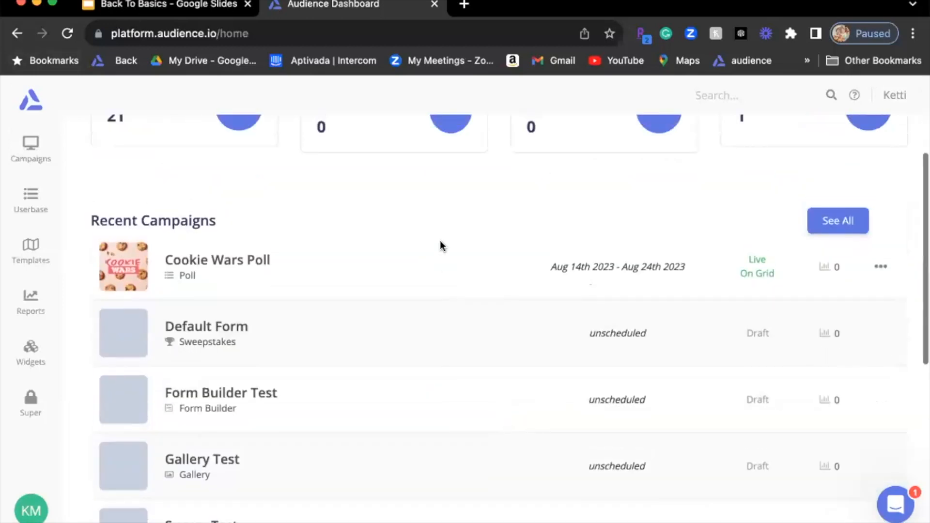
scroll(up, 3)
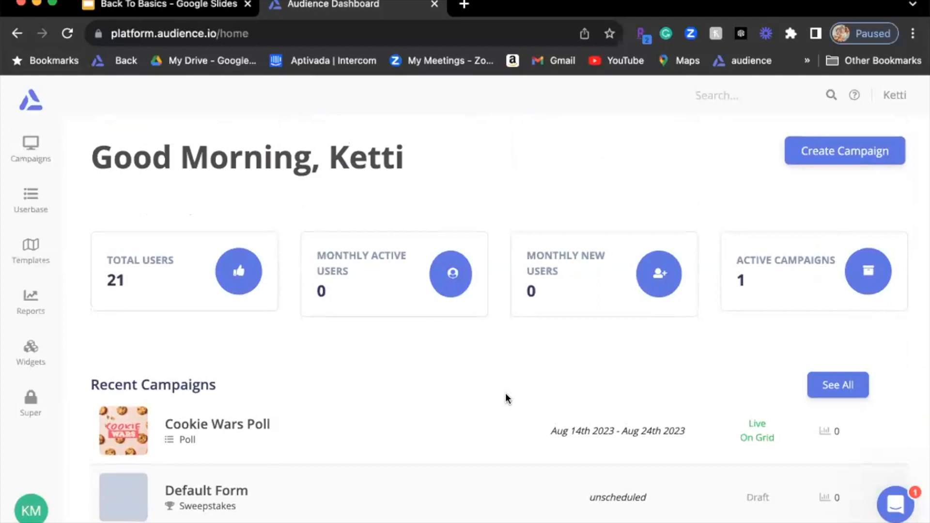
mouse_move(804, 156)
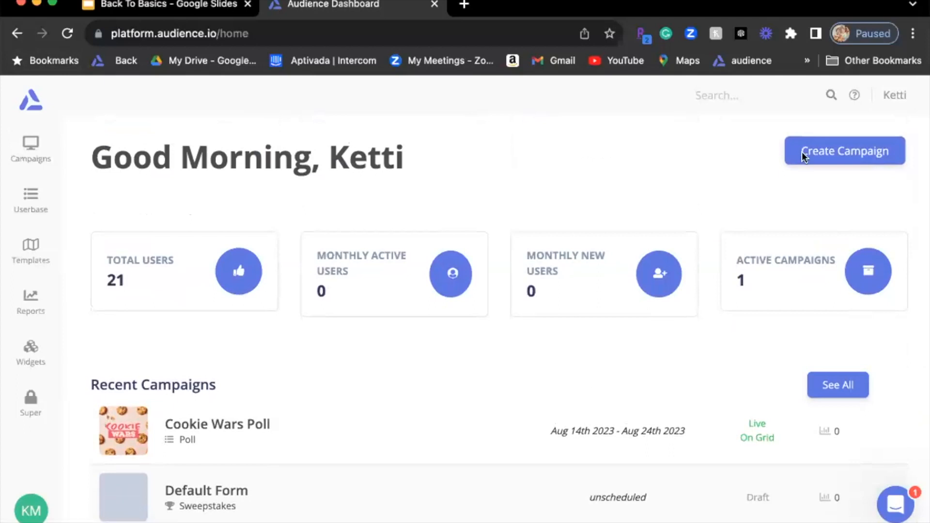
- Open Create a Campaign and browse the types, from Sweepstakes and Survey/Poll to Stories
click(843, 150)
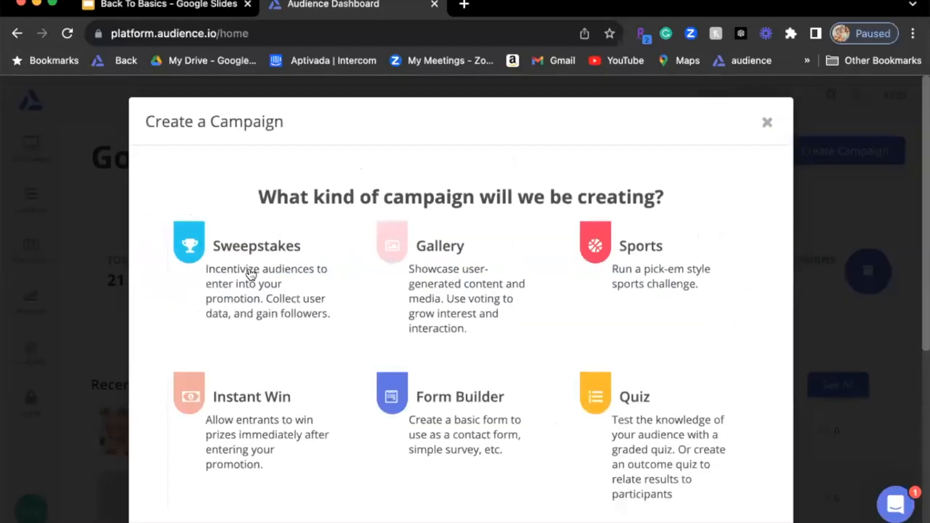
scroll(down, 3)
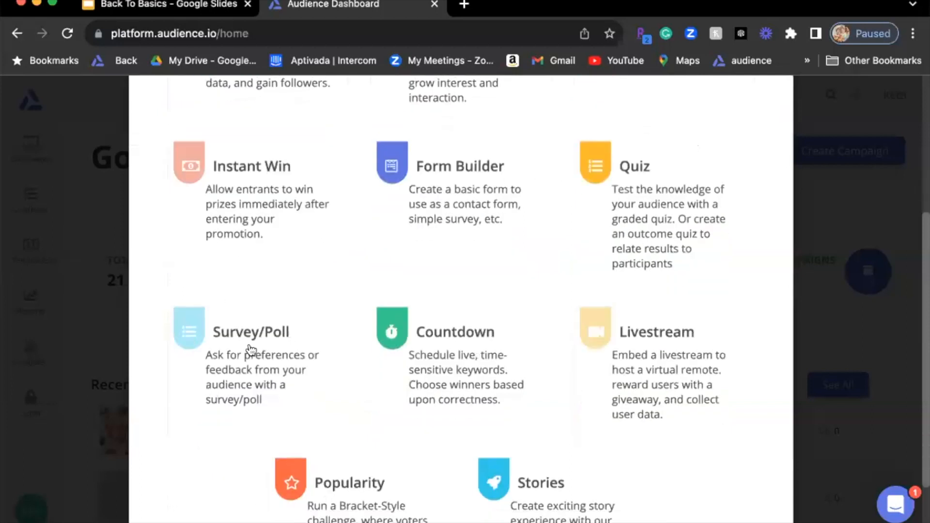
mouse_move(205, 415)
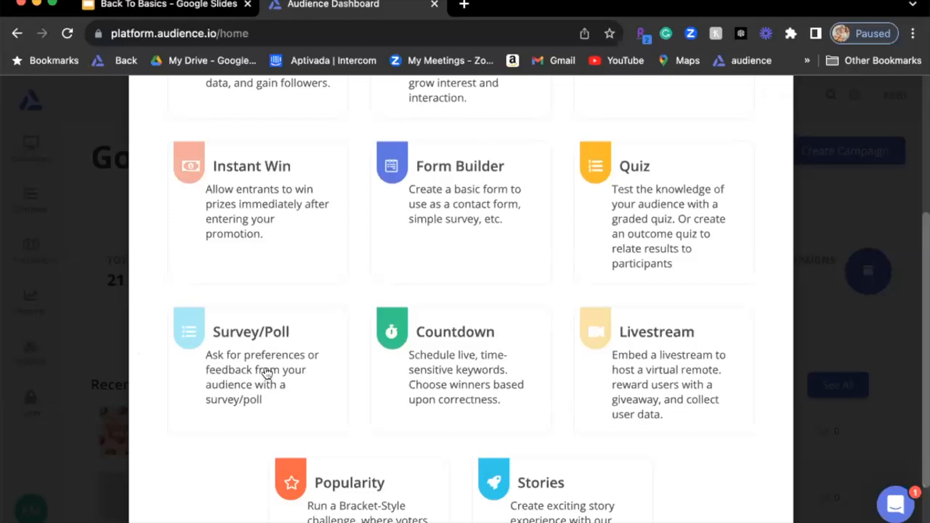
mouse_move(824, 317)
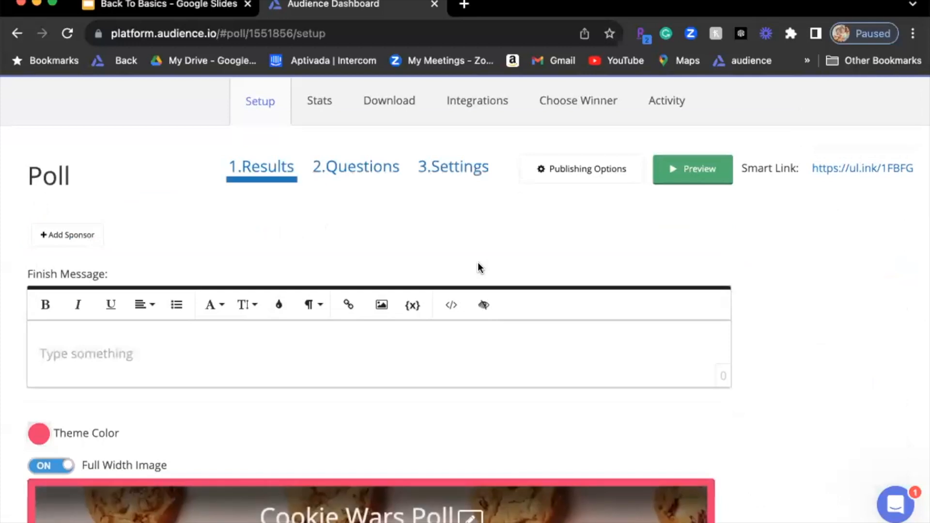
- Scroll the Cookie Wars Poll Results setup past finish message, theme colour and header image
scroll(down, 3)
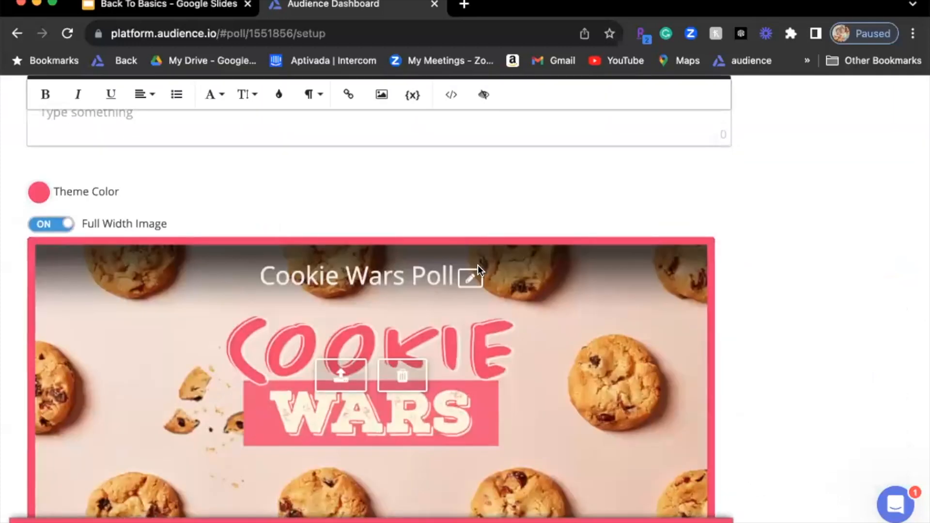
scroll(down, 3)
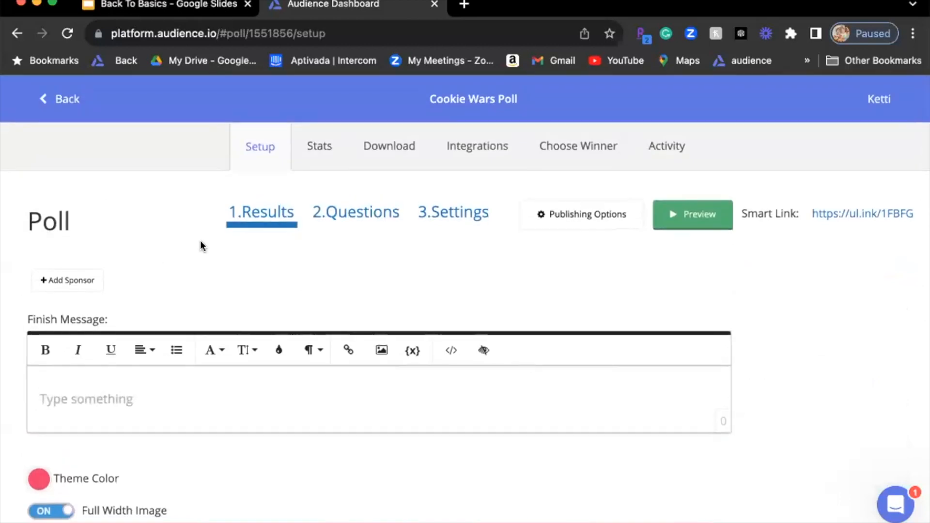
mouse_move(208, 349)
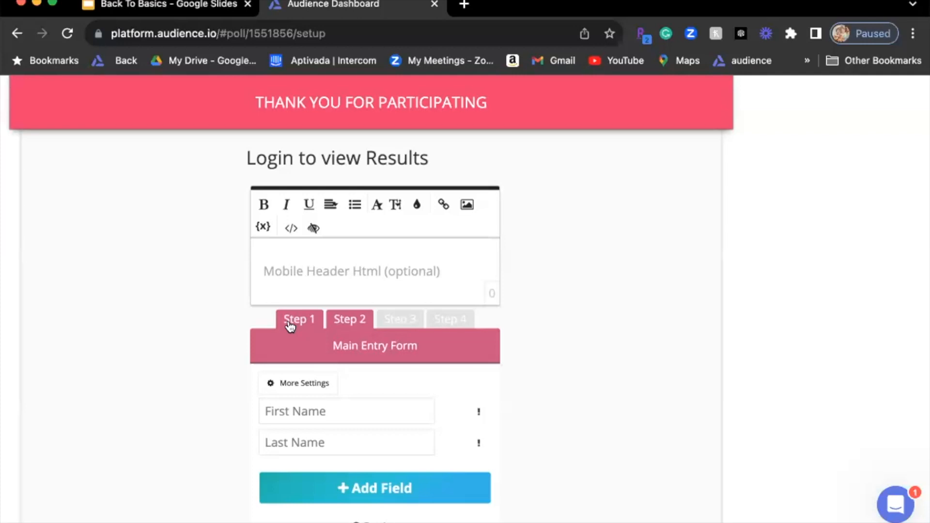
- Review the Initial Sign In step: one entry per day via Email or Facebook
click(349, 319)
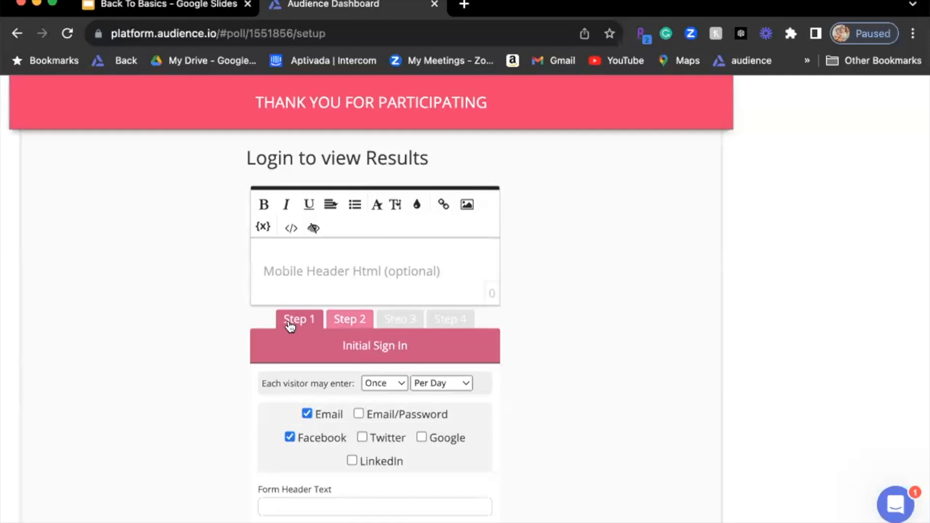
scroll(down, 3)
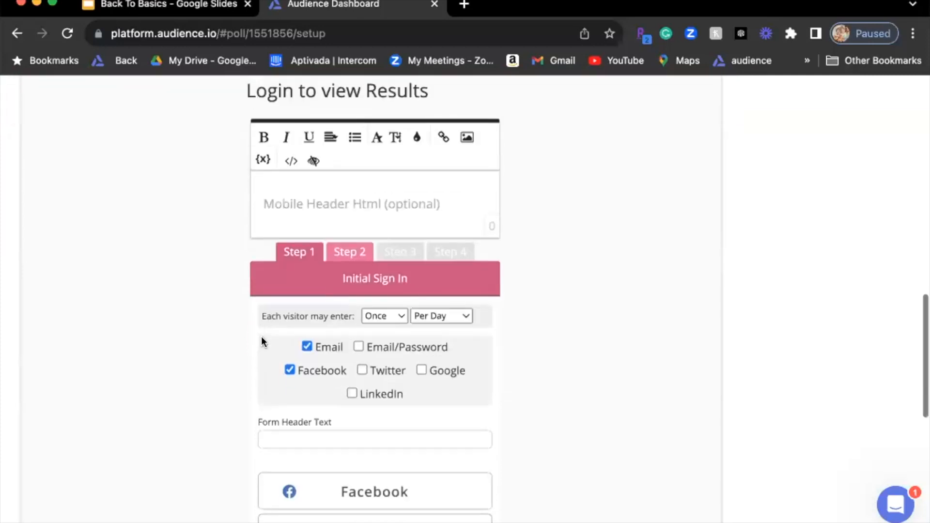
scroll(down, 3)
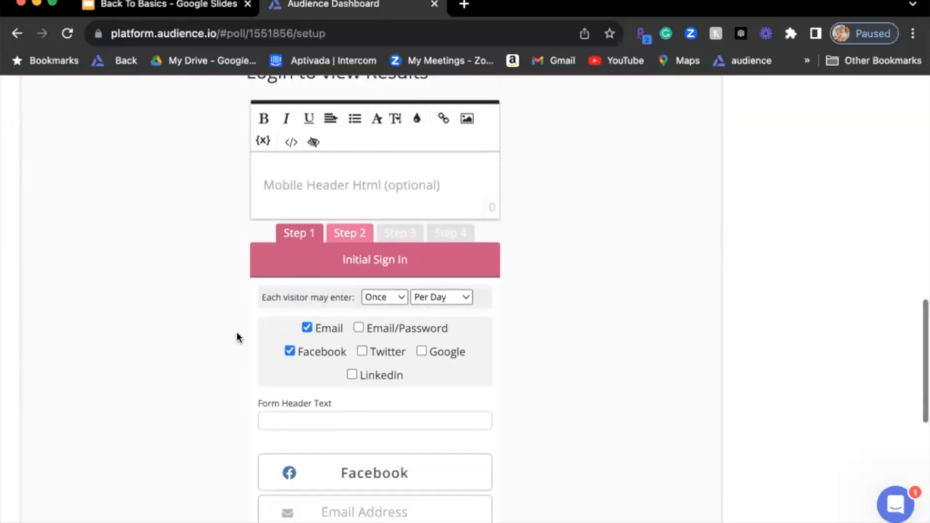
scroll(down, 3)
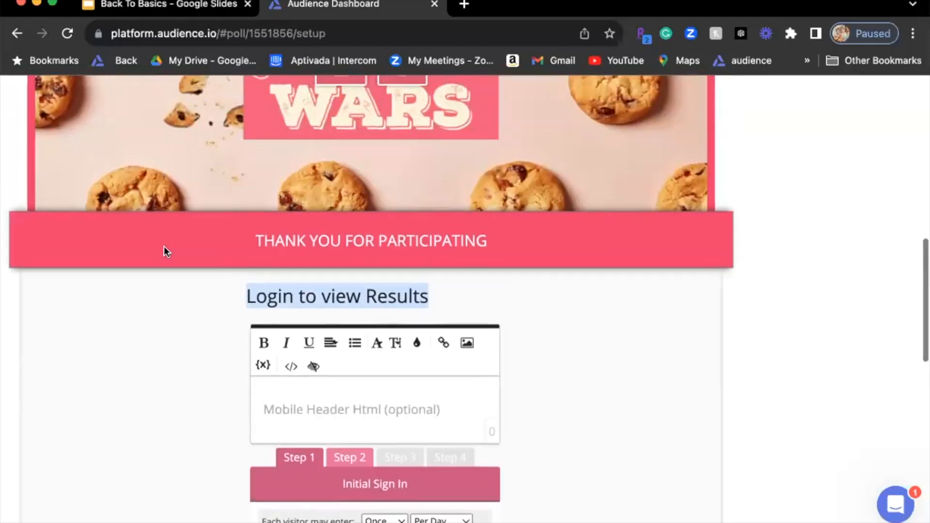
scroll(down, 3)
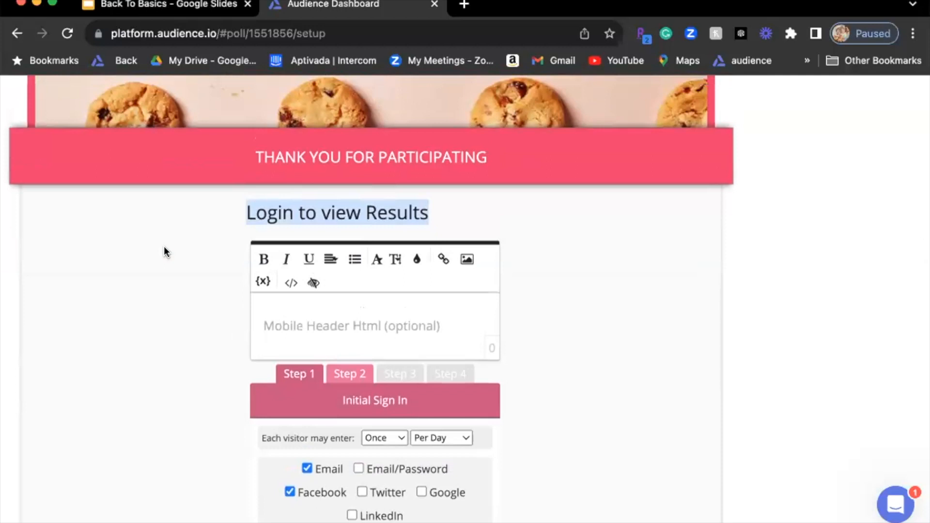
scroll(down, 3)
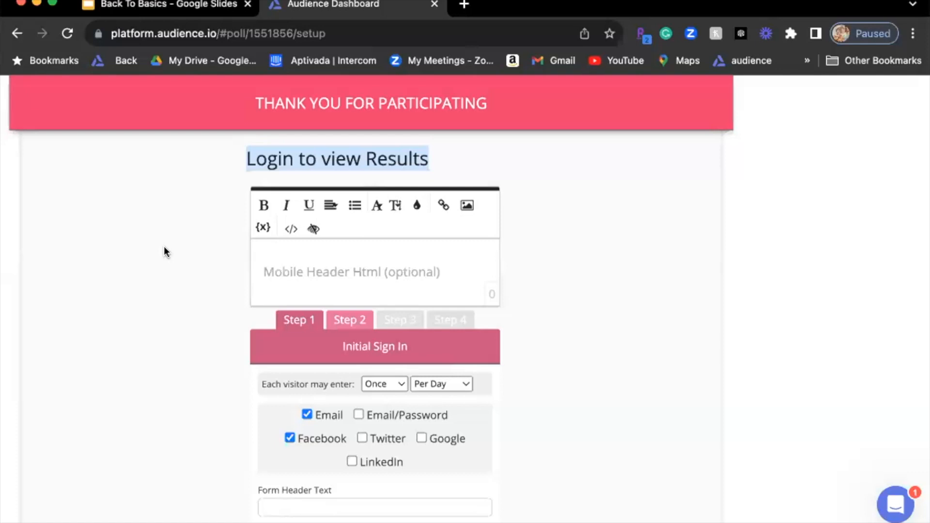
scroll(down, 3)
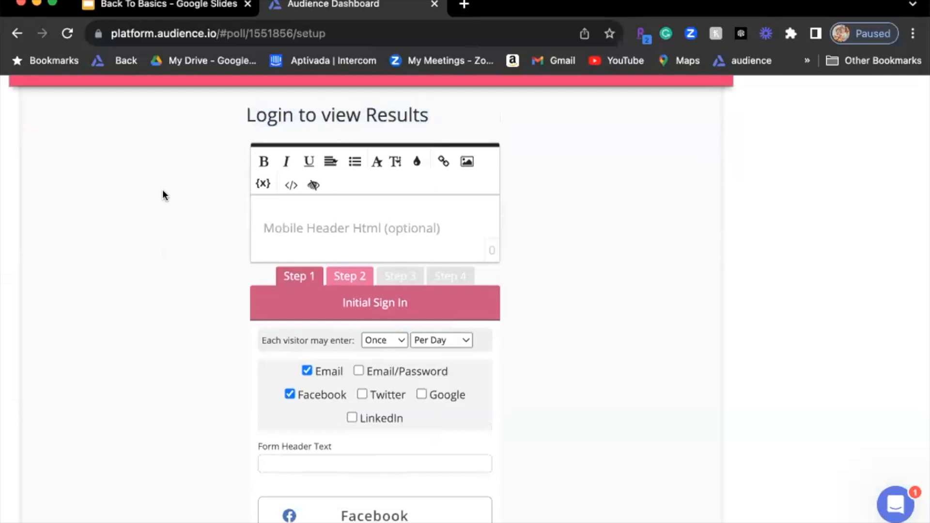
scroll(down, 3)
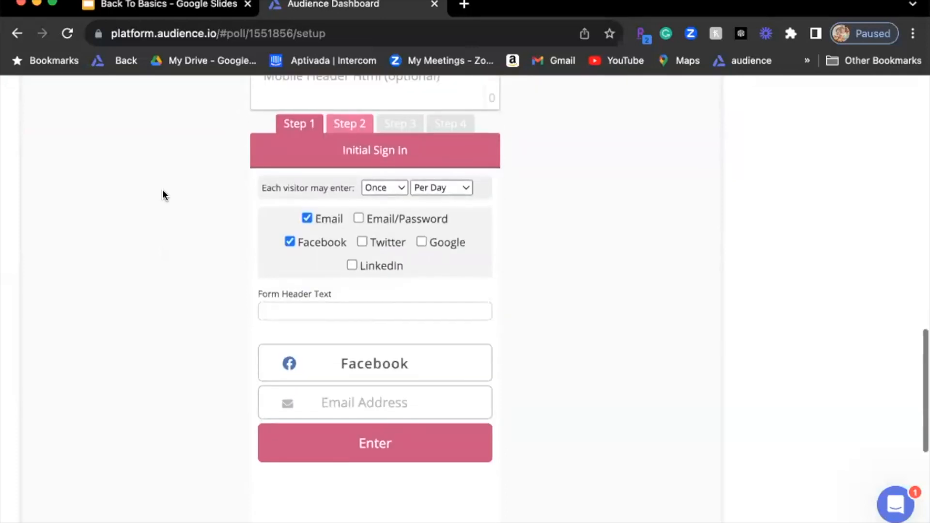
scroll(down, 3)
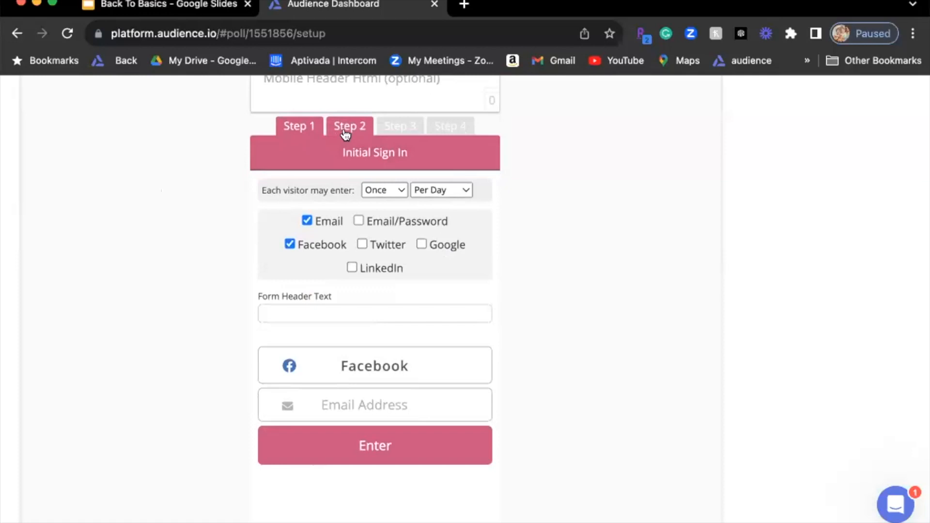
click(349, 126)
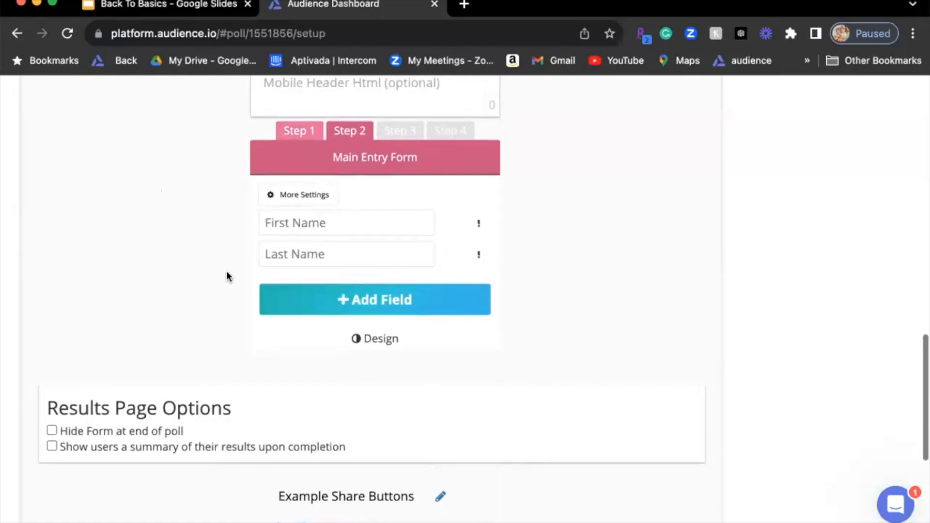
scroll(down, 3)
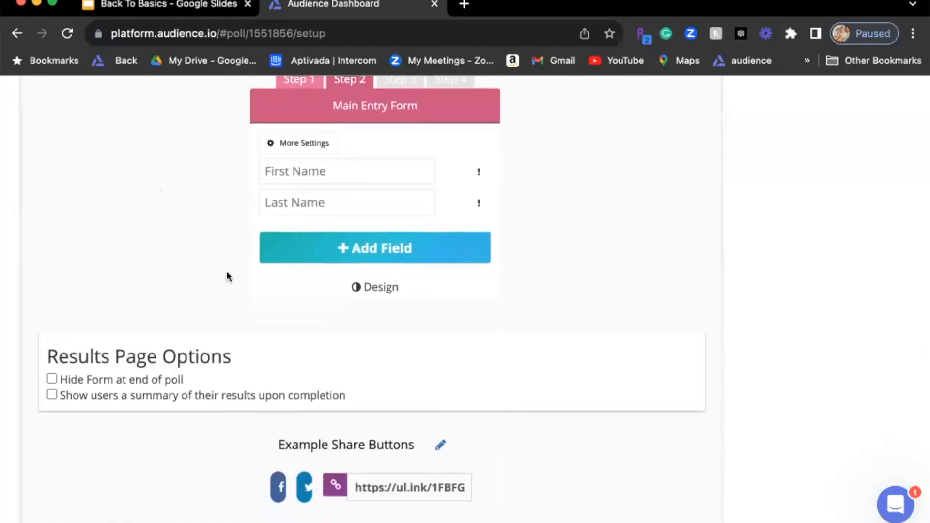
click(374, 248)
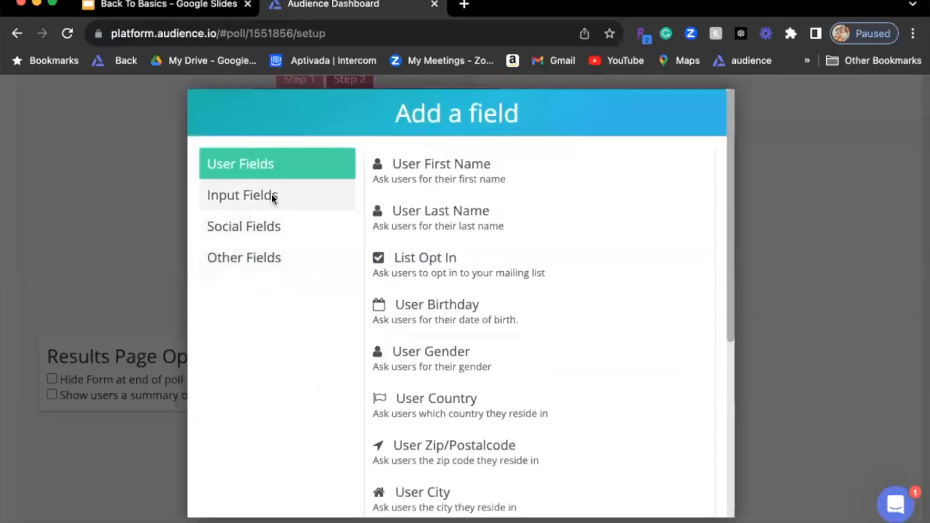
scroll(down, 3)
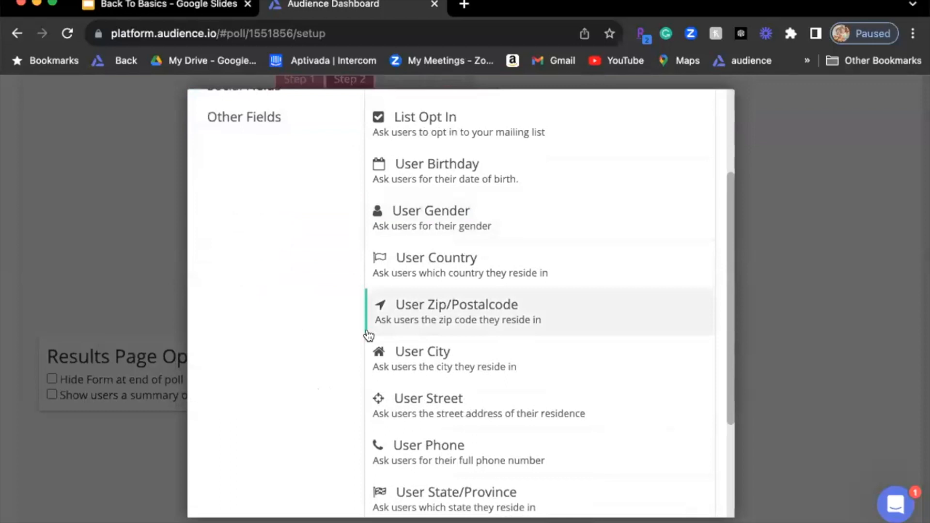
scroll(down, 3)
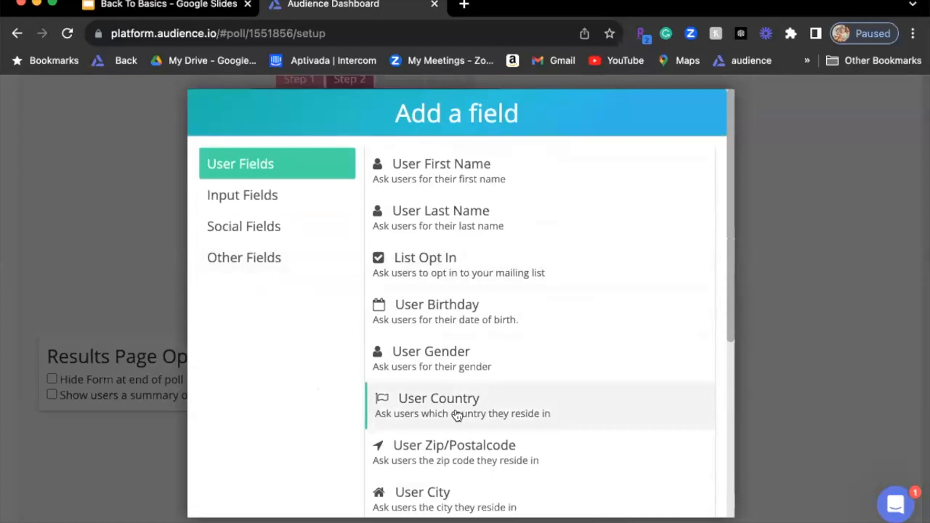
mouse_move(140, 279)
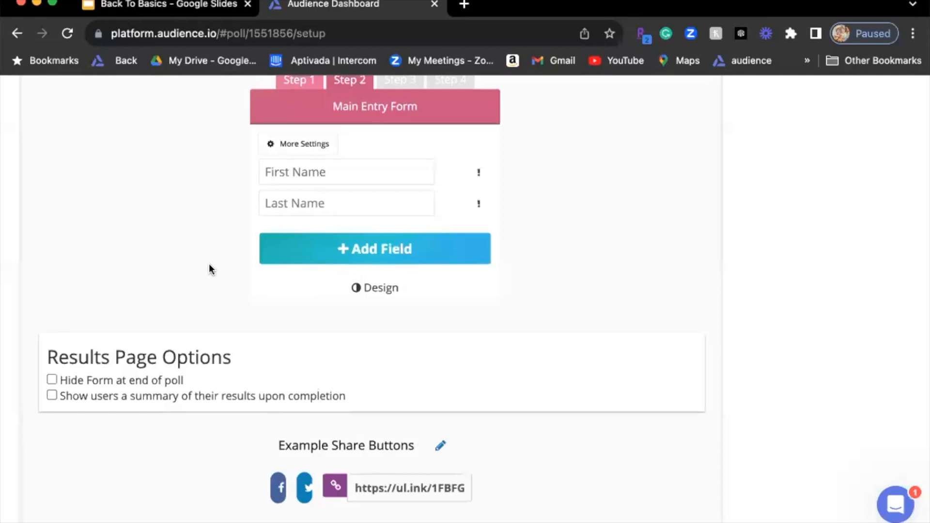
- Enable a results summary and statistics on other users' answers at poll completion
scroll(down, 3)
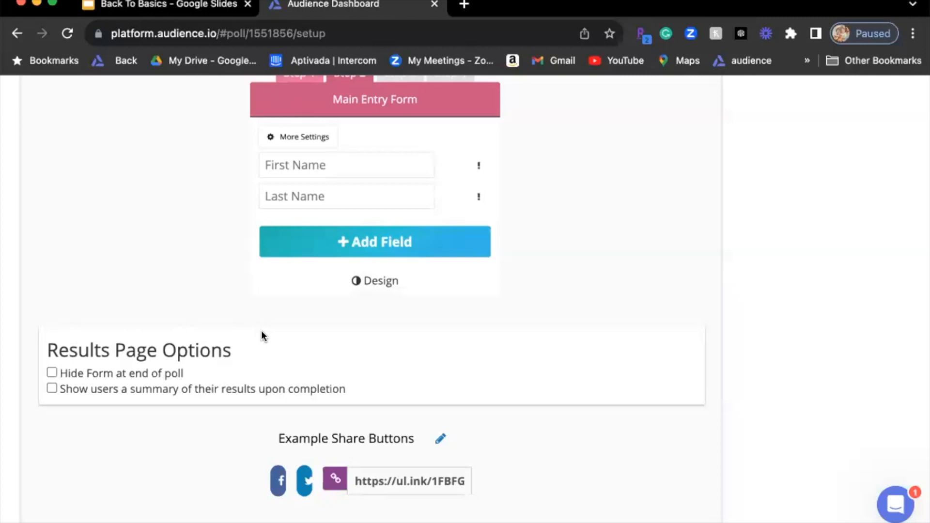
mouse_move(259, 338)
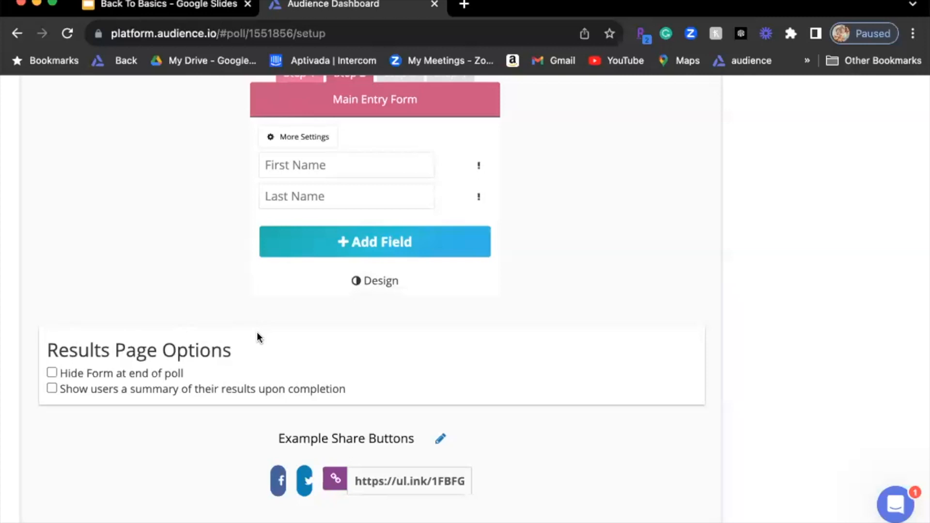
click(53, 388)
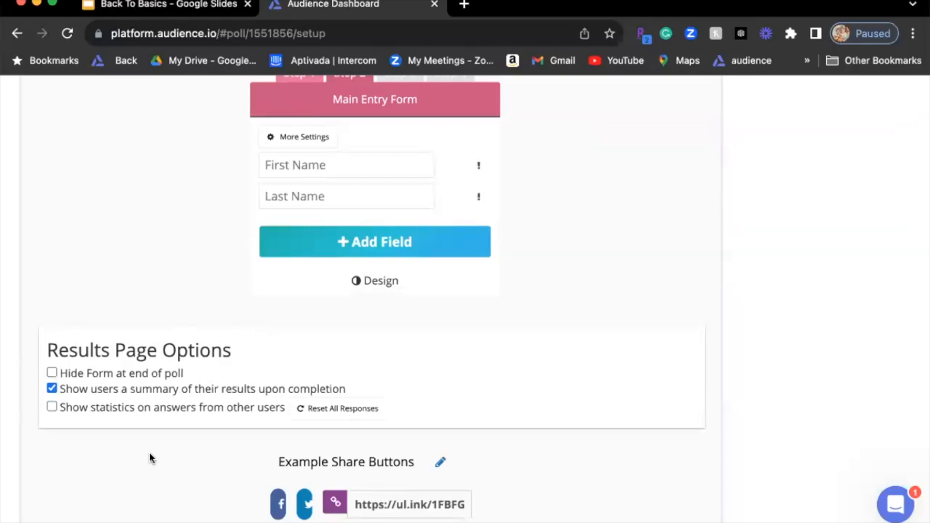
scroll(down, 3)
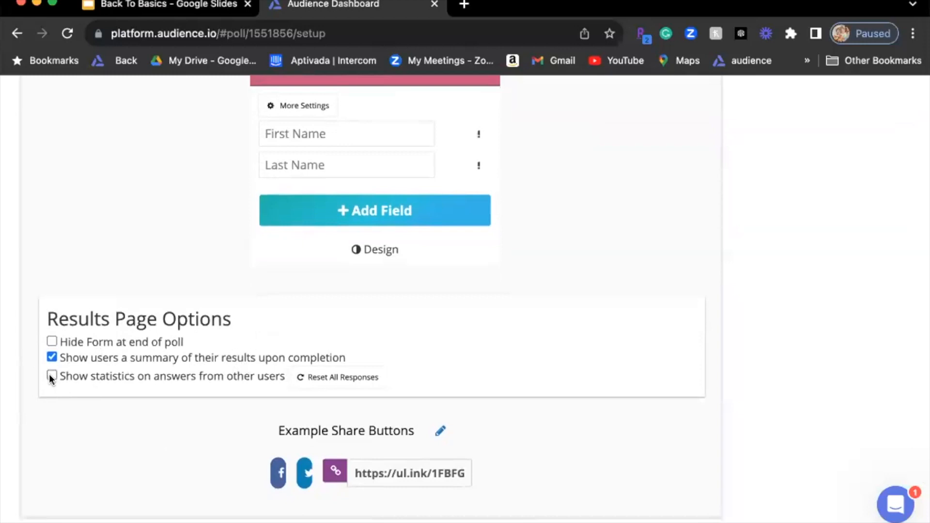
click(51, 375)
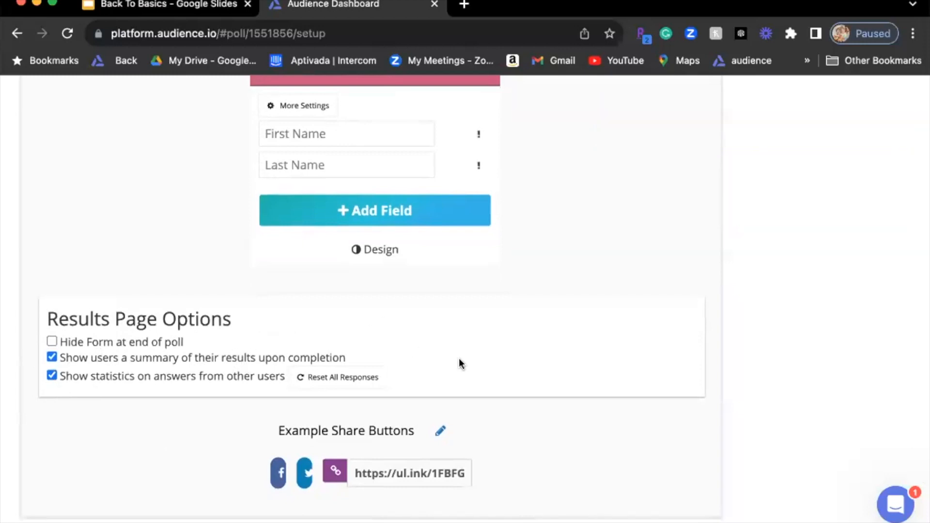
mouse_move(250, 384)
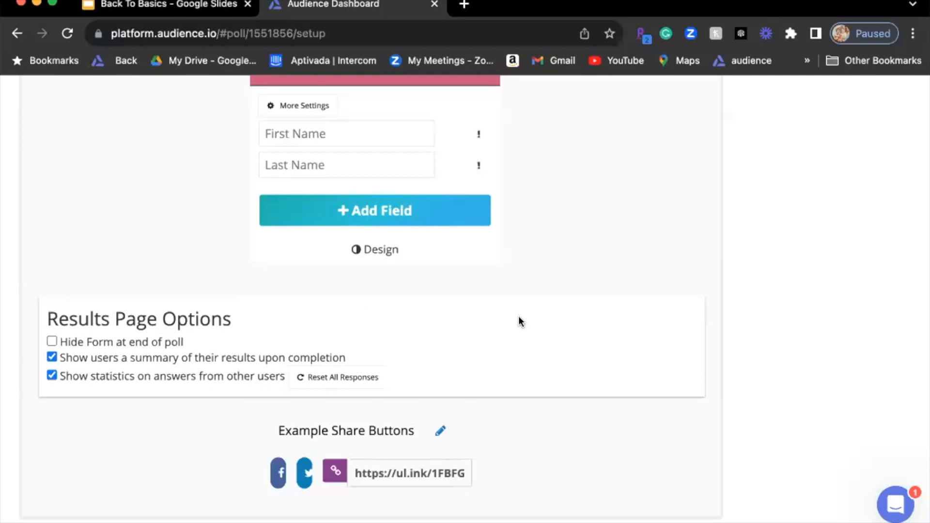
mouse_move(472, 334)
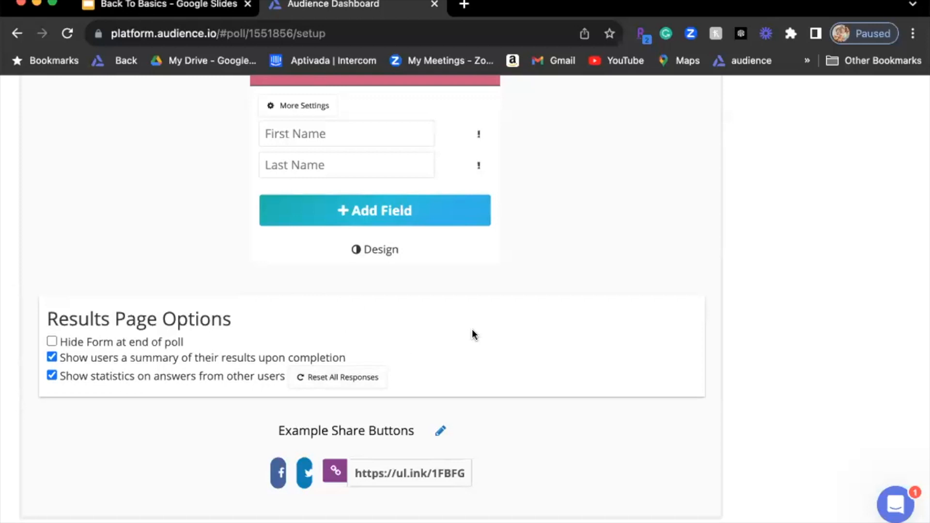
- Confirm pink #d93775 as the Theme Color and return to the top of Setup
scroll(down, 3)
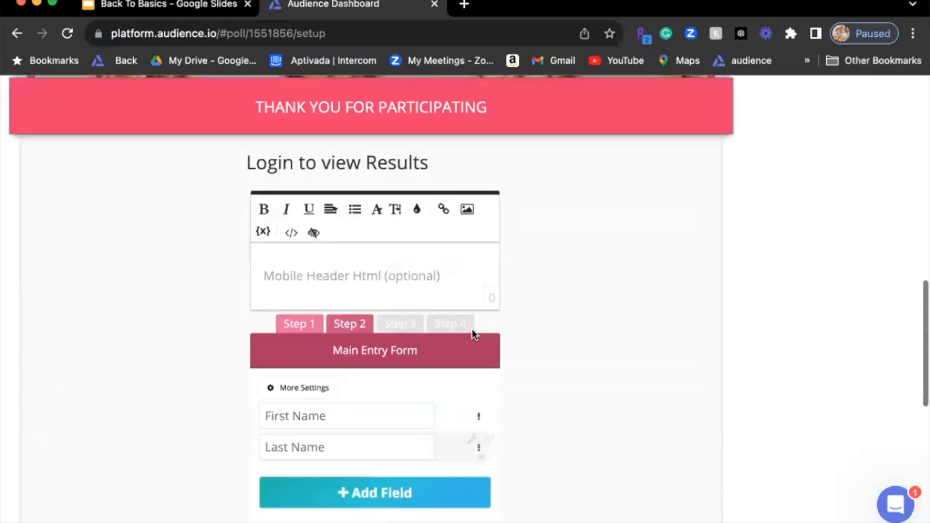
scroll(down, 3)
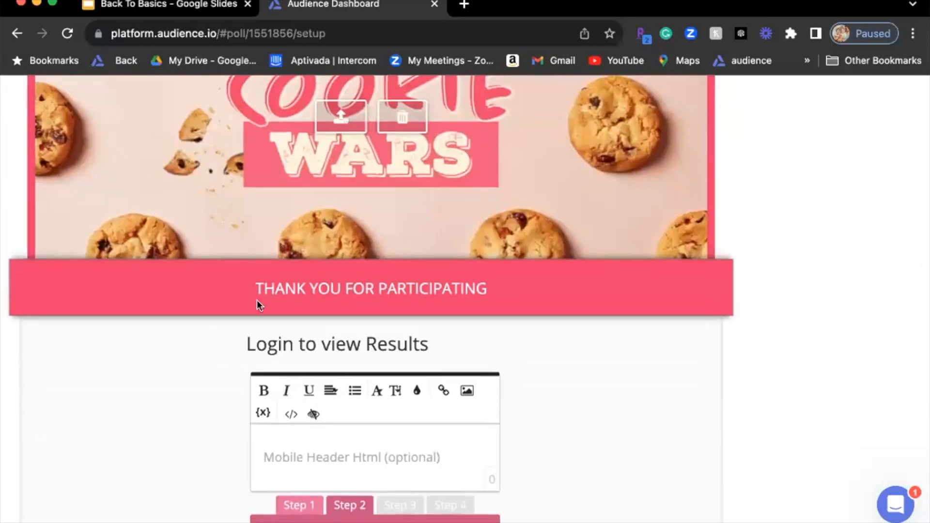
scroll(down, 3)
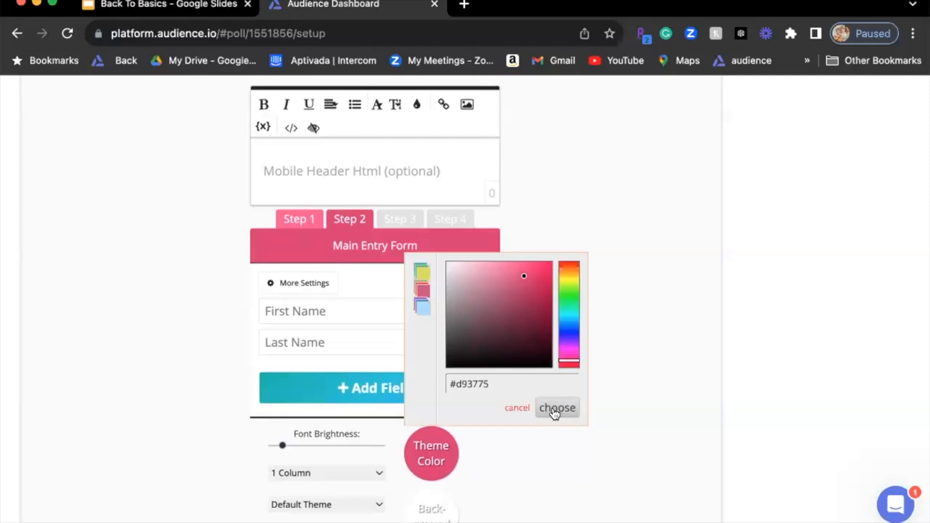
click(556, 408)
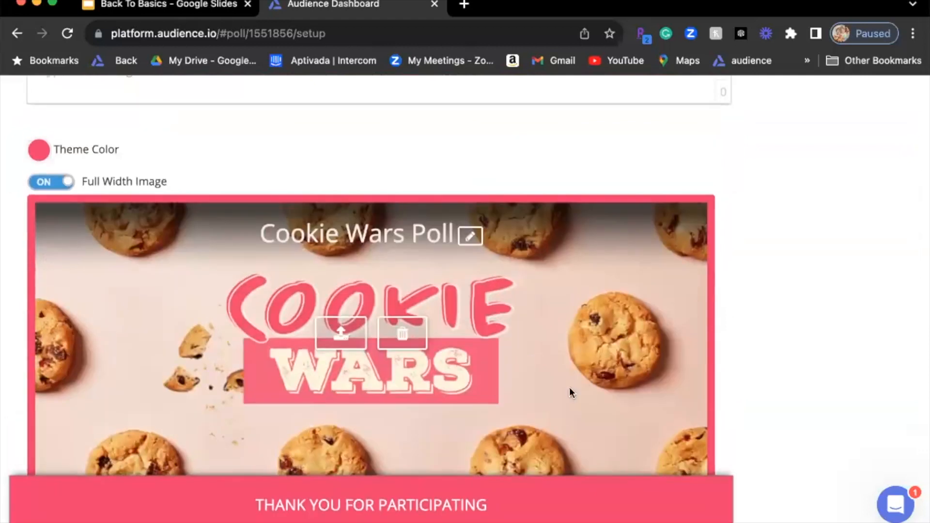
mouse_move(584, 325)
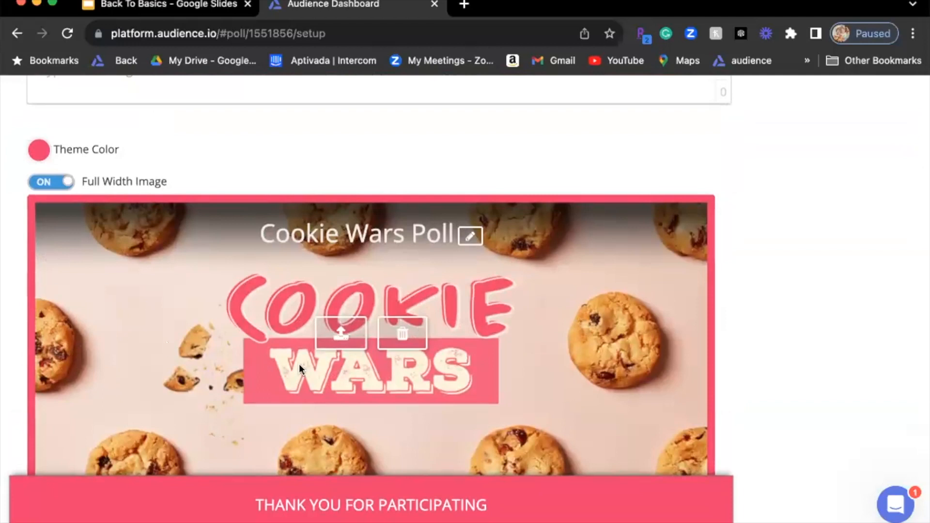
scroll(down, 3)
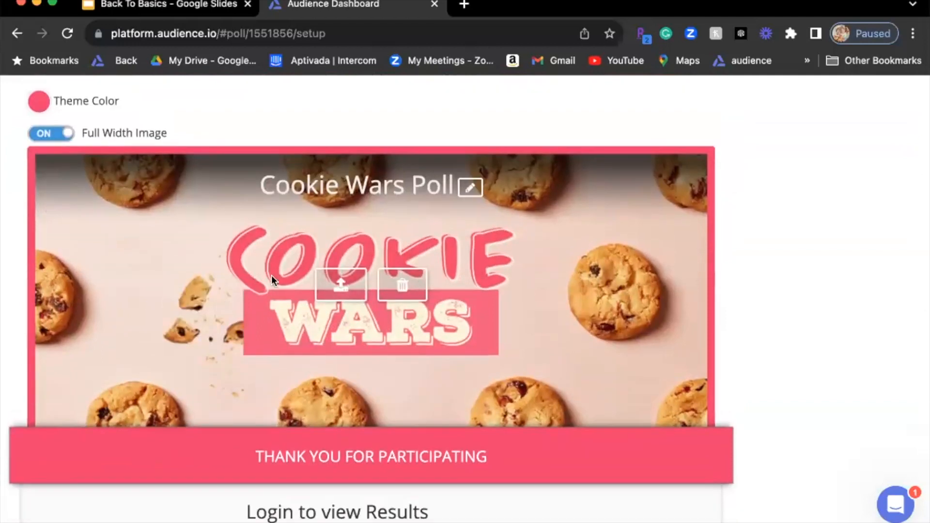
mouse_move(276, 273)
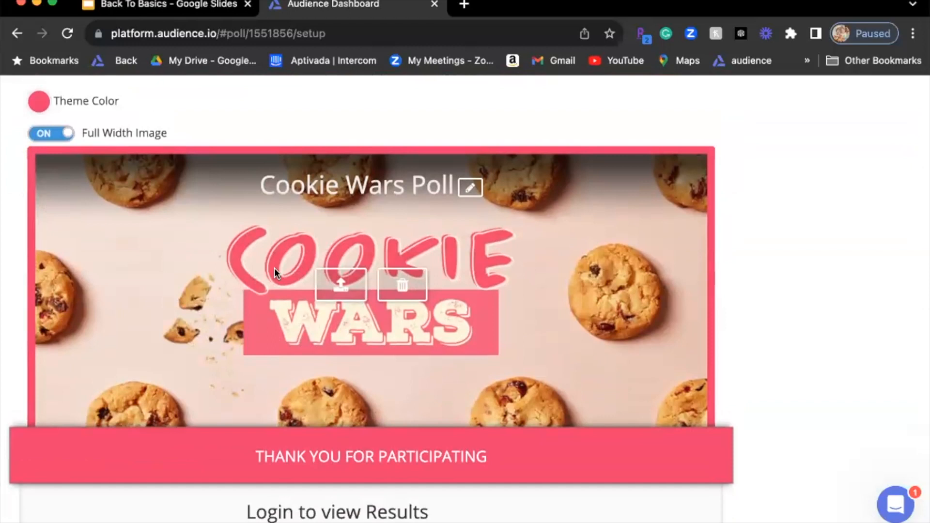
mouse_move(208, 252)
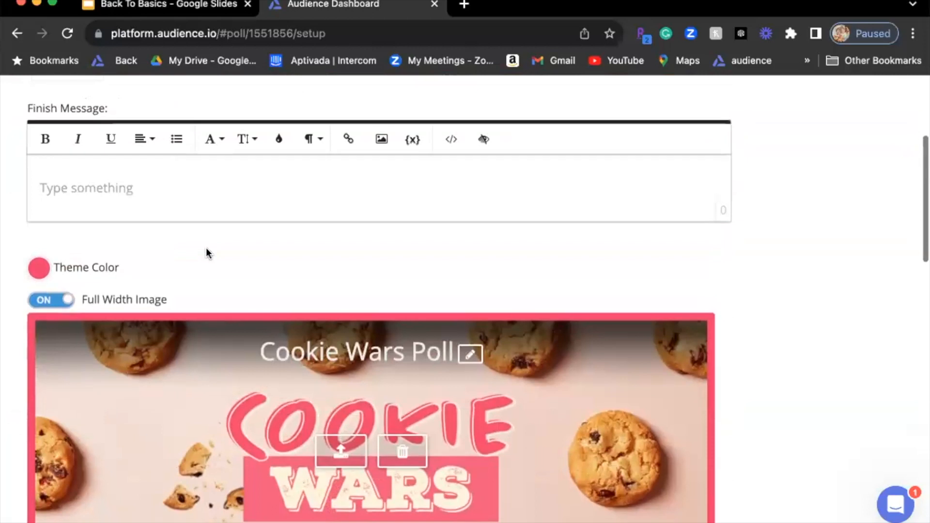
scroll(up, 3)
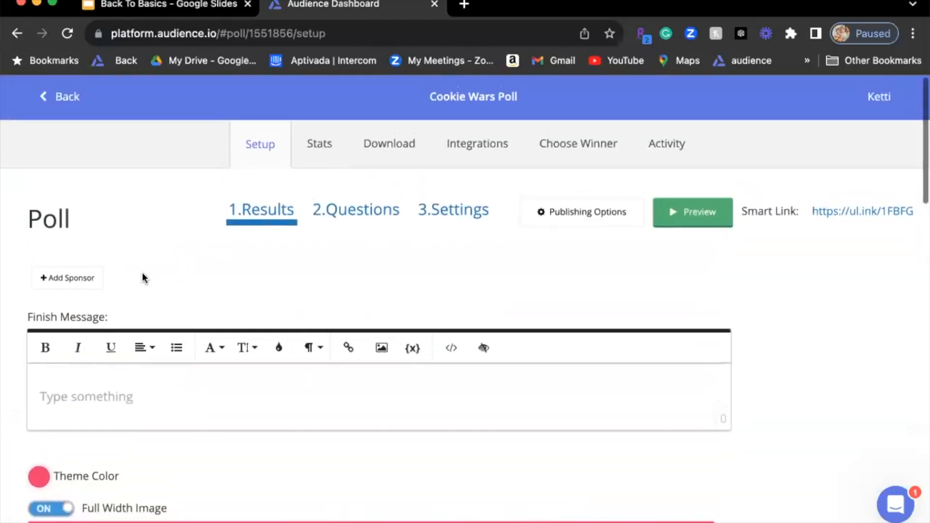
- Add a Multiple Choice (Select 1) question in 2.Questions and add a third choice
click(355, 209)
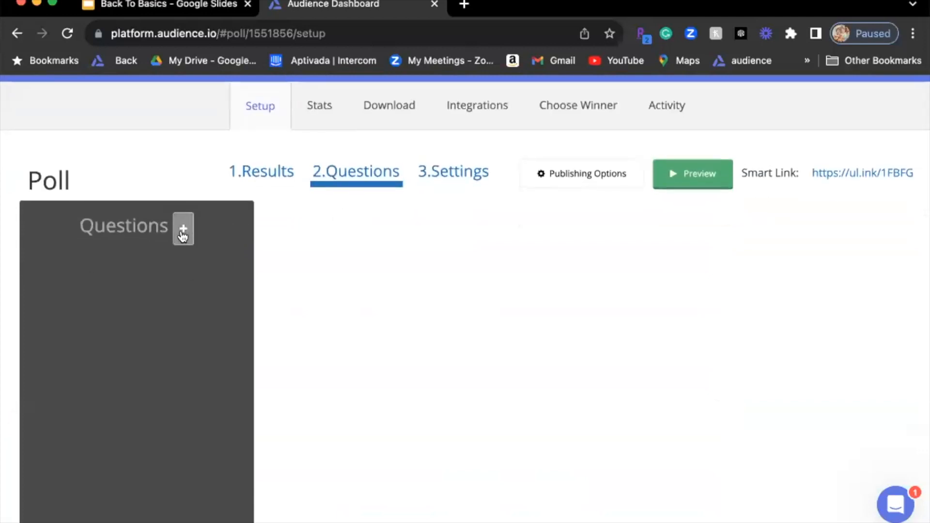
click(183, 229)
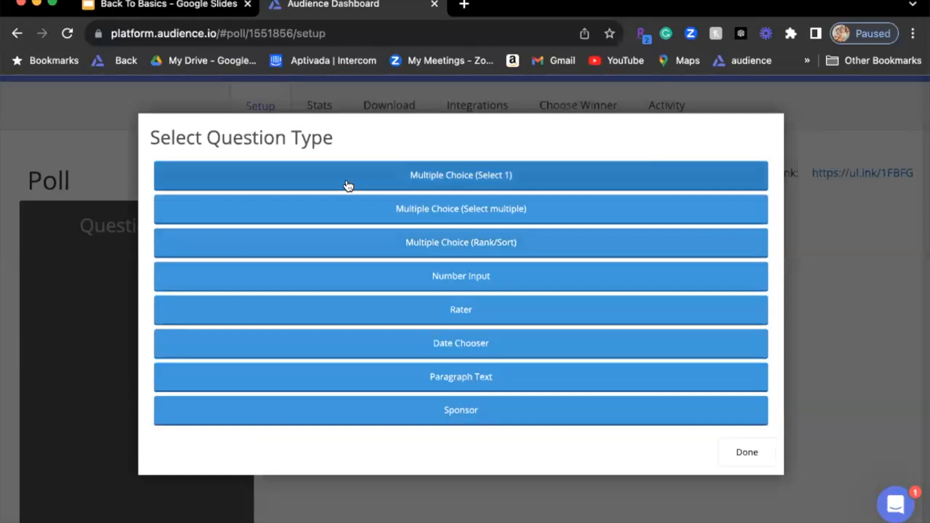
click(460, 175)
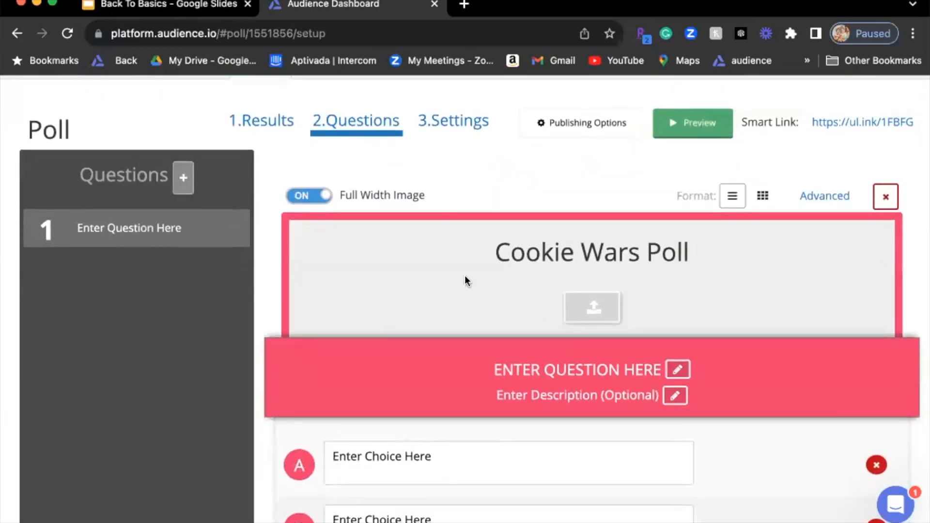
scroll(down, 3)
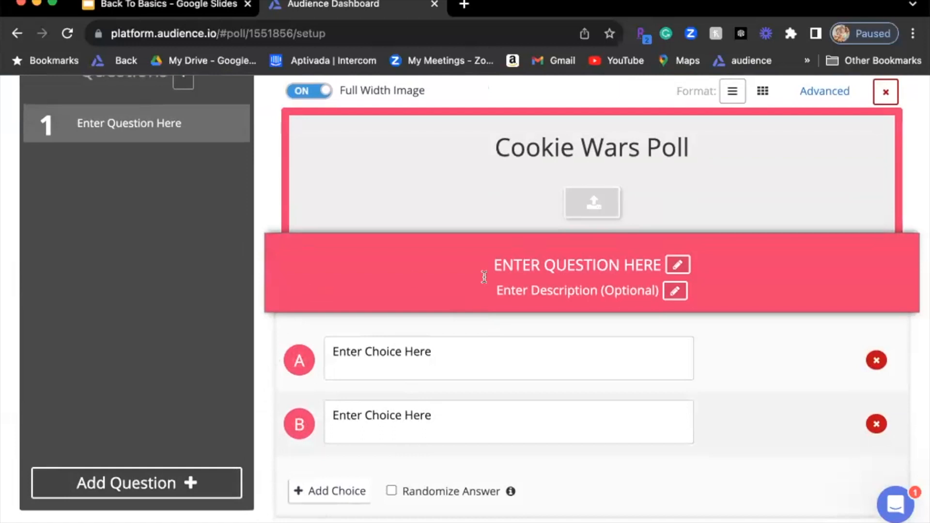
click(328, 490)
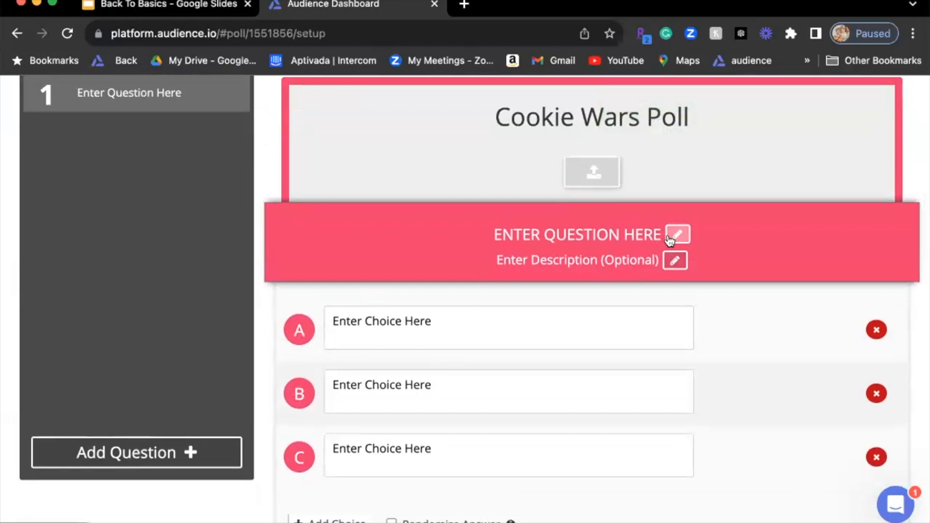
- Title the first question 'What Cookie shop is your fav?'
click(676, 234)
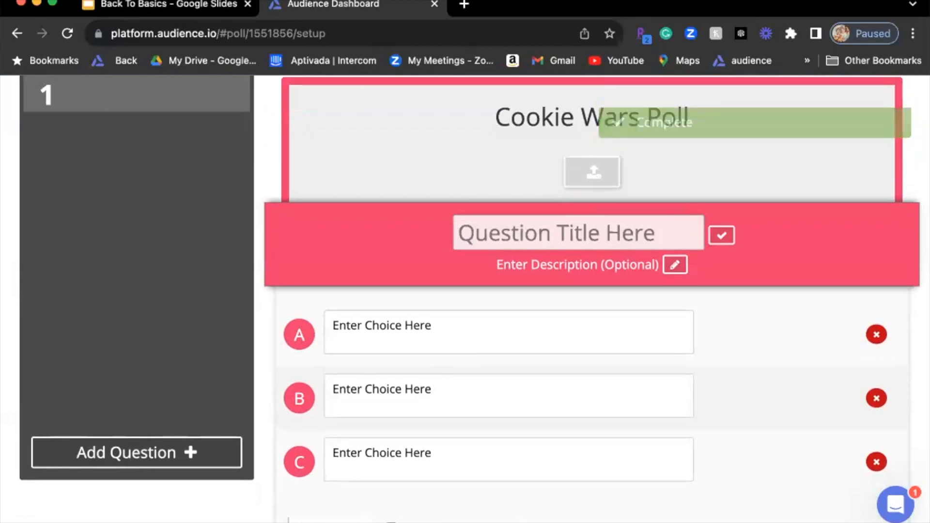
text(What c)
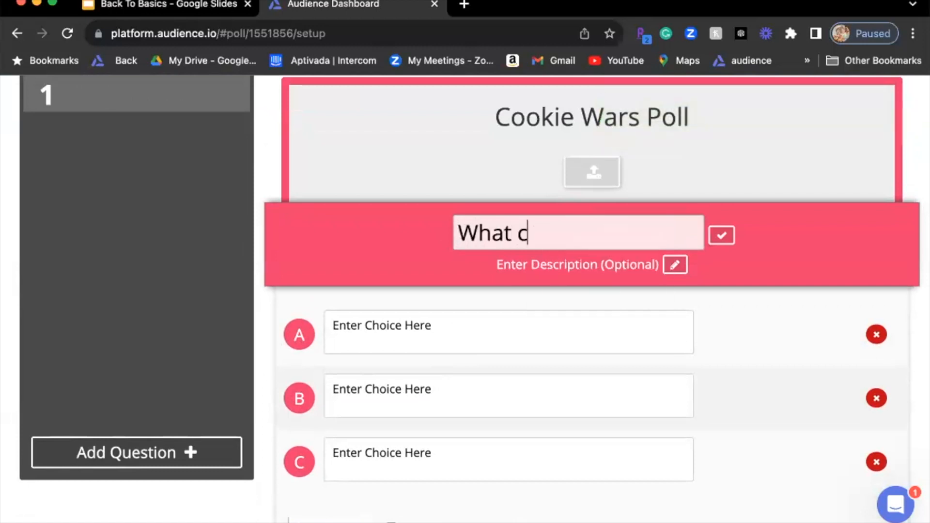
text(ookie shop is your)
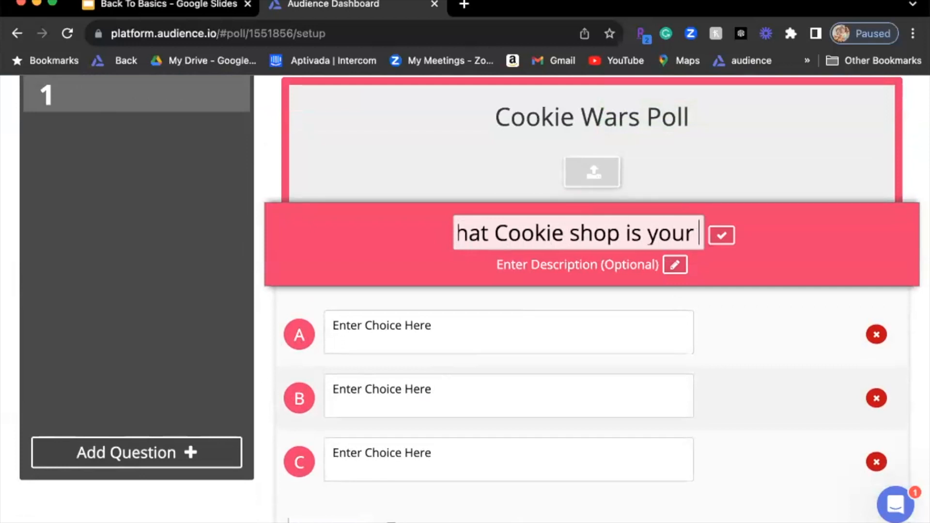
text(fav?)
click(509, 332)
text(E)
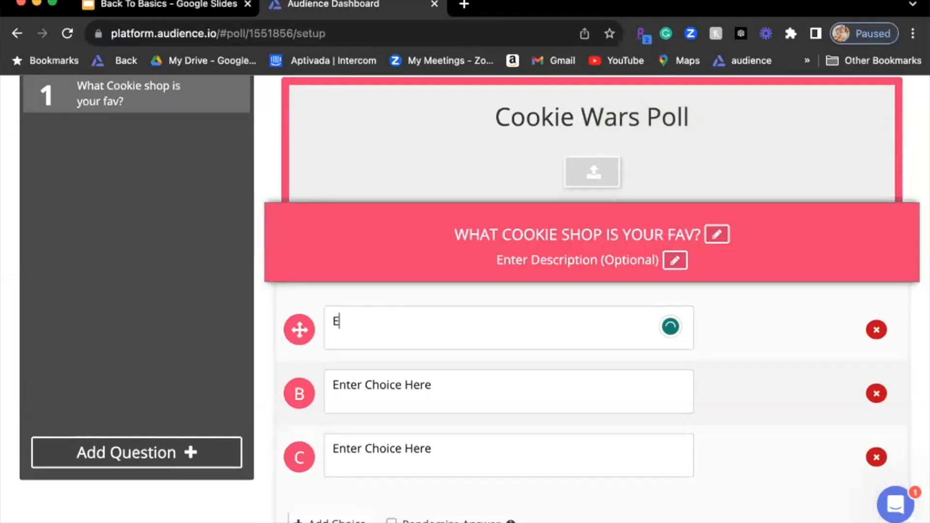
- Fill the choices with Crumbl and Cookie Shop, and delete the unused third choice
text(Crub)
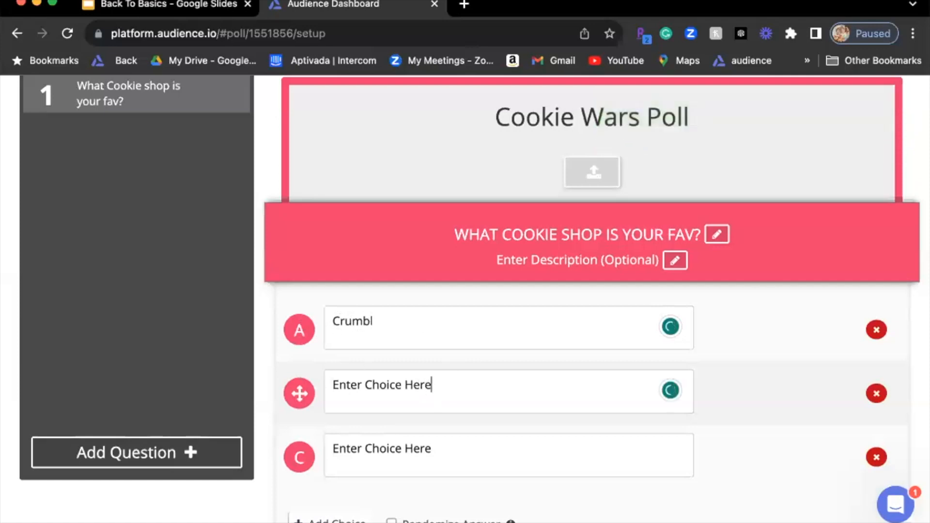
text(c)
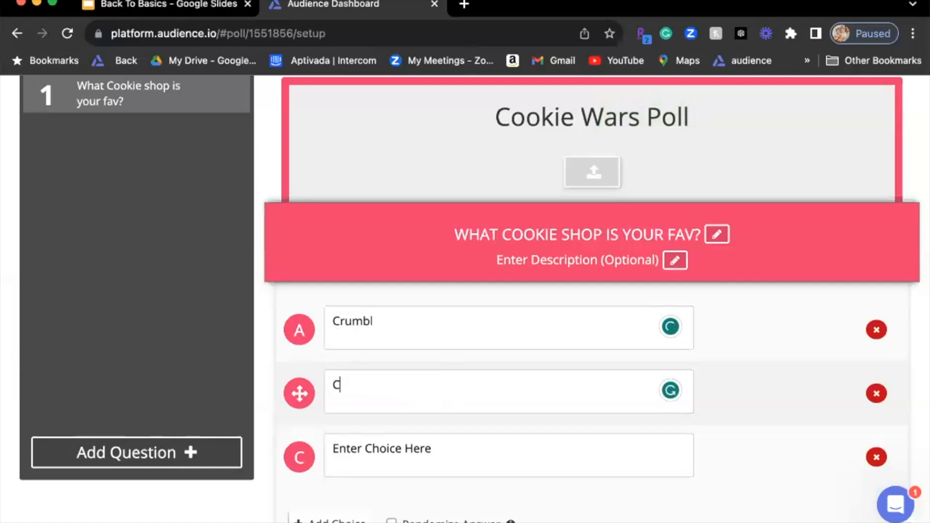
text(ookie Shop)
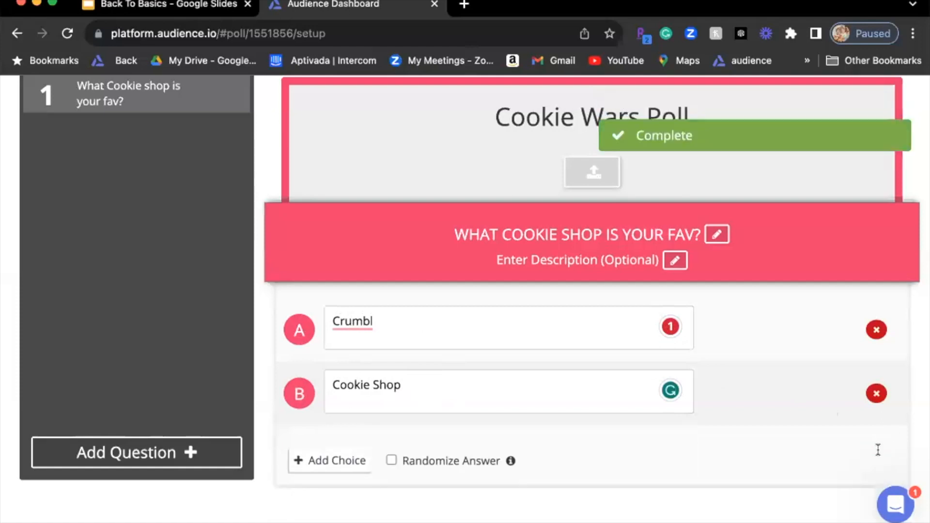
click(876, 329)
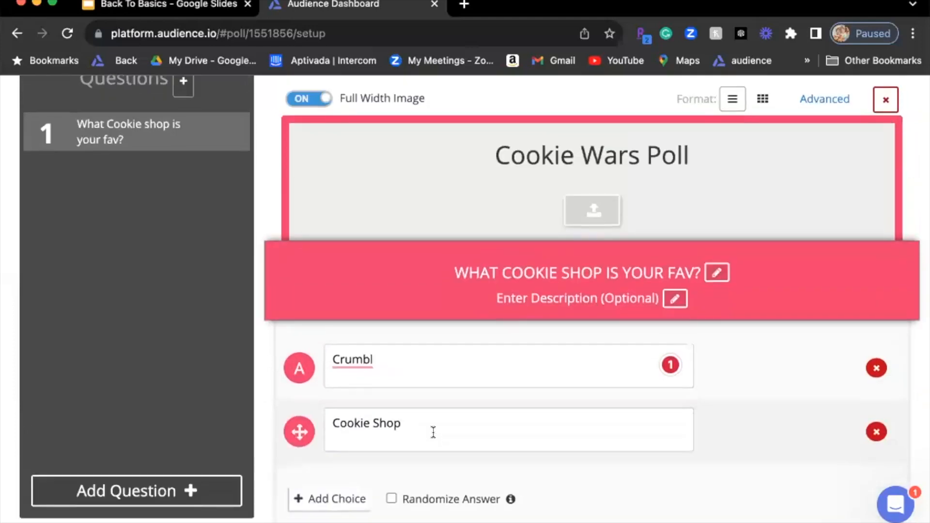
- Switch the Crumbl and Cookie Shop choices to the grid card format
scroll(down, 3)
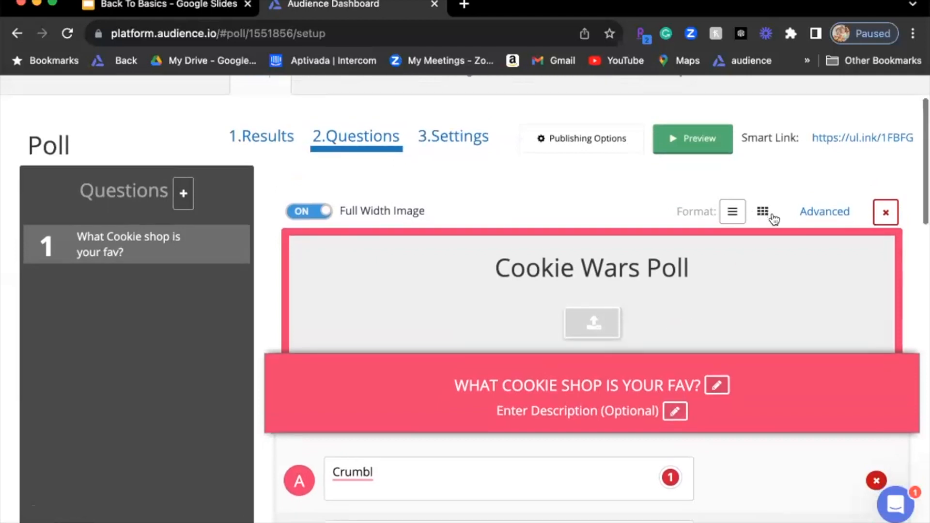
scroll(down, 3)
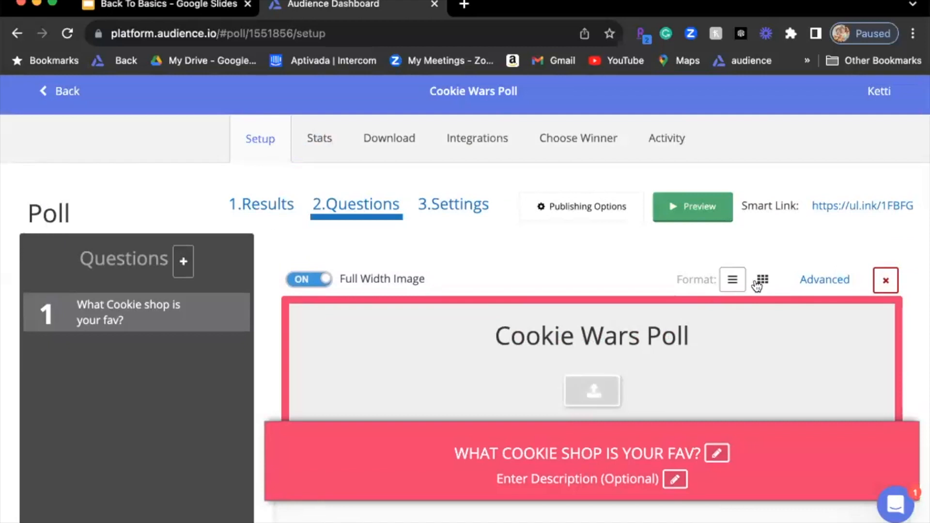
scroll(down, 3)
text(Crumbl)
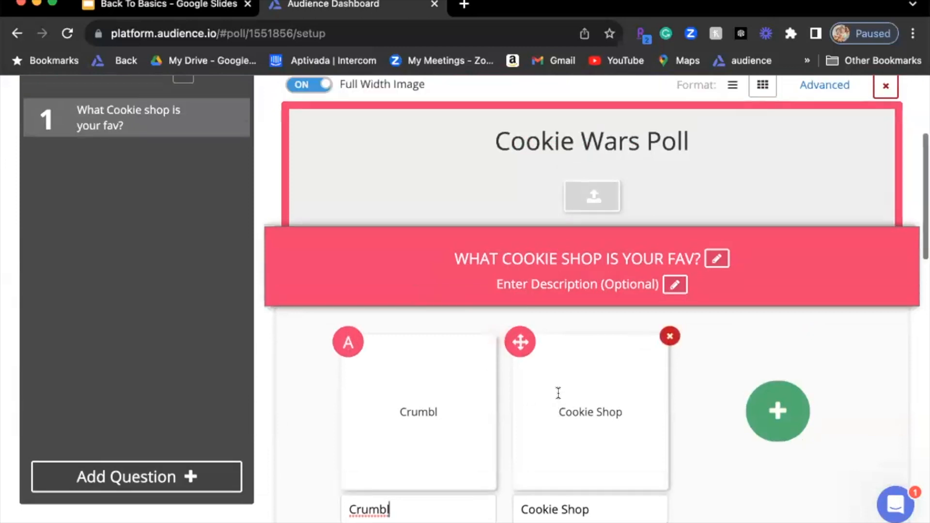
scroll(down, 3)
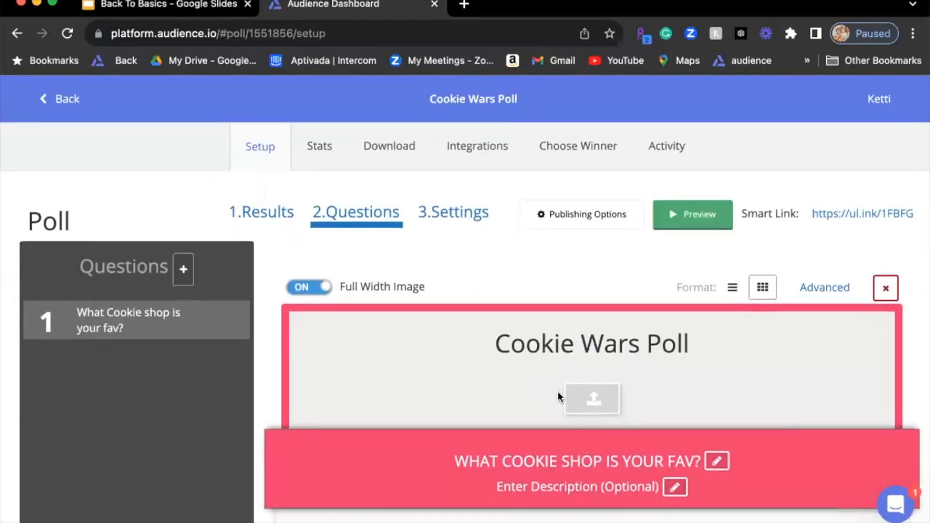
scroll(down, 3)
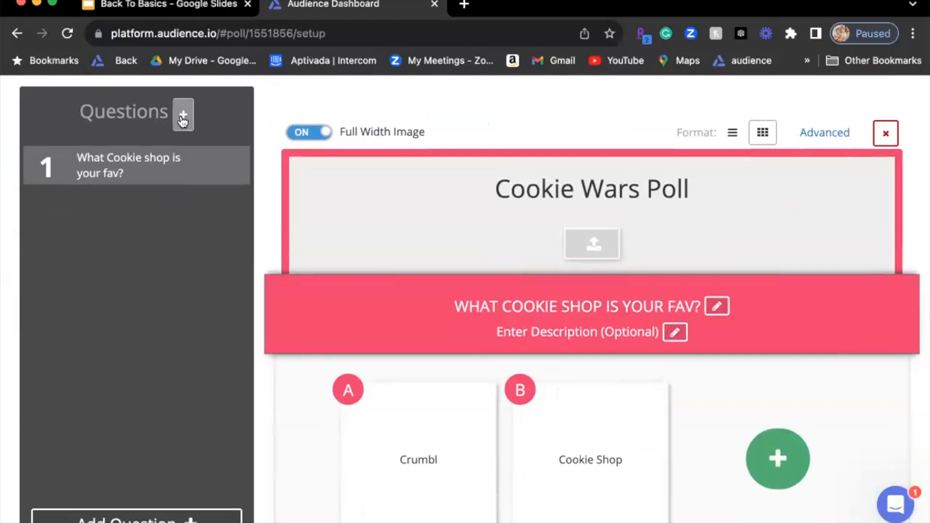
- Add a second question of type Multiple Choice (Select 1) to the poll
click(183, 113)
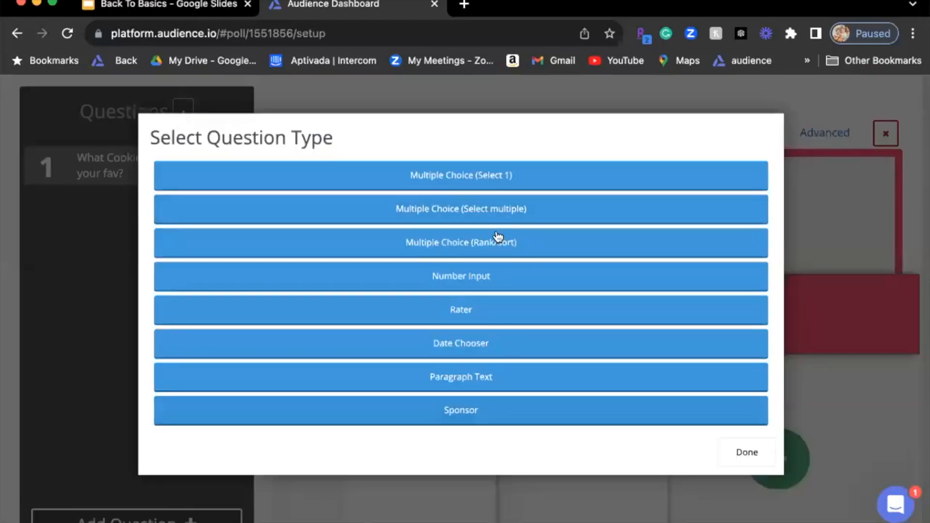
mouse_move(539, 180)
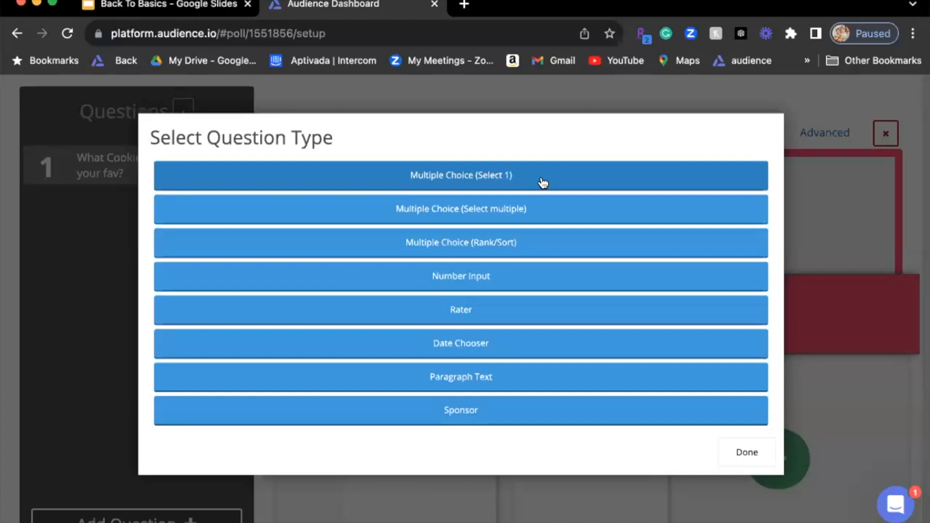
click(460, 175)
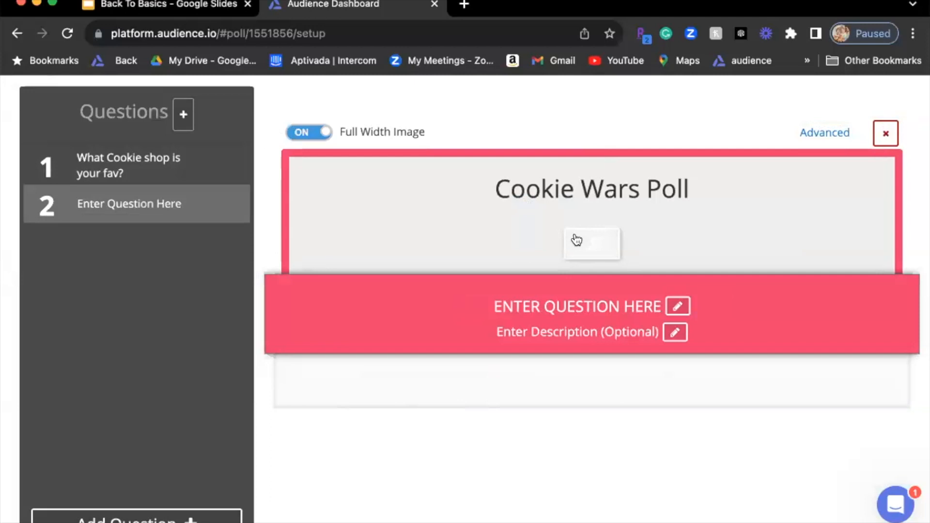
mouse_move(621, 329)
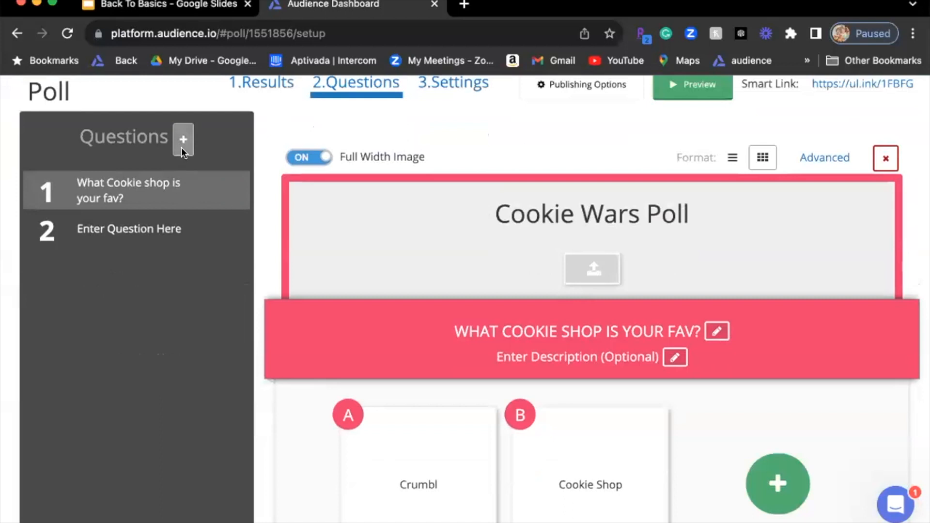
- Add a third placeholder question after the cookie shop question in the Cookie Wars Poll
click(183, 140)
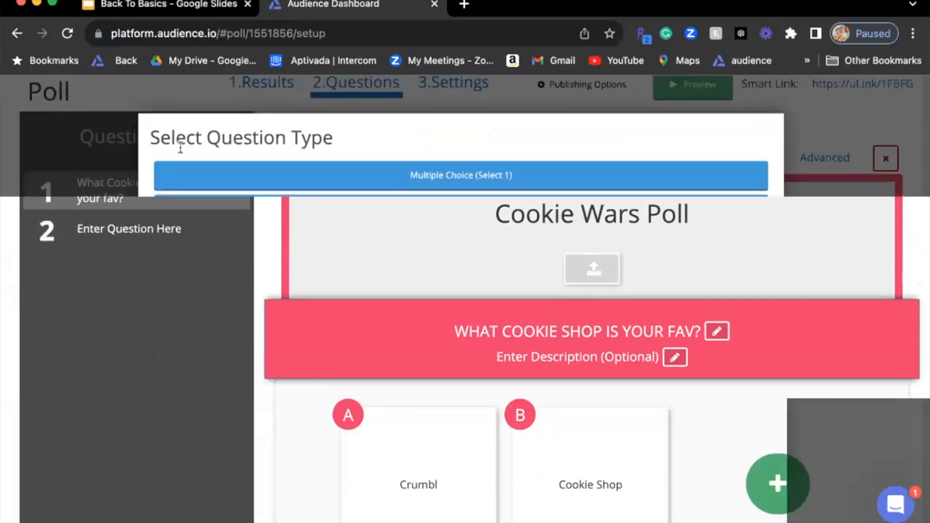
click(460, 175)
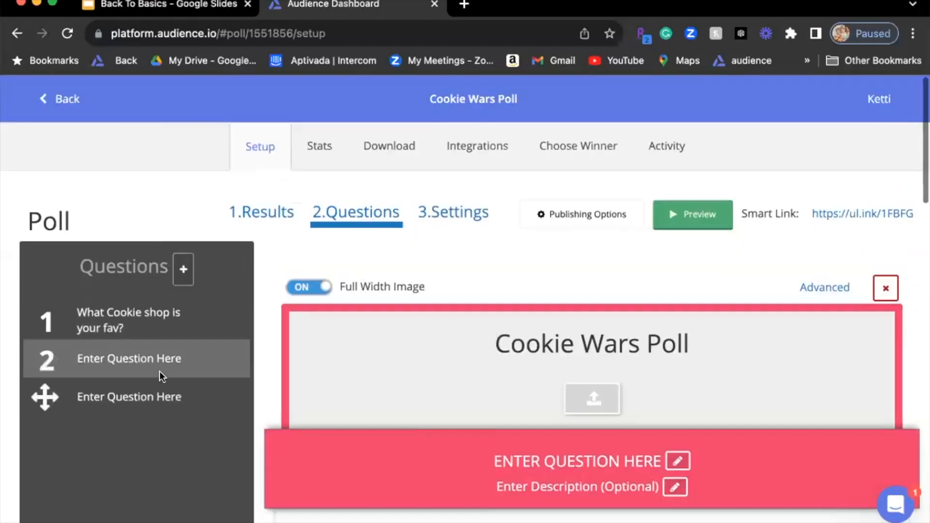
scroll(down, 3)
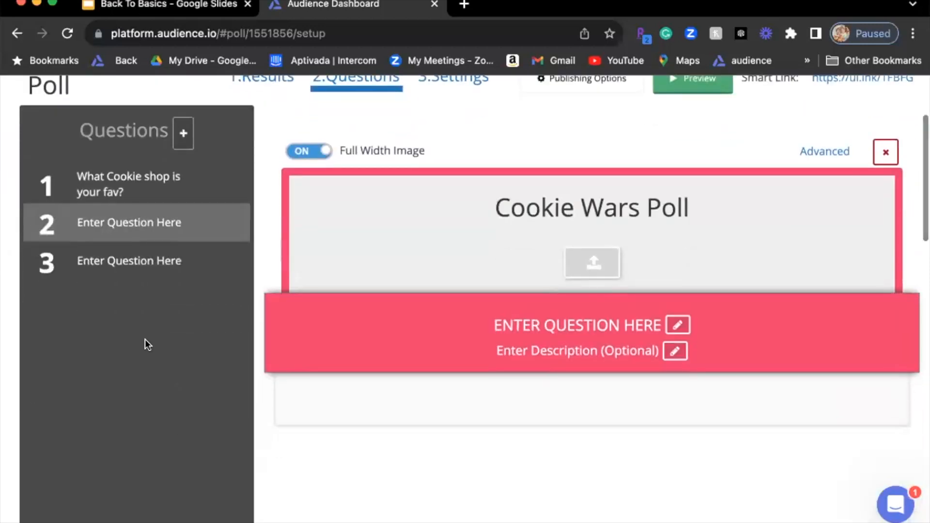
mouse_move(124, 271)
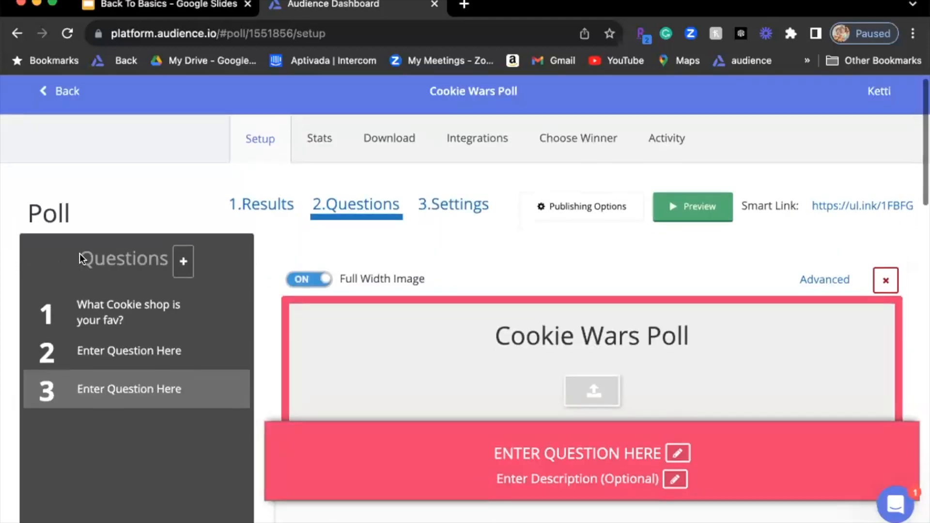
scroll(down, 3)
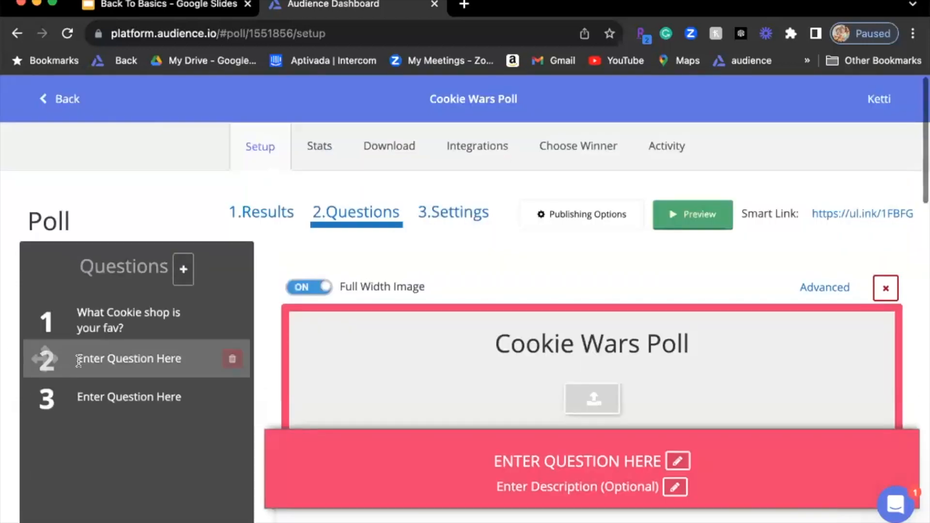
scroll(down, 3)
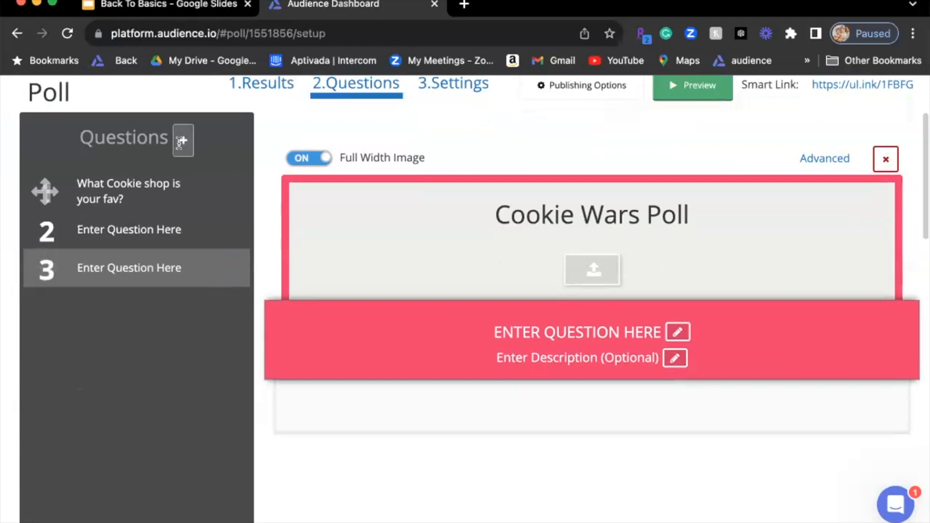
- Add question 4 as a Multiple Choice (Rank/Sort) question with two blank choices
click(183, 140)
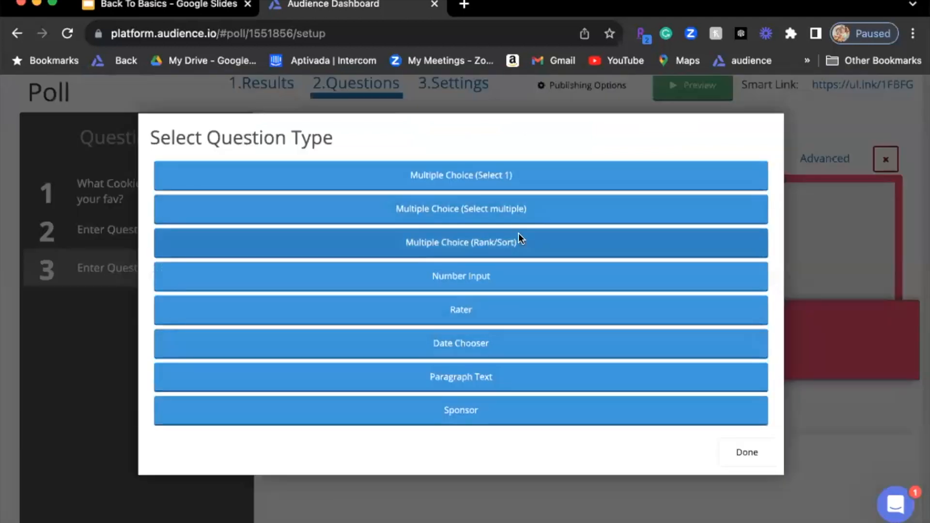
click(460, 243)
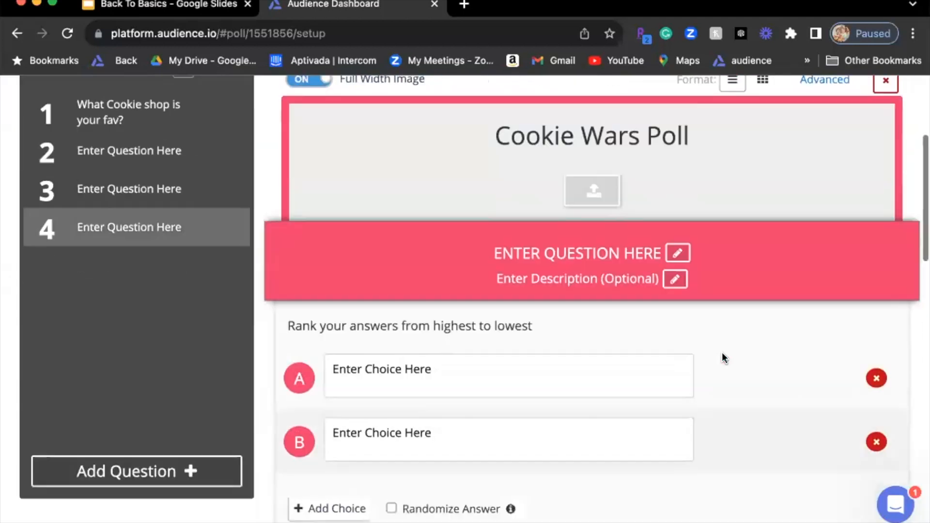
scroll(down, 3)
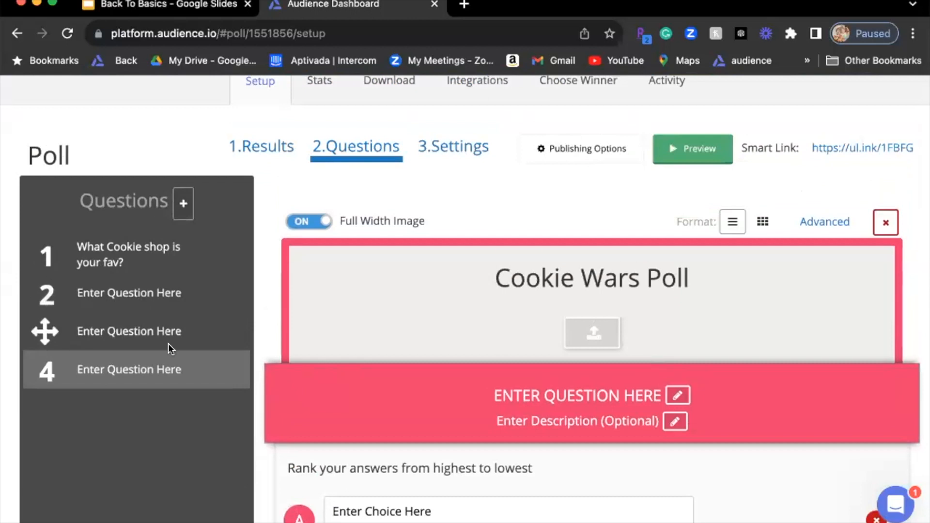
scroll(down, 3)
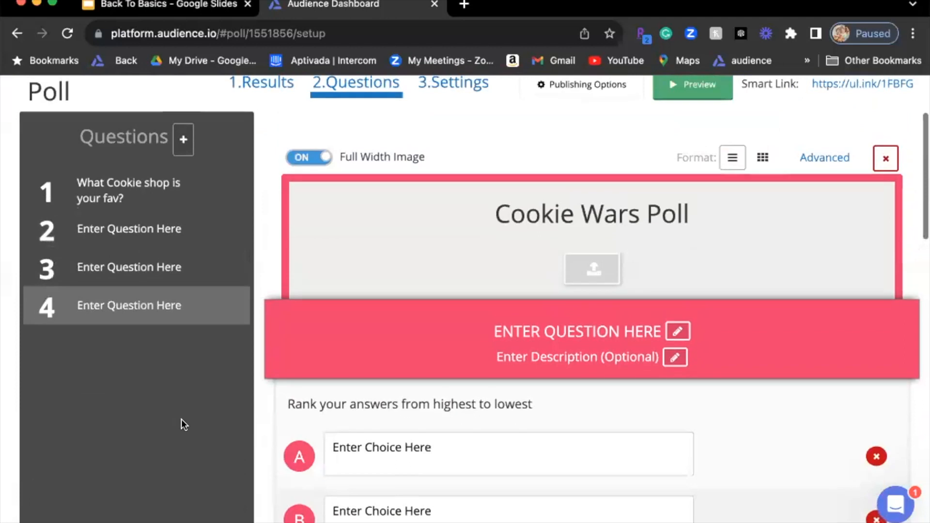
scroll(down, 3)
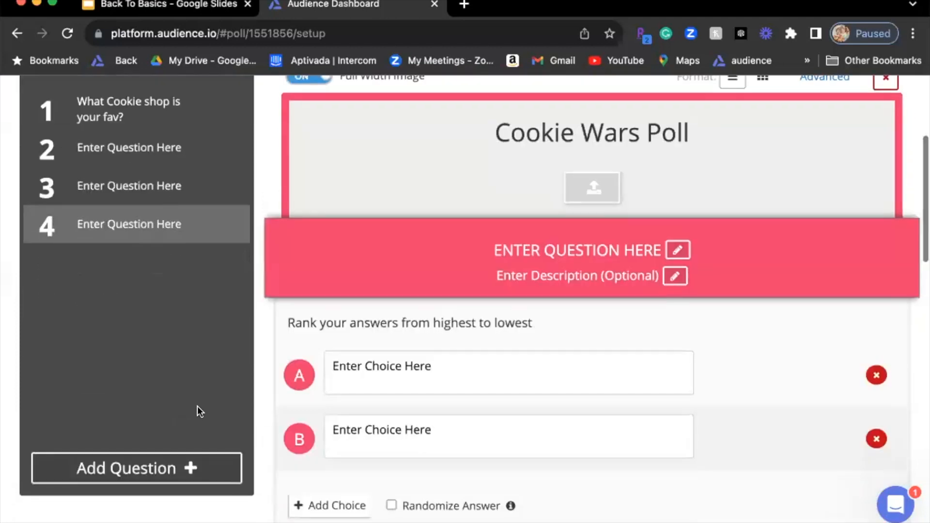
mouse_move(187, 273)
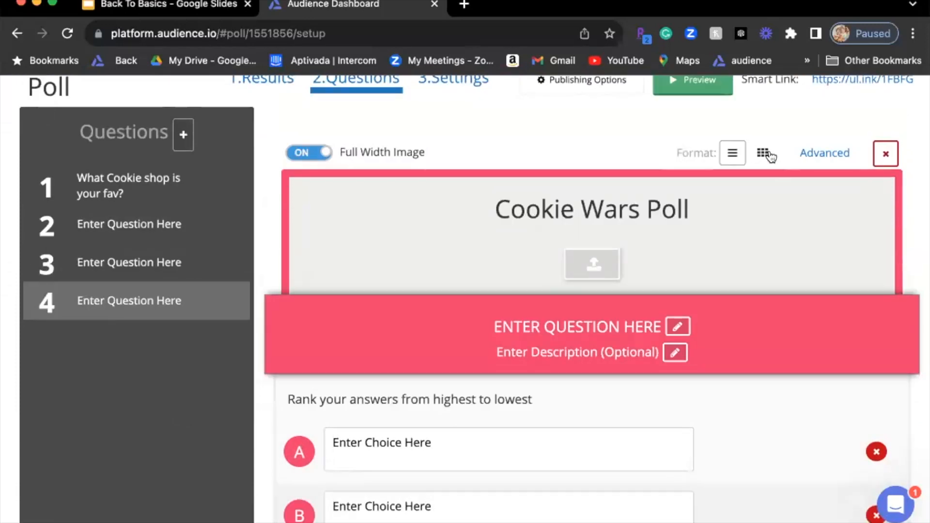
mouse_move(248, 251)
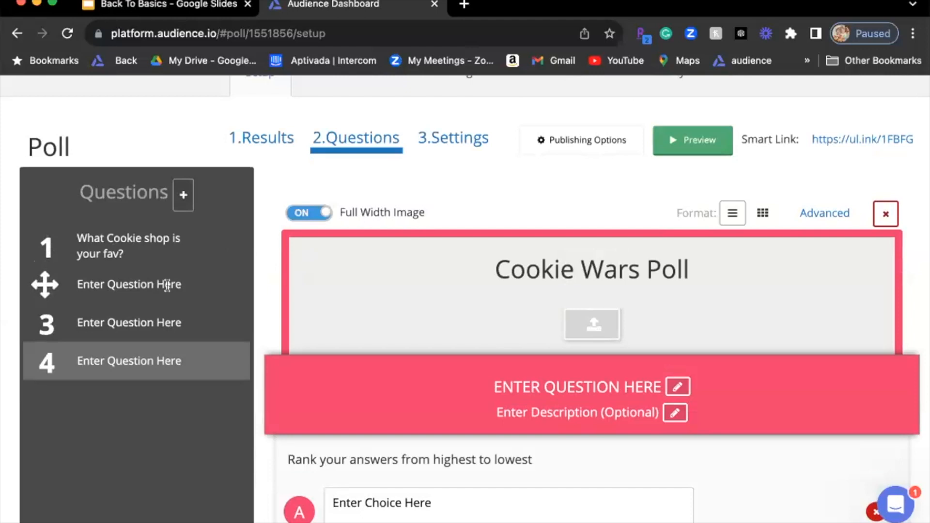
mouse_move(412, 282)
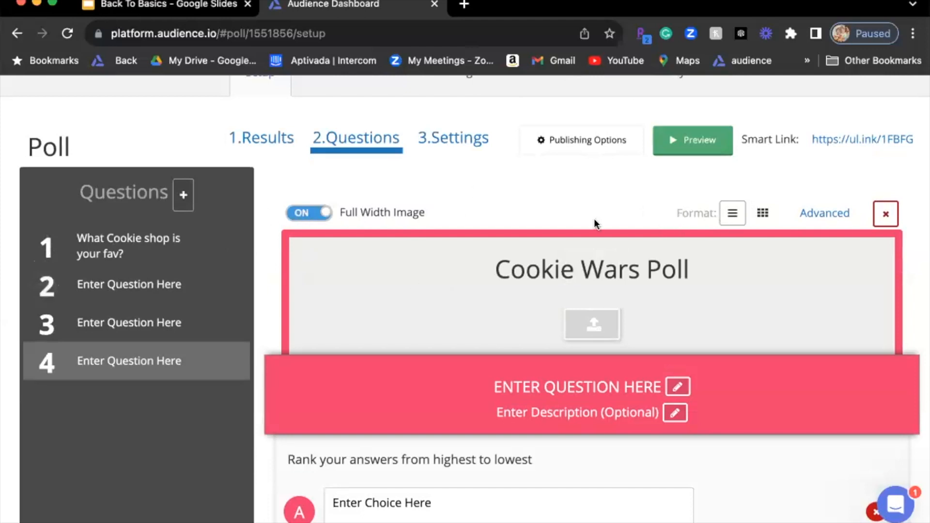
mouse_move(765, 212)
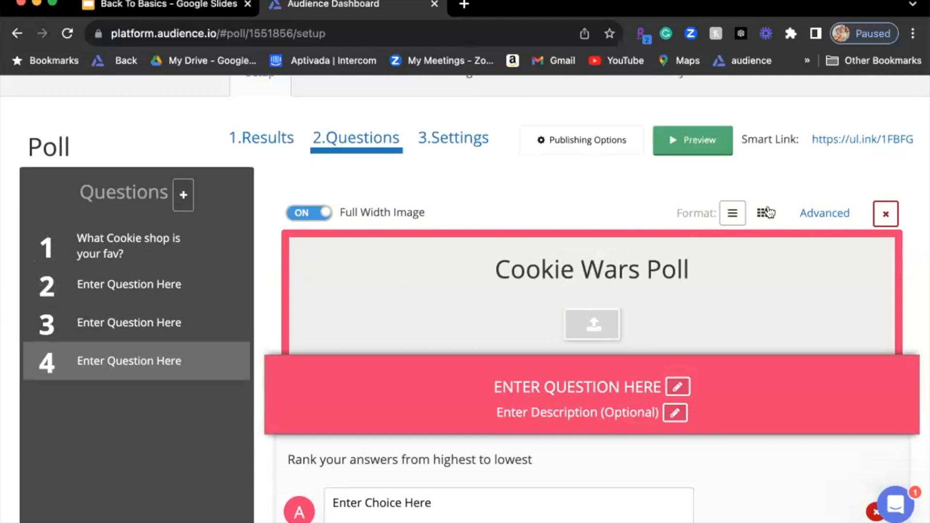
mouse_move(825, 213)
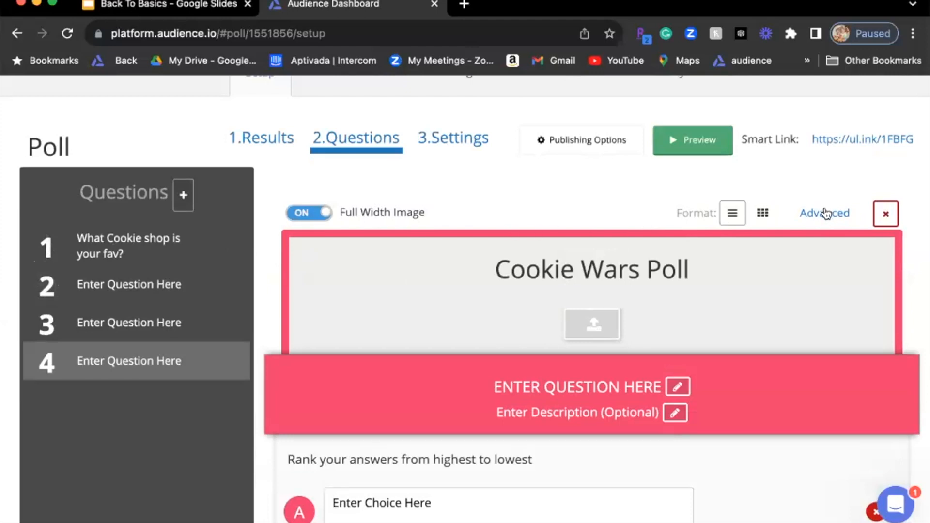
- Add a Crumbl-based conditional to question 4, then delete it and click Done
click(824, 213)
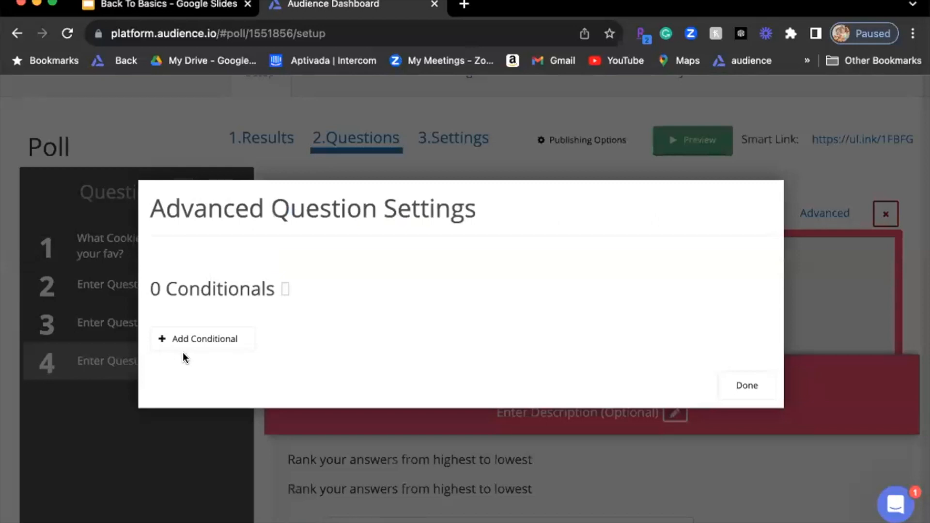
click(203, 339)
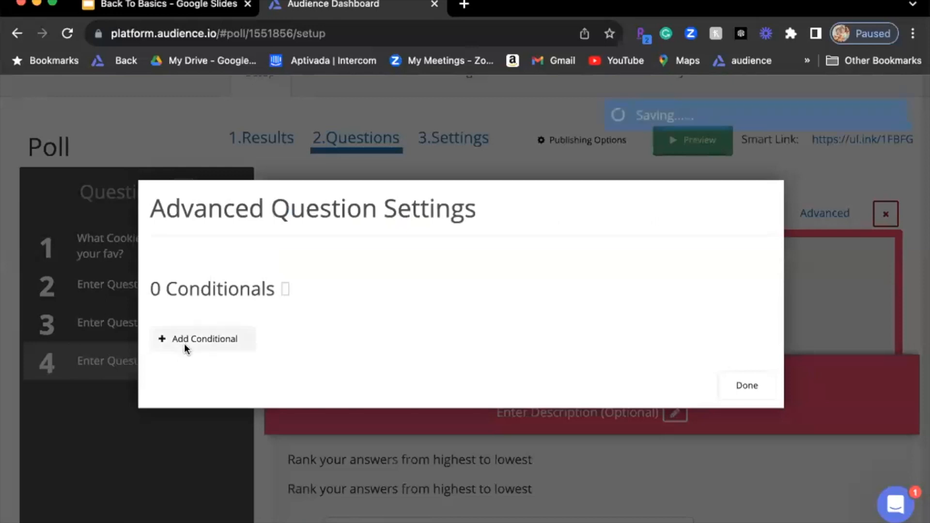
click(204, 338)
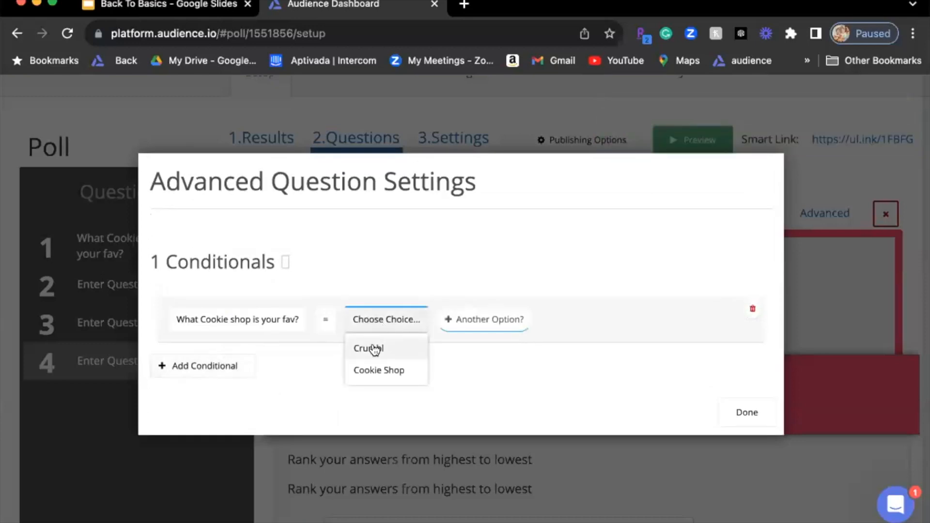
click(368, 348)
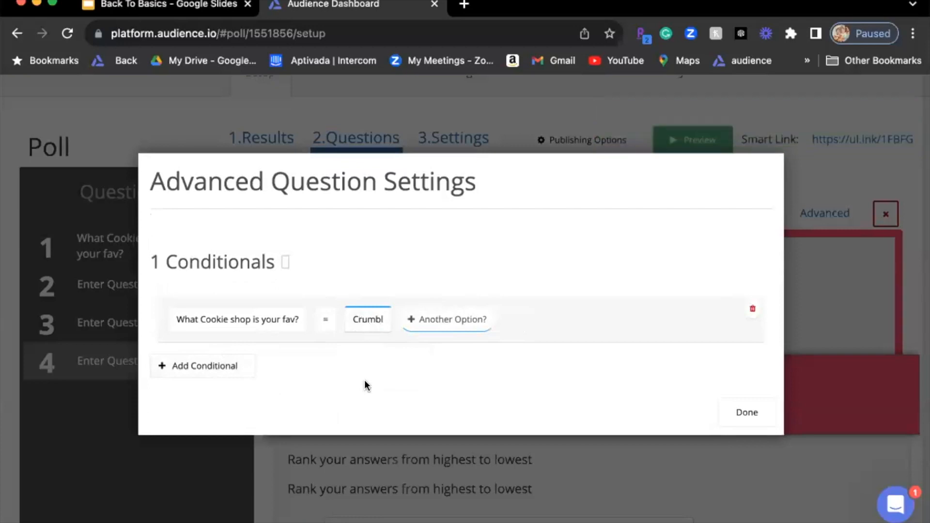
click(446, 319)
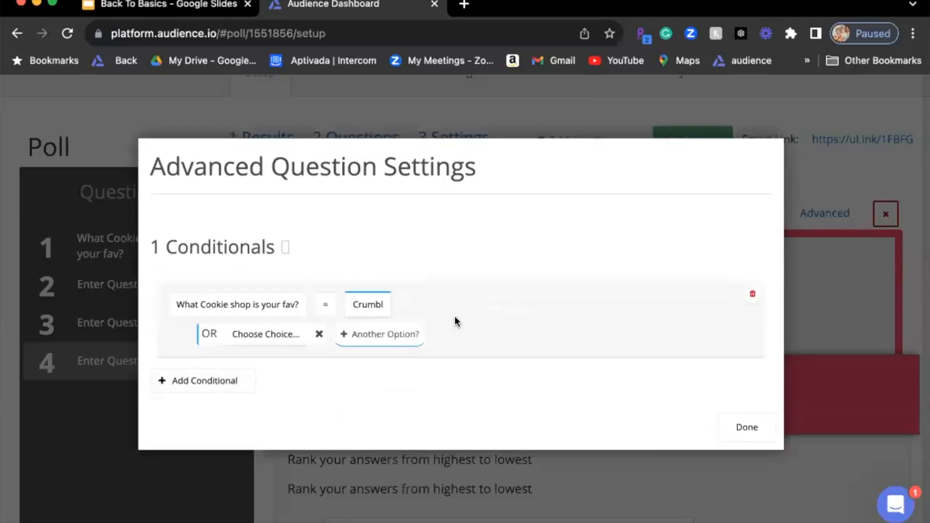
click(265, 334)
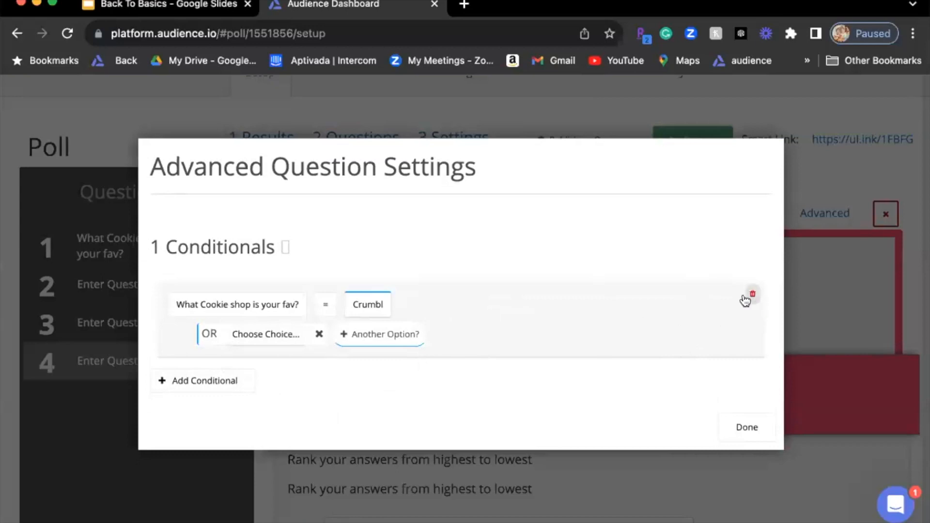
click(751, 295)
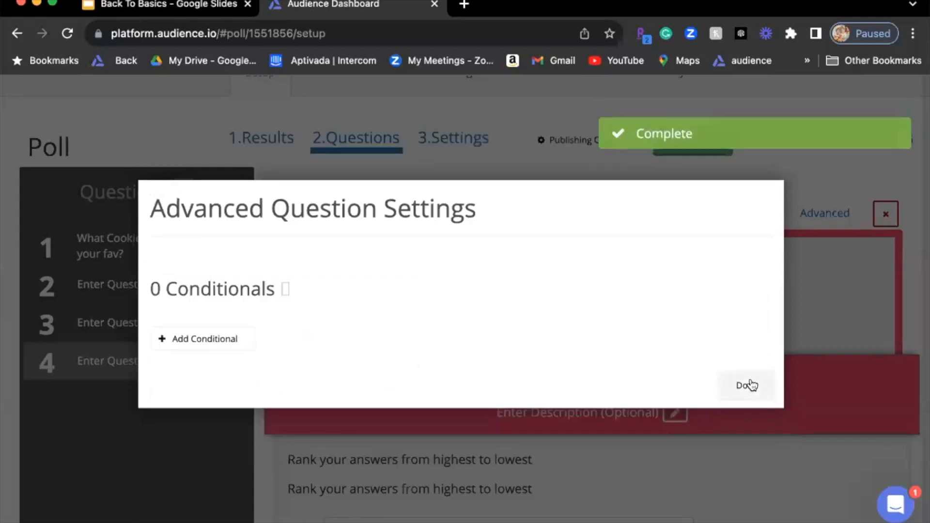
click(745, 385)
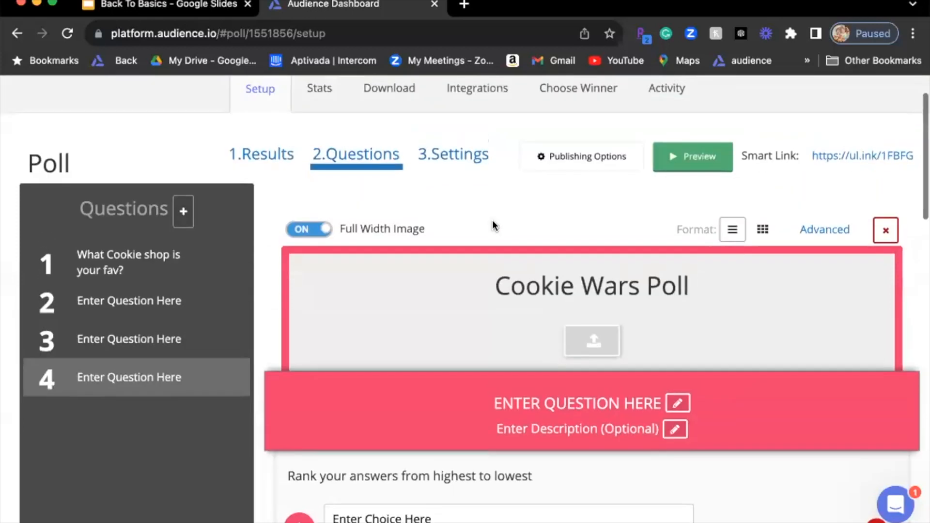
- Review the 08/14–08/24/2023 schedule, prize text, appearance, fine print, rules and custom CSS settings
scroll(down, 3)
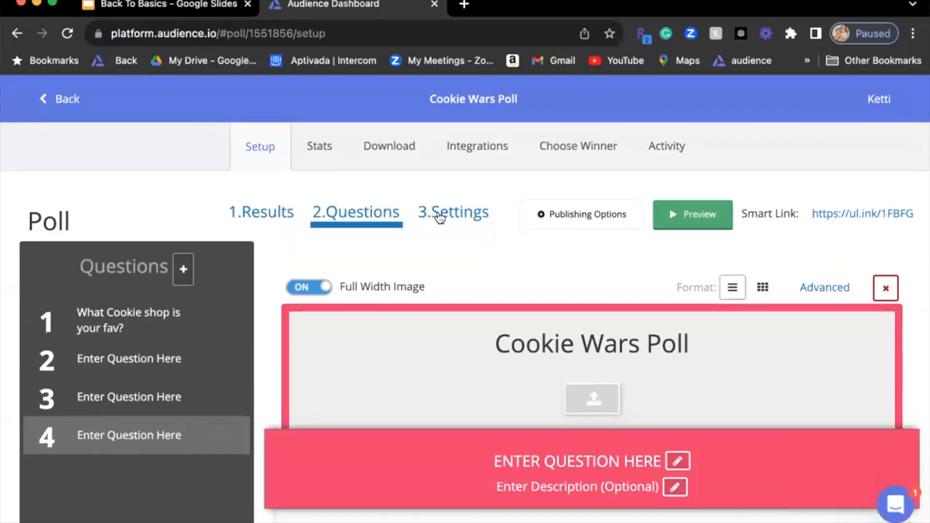
click(453, 212)
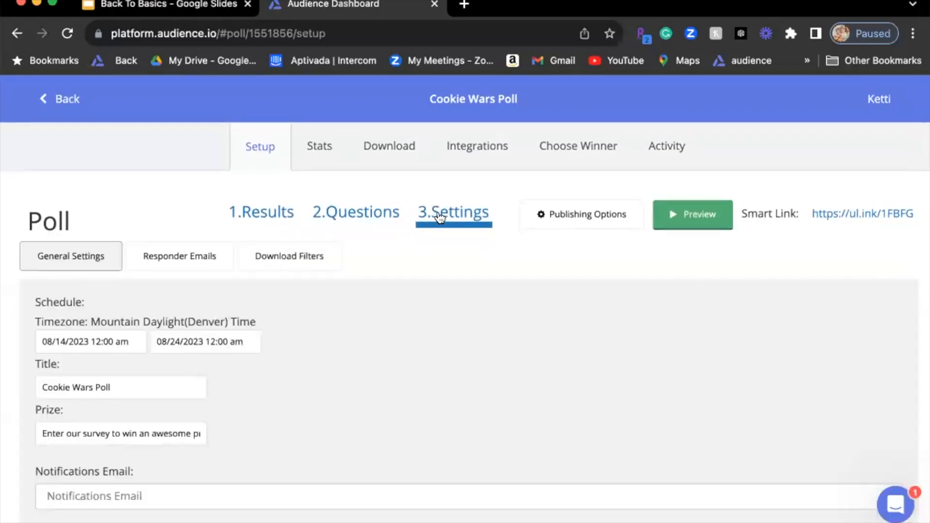
scroll(down, 3)
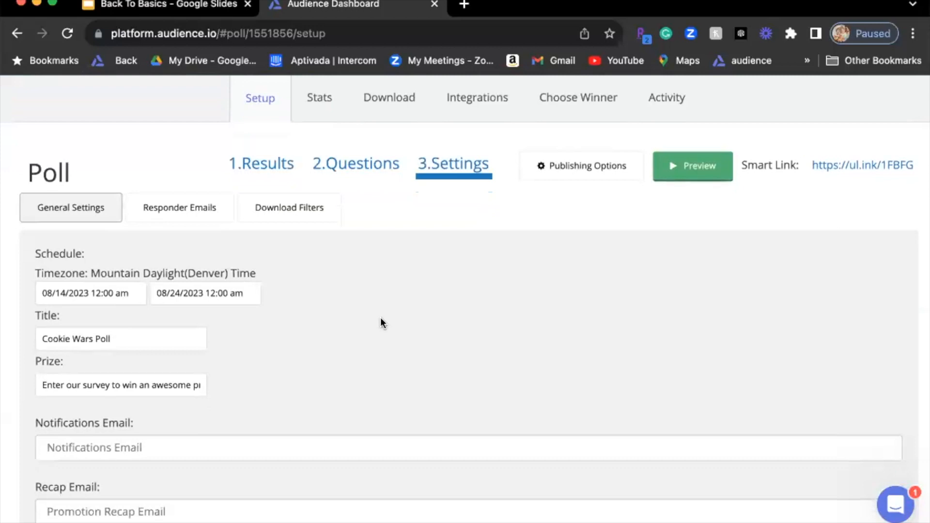
scroll(down, 3)
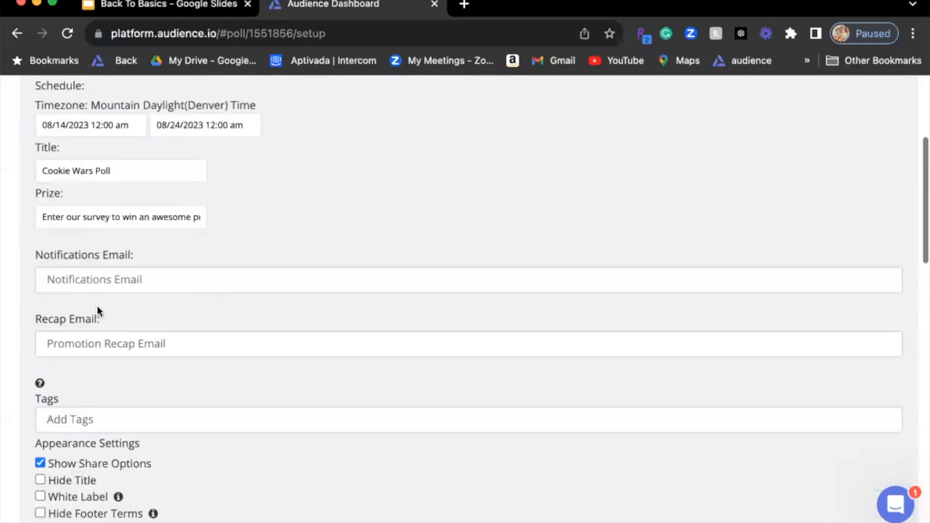
mouse_move(92, 297)
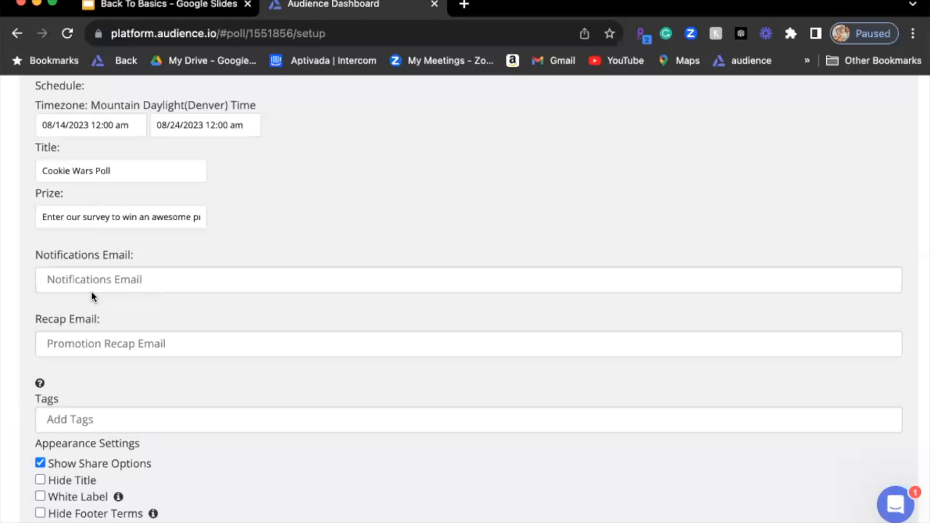
scroll(down, 3)
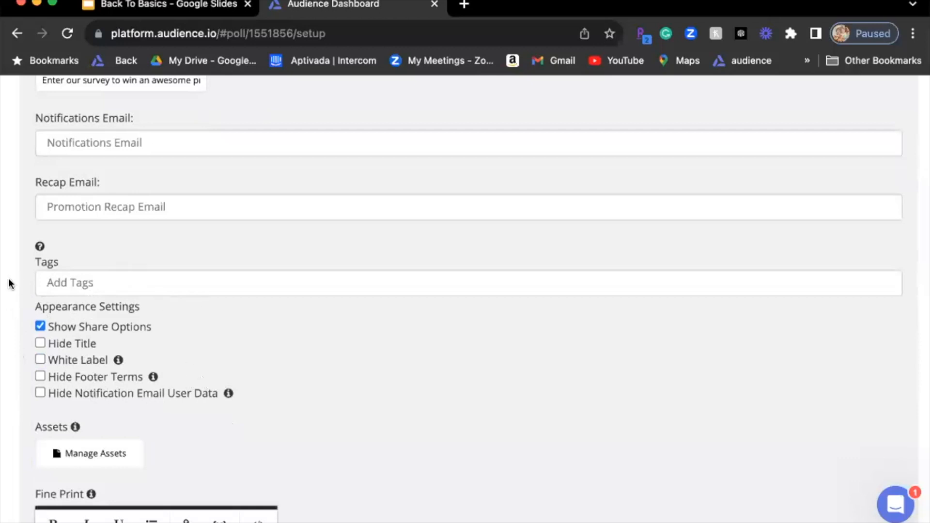
mouse_move(247, 324)
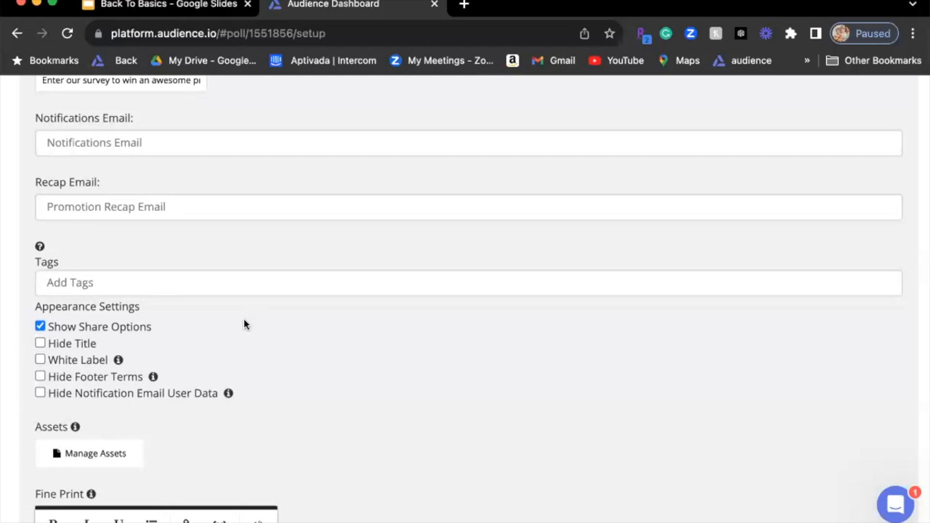
scroll(down, 3)
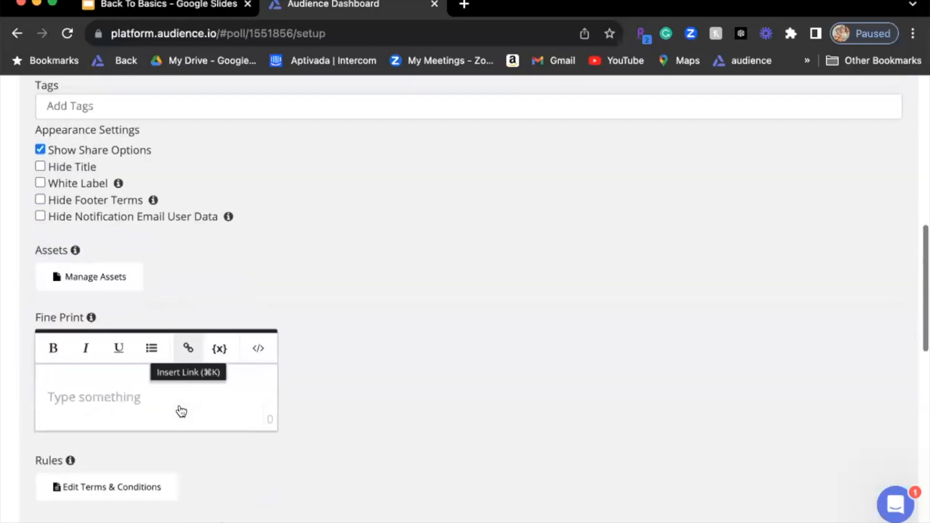
scroll(down, 3)
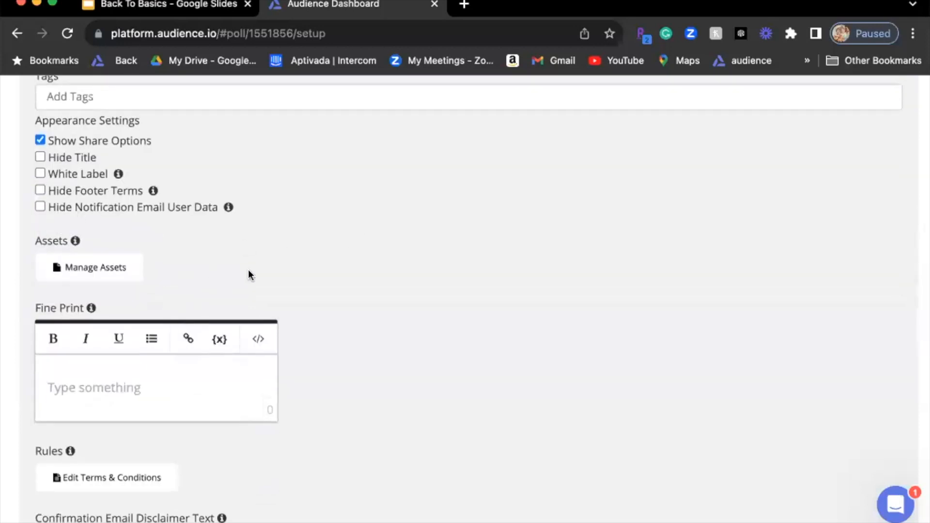
scroll(down, 3)
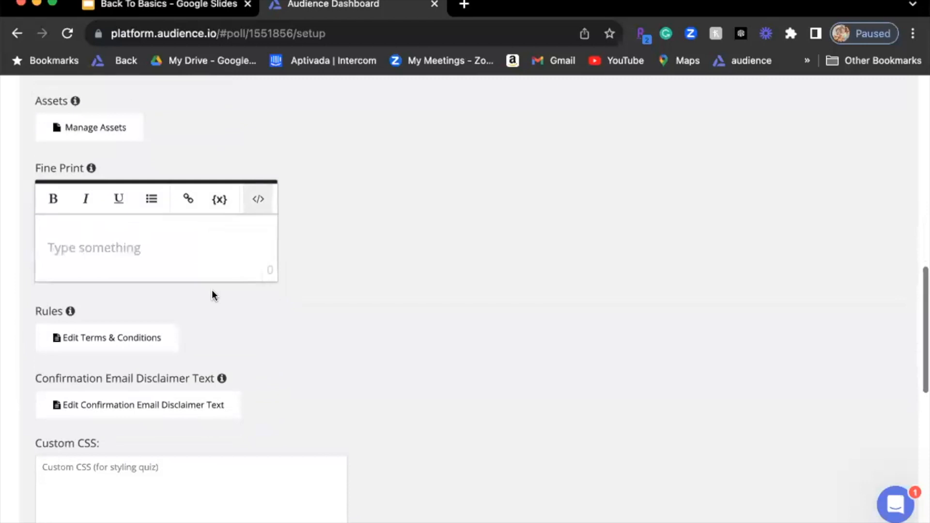
scroll(down, 3)
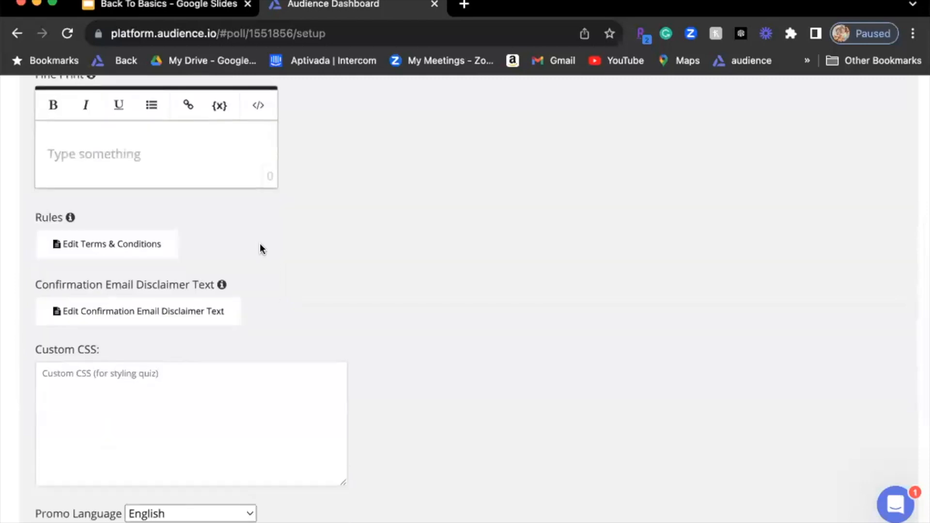
mouse_move(100, 251)
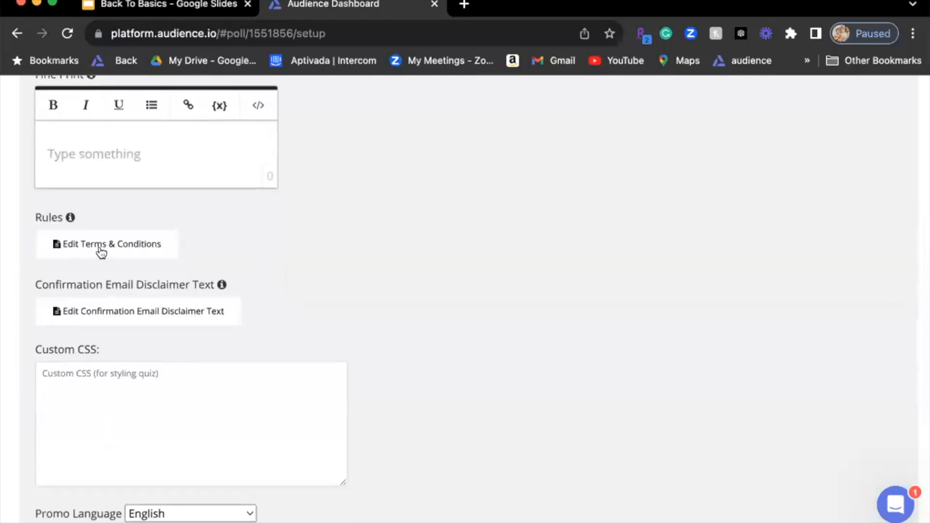
- Enter 'terms' as the terms and conditions text and reopen the editor to verify
click(108, 244)
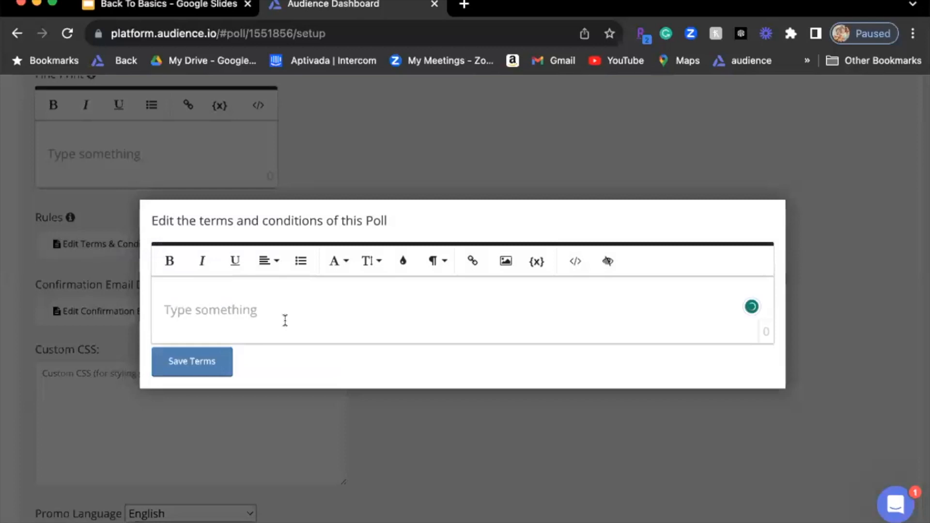
text(terms and)
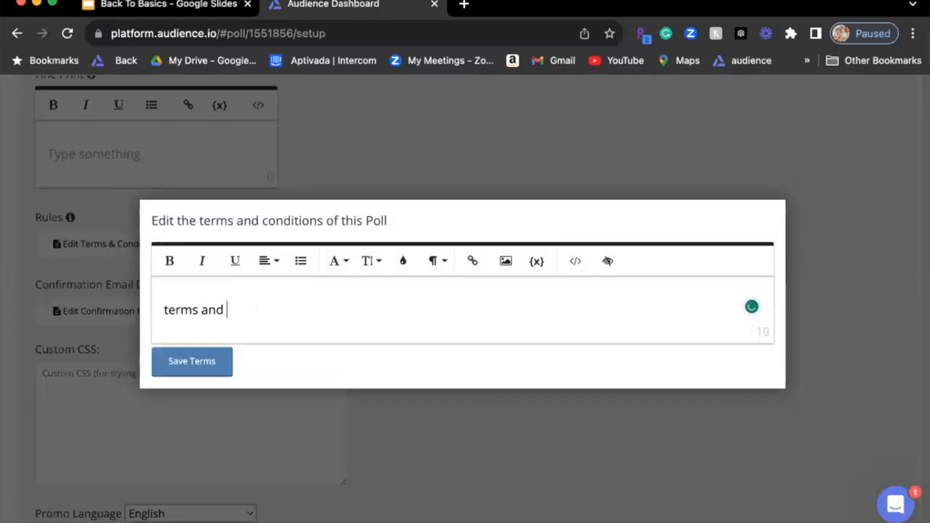
key(Backspace)
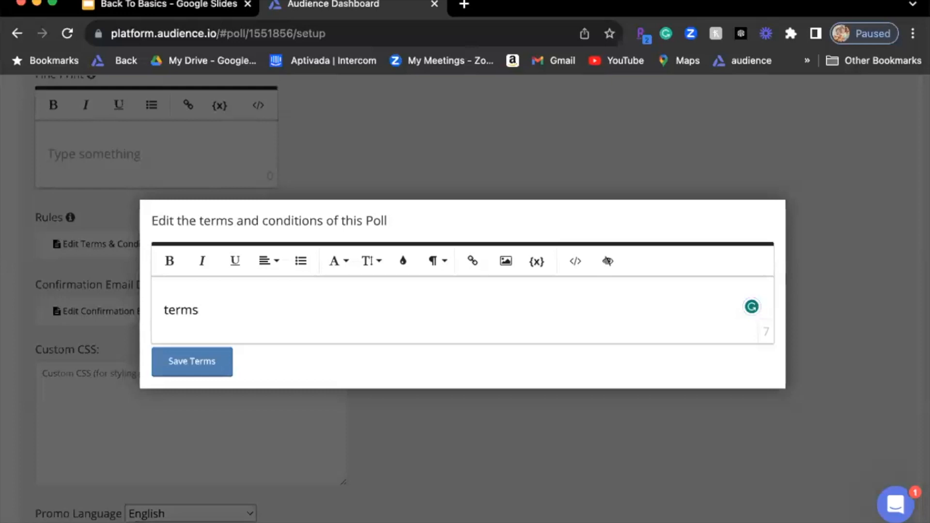
click(192, 362)
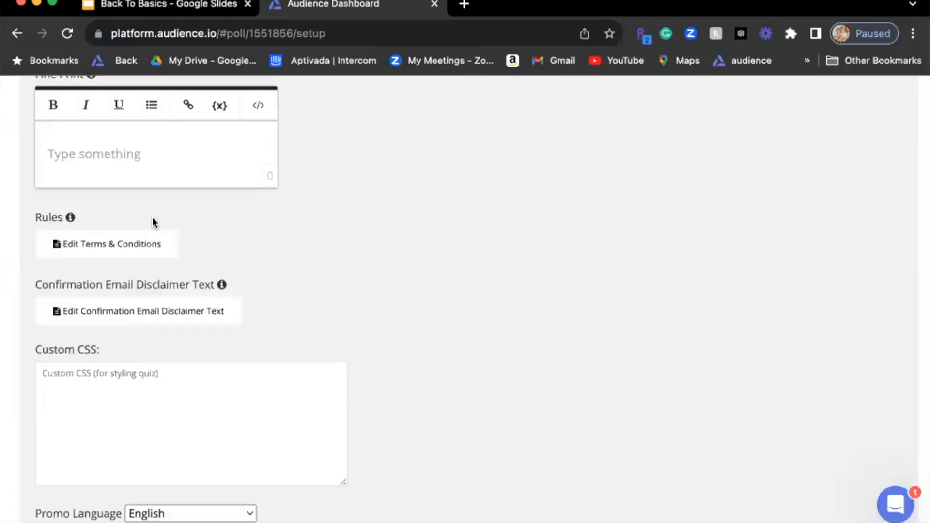
click(106, 244)
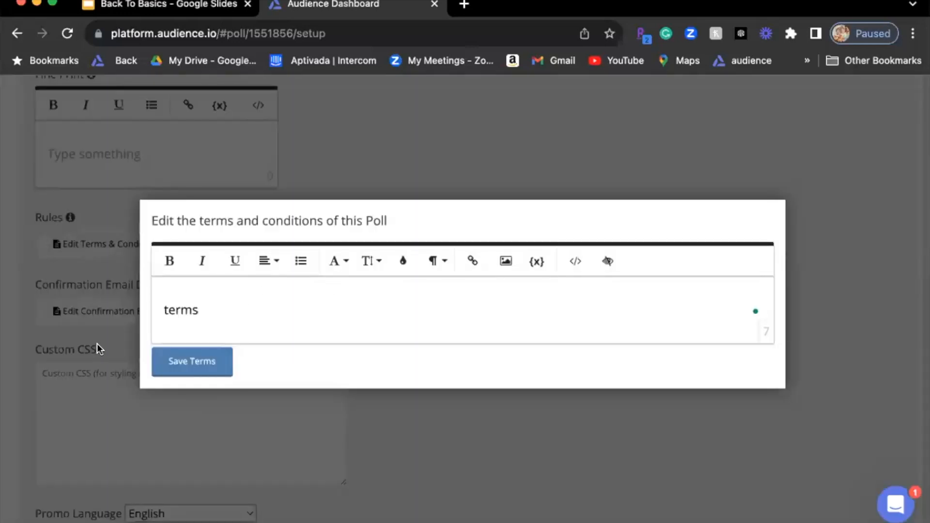
click(192, 362)
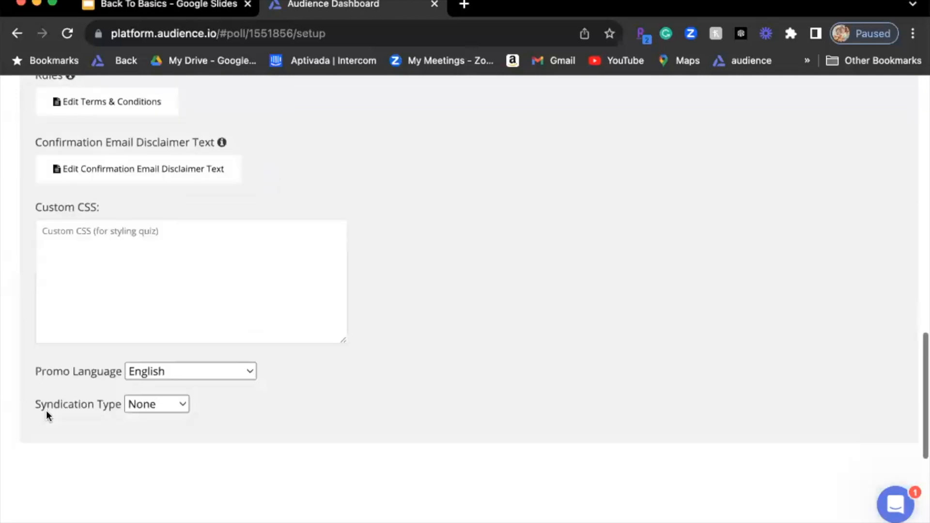
- Check promo language and syndication options, keeping English and None
scroll(down, 3)
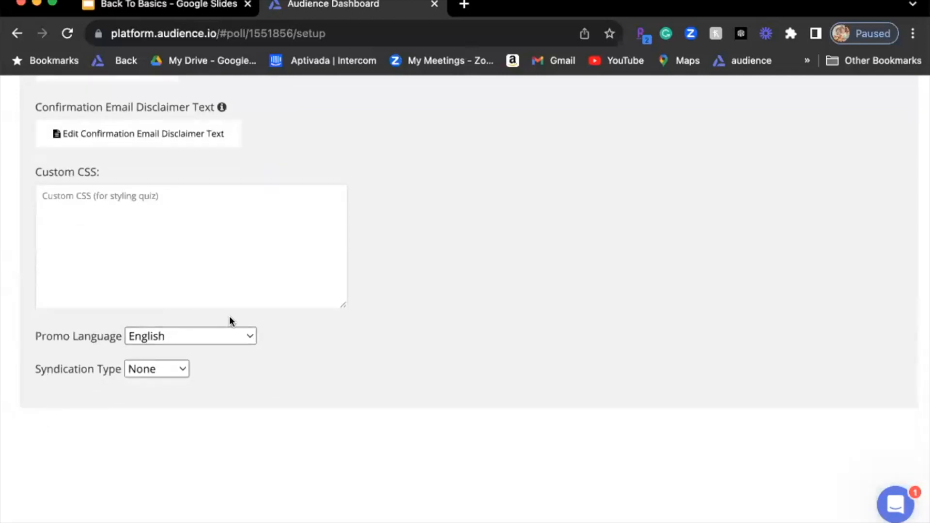
click(190, 335)
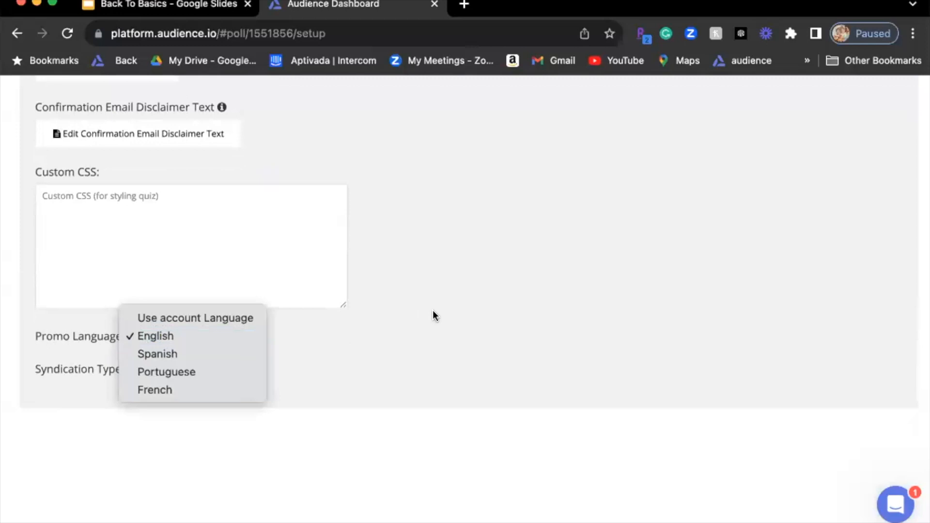
mouse_move(369, 345)
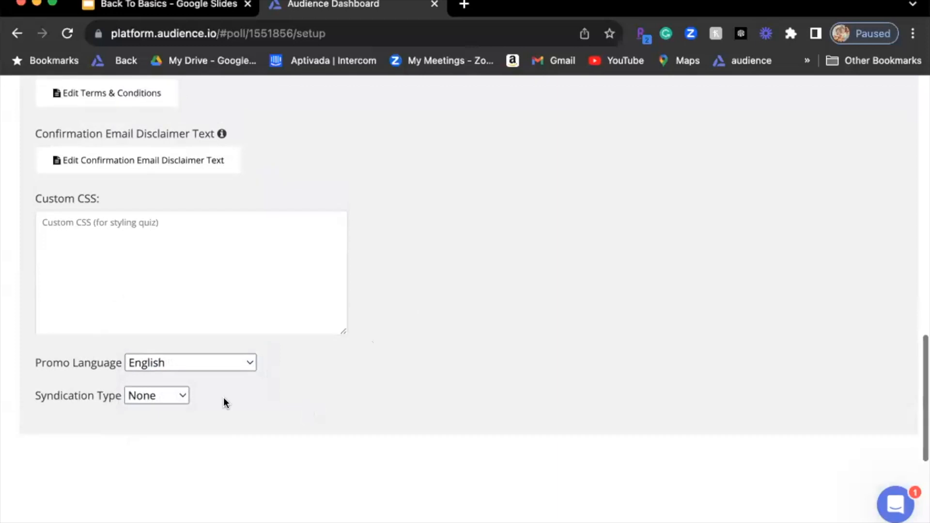
mouse_move(156, 395)
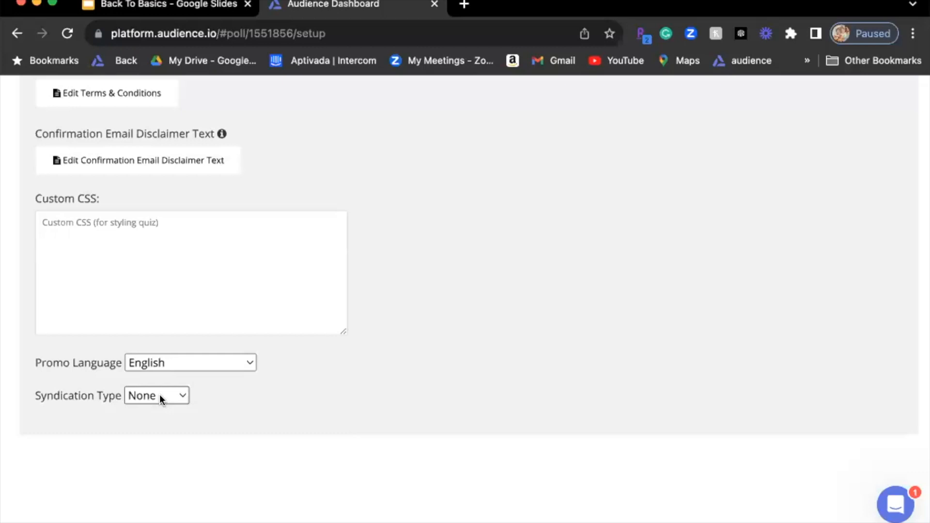
click(156, 395)
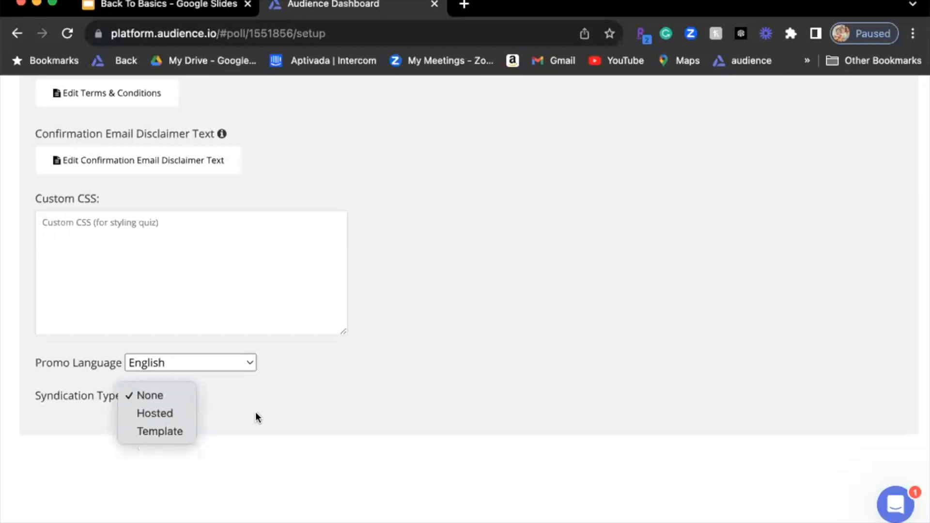
click(148, 395)
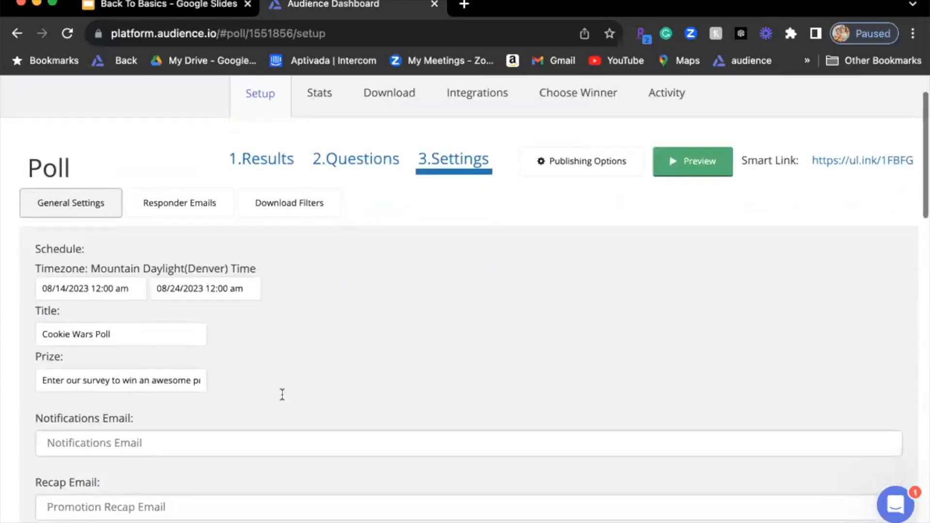
mouse_move(208, 204)
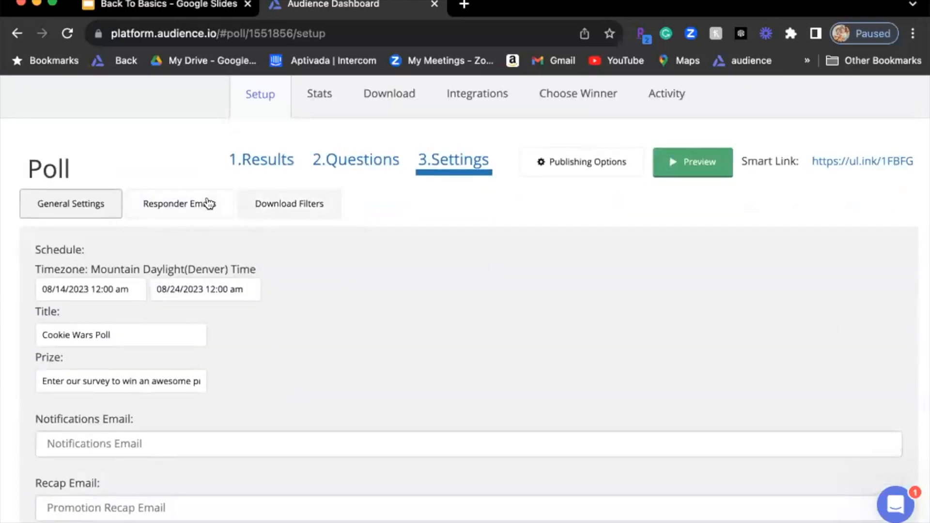
- Show the Responder Emails settings, which list no emails yet
click(180, 203)
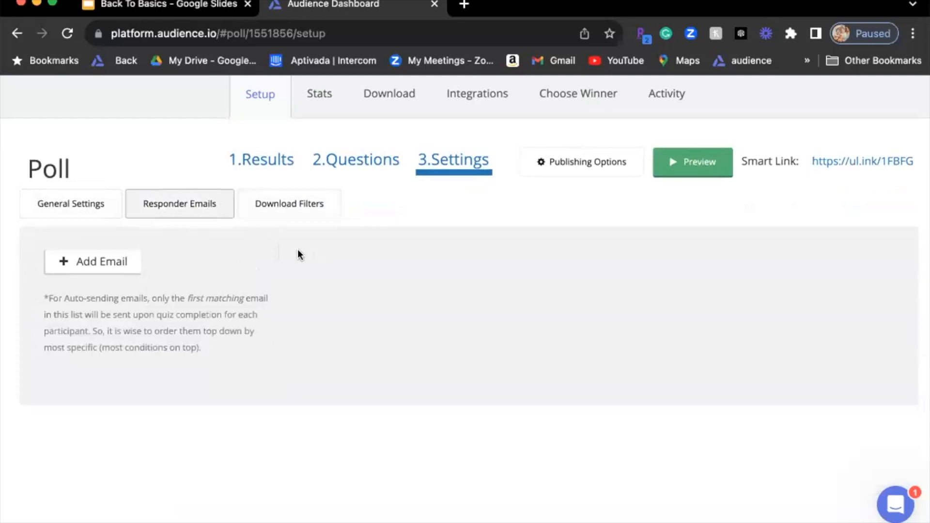
mouse_move(262, 262)
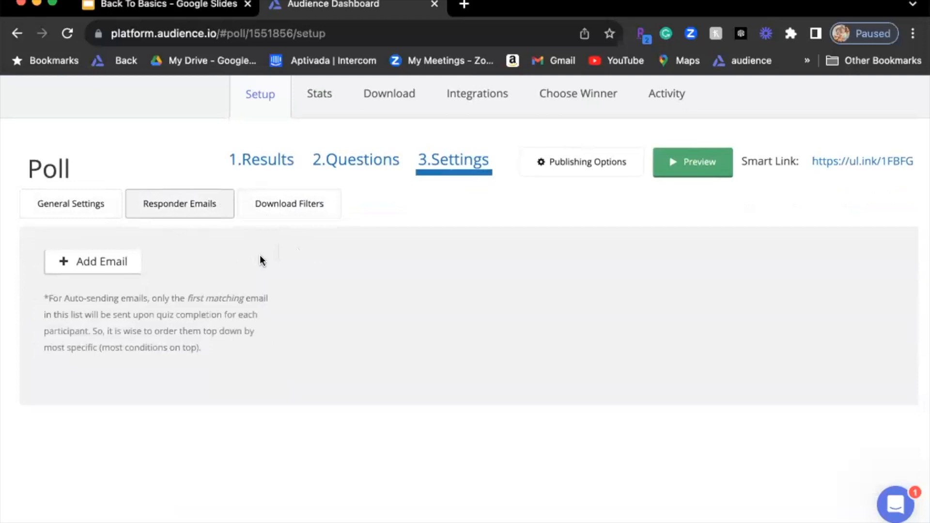
- Create Filter 1 under Download Filters, view its options, then delete it
click(289, 204)
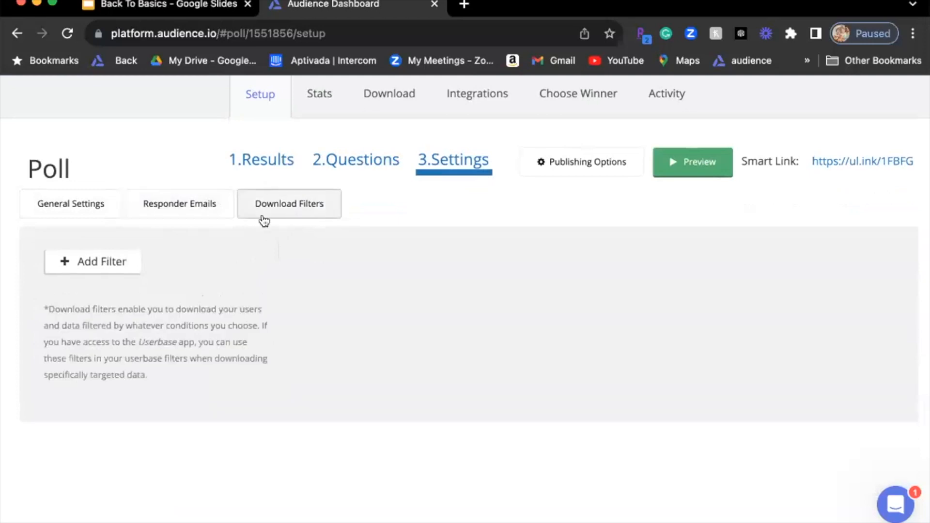
mouse_move(143, 250)
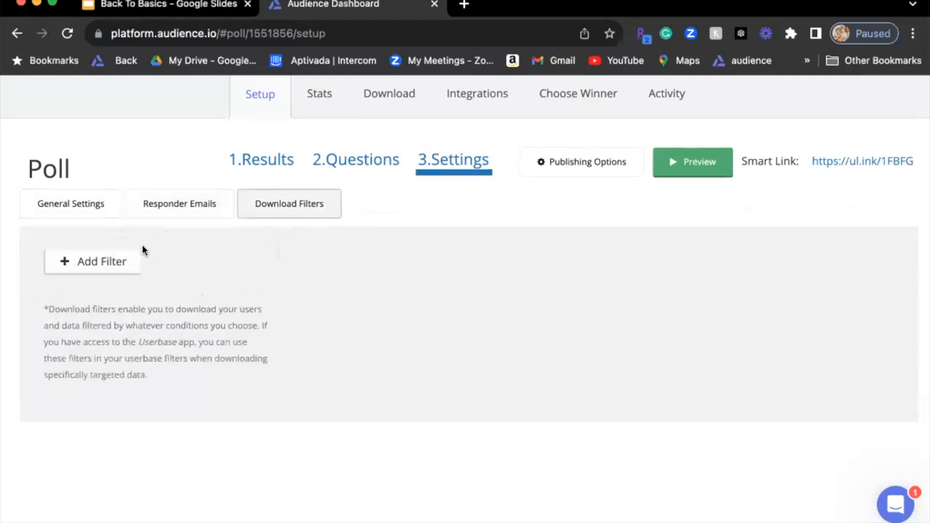
click(100, 261)
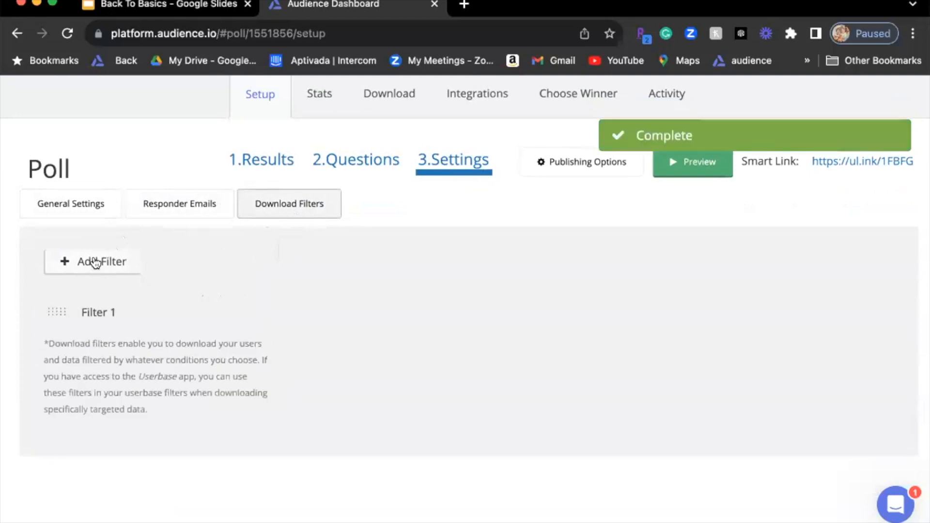
click(97, 311)
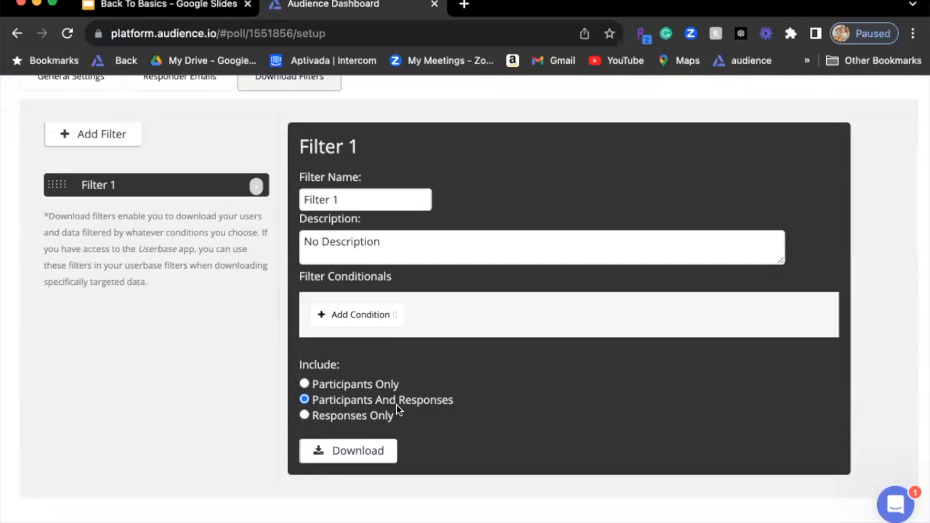
mouse_move(256, 451)
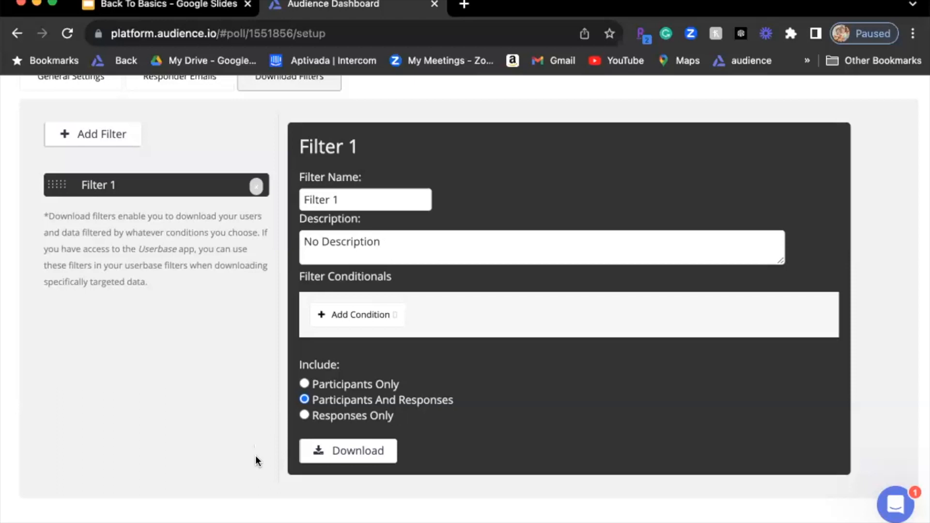
mouse_move(269, 208)
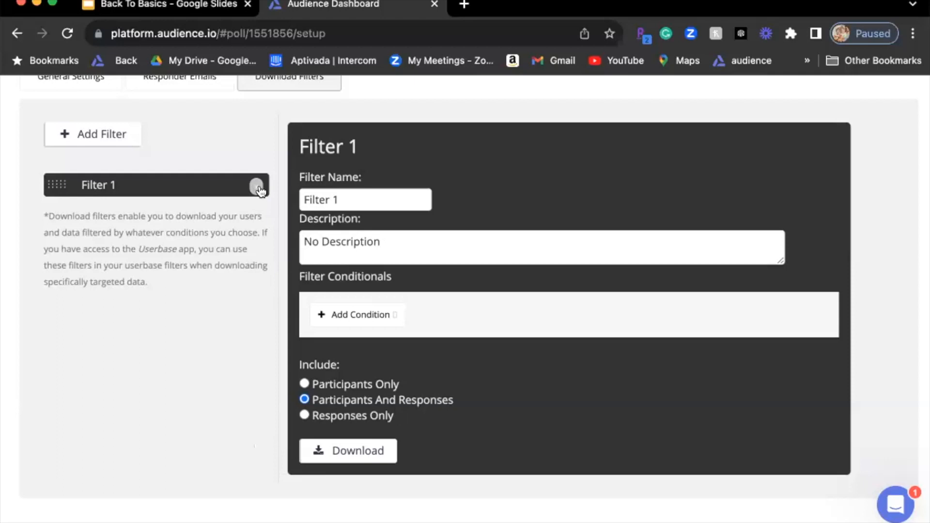
click(258, 185)
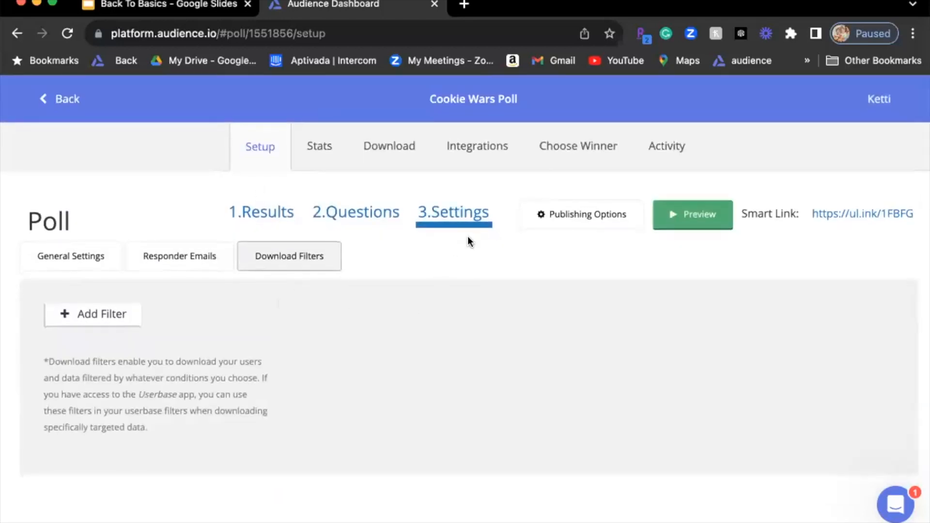
mouse_move(502, 221)
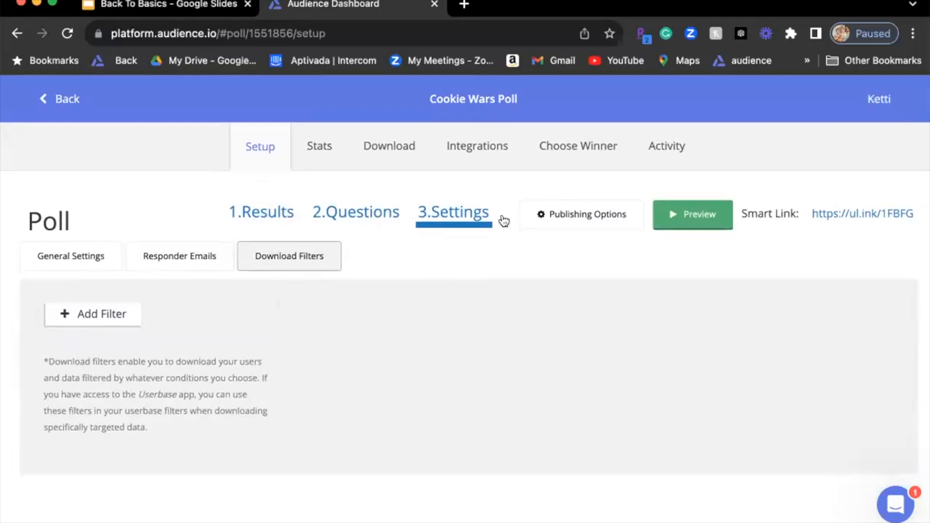
mouse_move(256, 215)
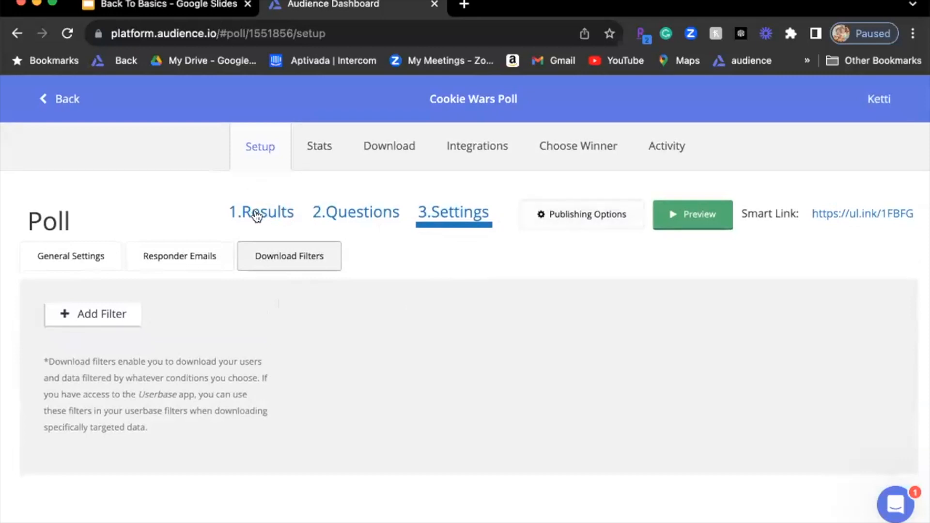
- Switch to the Results step and open the poll's Smart Link in a new tab
click(261, 212)
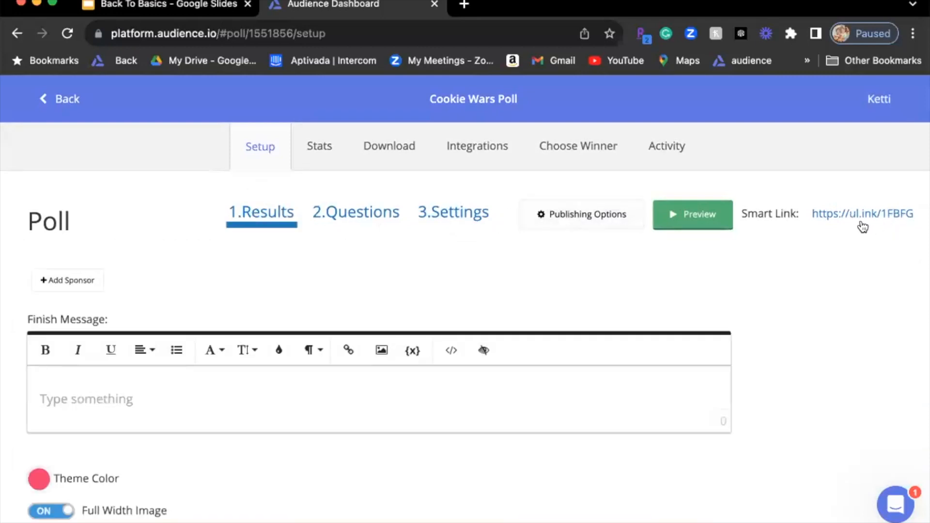
mouse_move(852, 220)
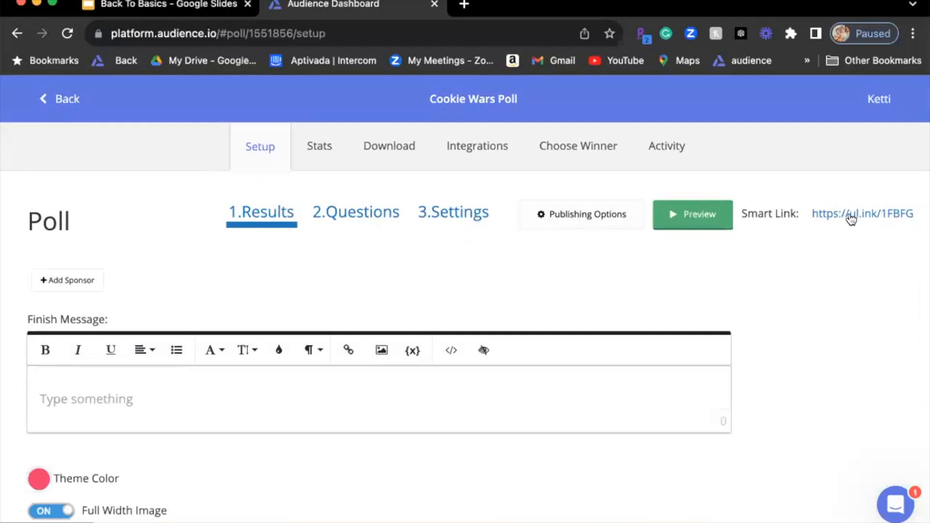
click(861, 213)
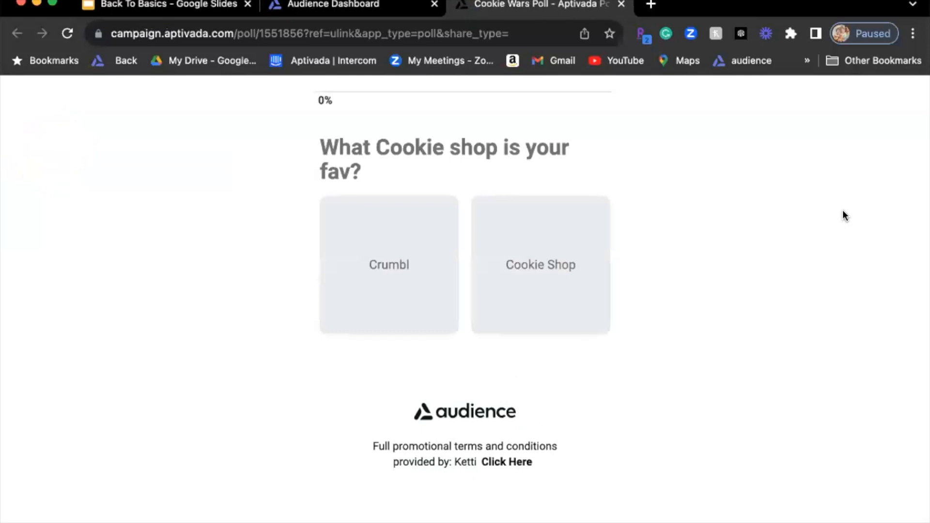
mouse_move(676, 262)
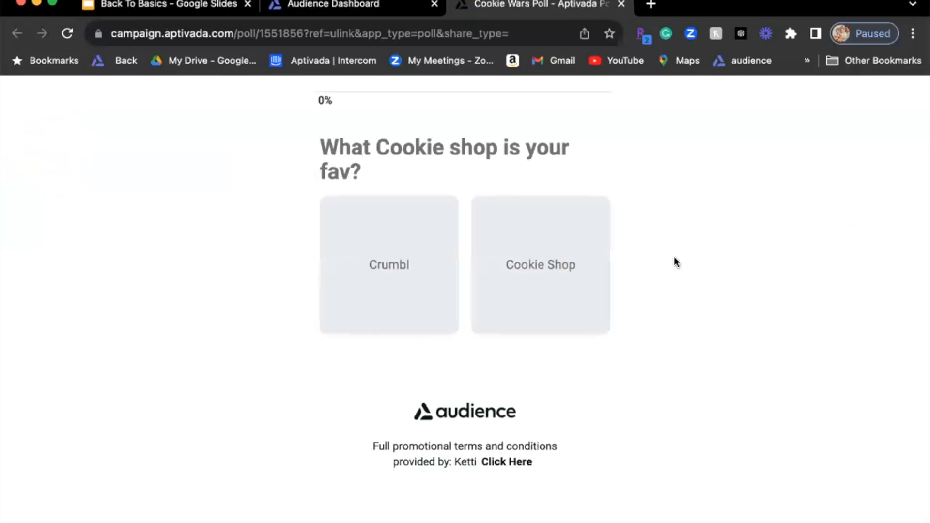
- Vote for Crumbl, rate the next question, and complete the ranking question
click(389, 265)
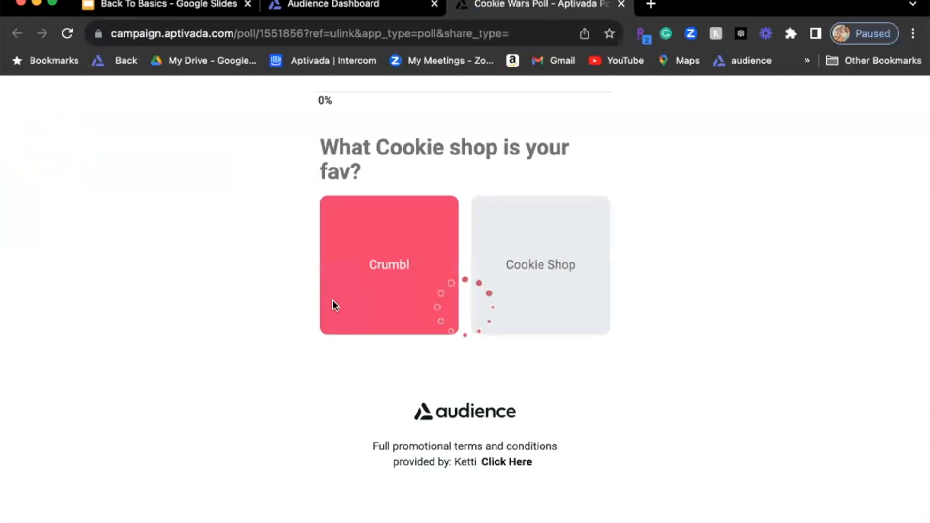
click(388, 264)
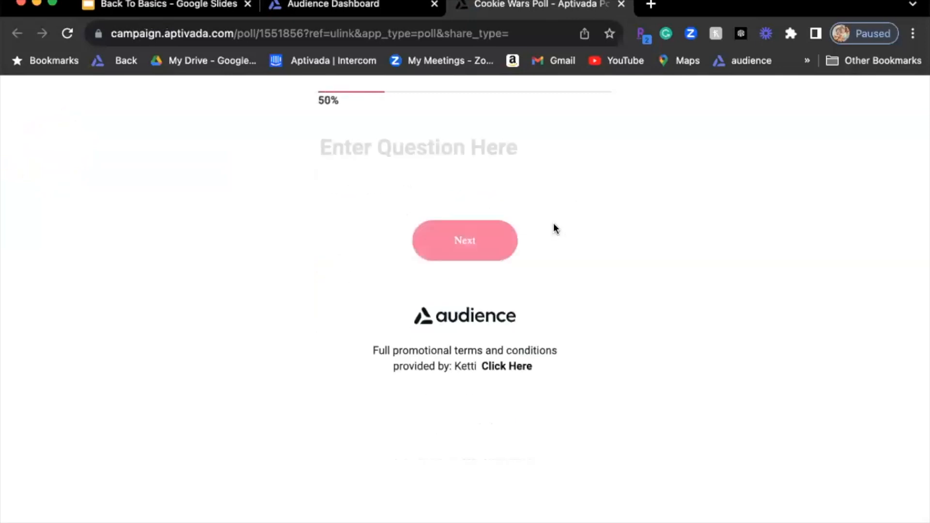
click(465, 240)
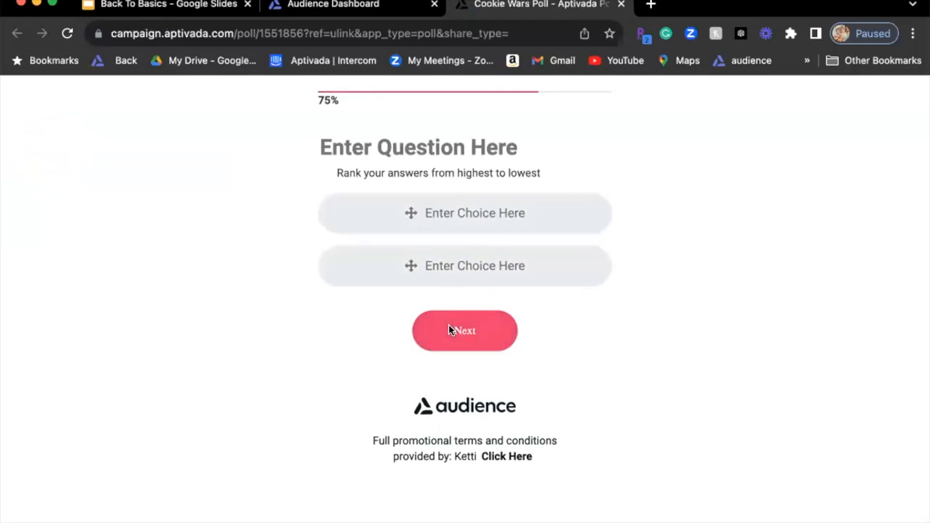
click(464, 330)
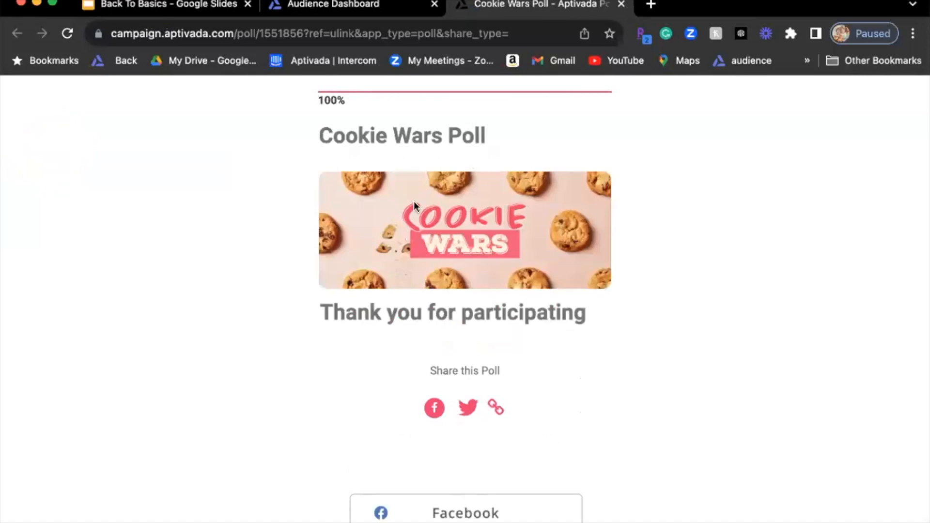
- Fill in the suggested email address and submit the poll entry
scroll(down, 3)
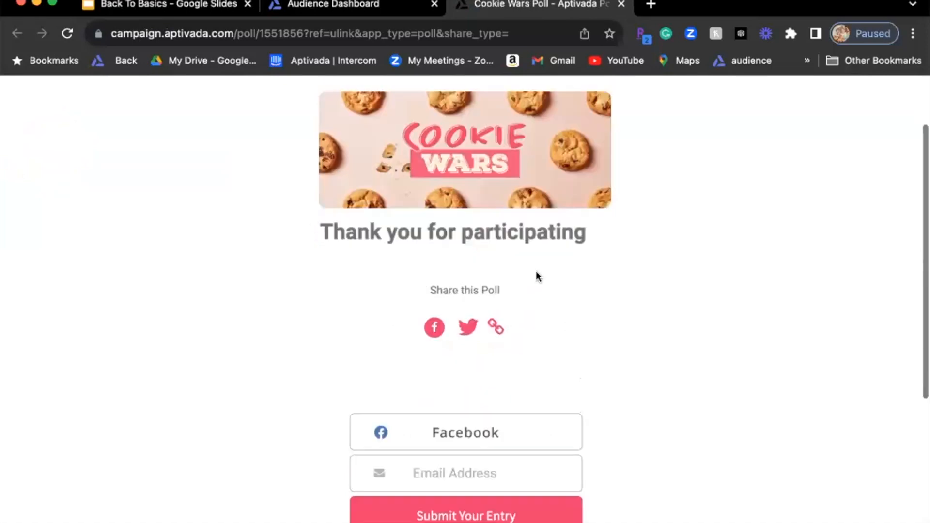
scroll(down, 3)
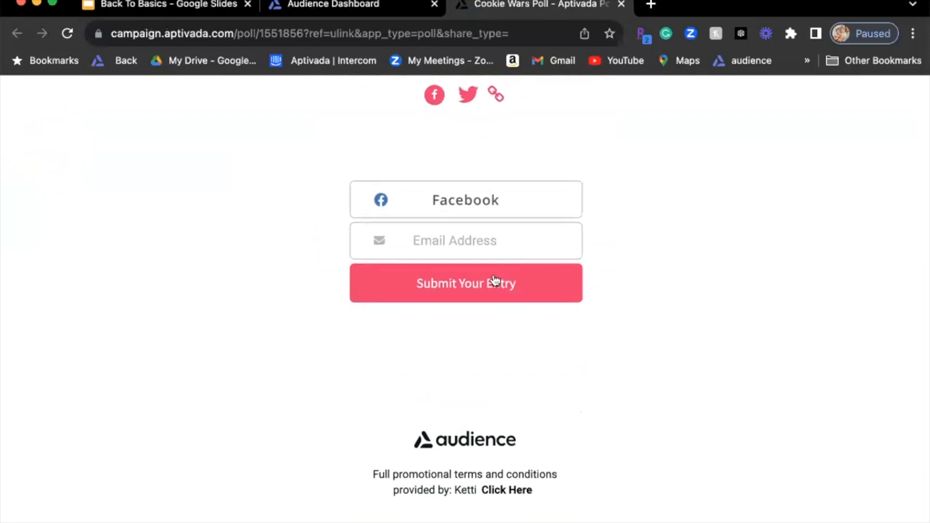
click(465, 240)
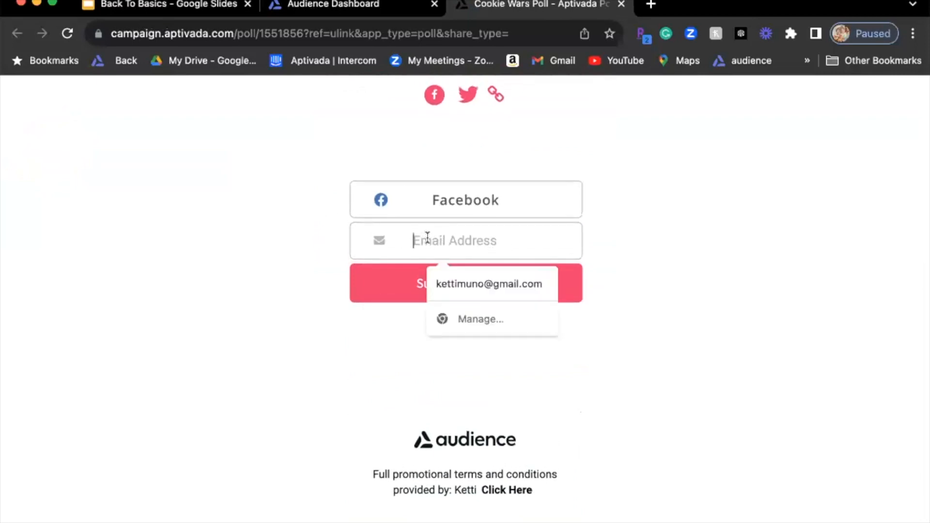
click(488, 283)
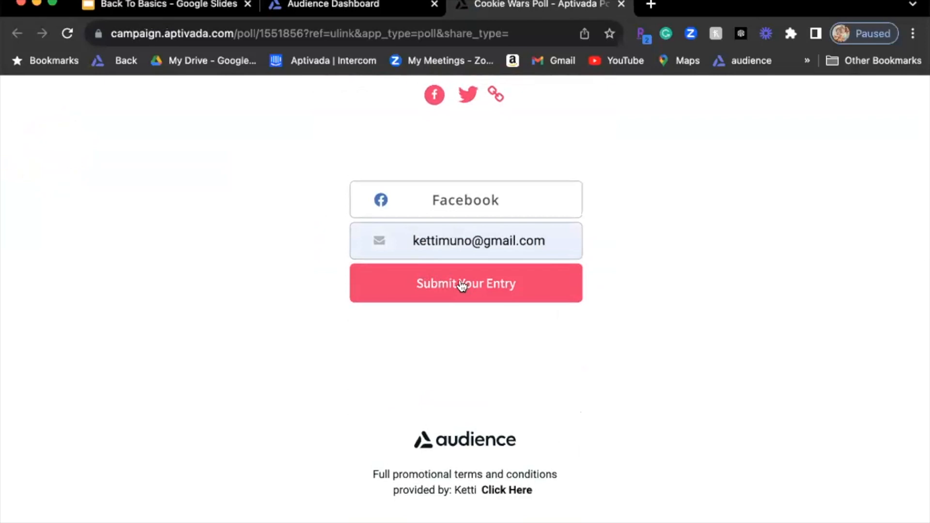
click(465, 283)
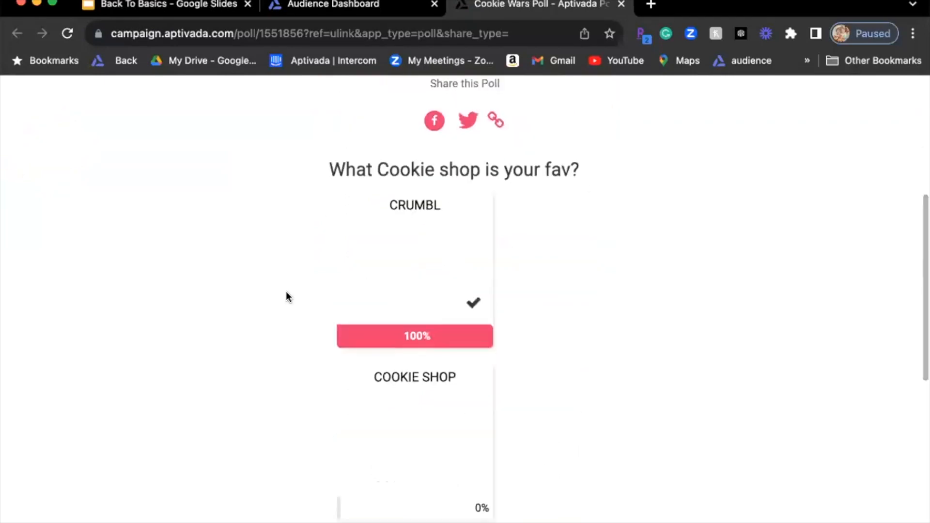
scroll(down, 3)
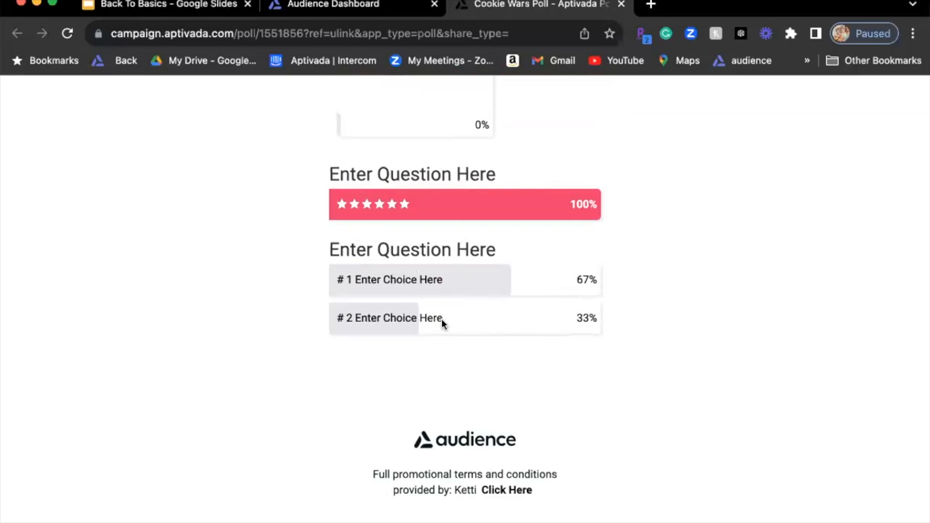
scroll(up, 3)
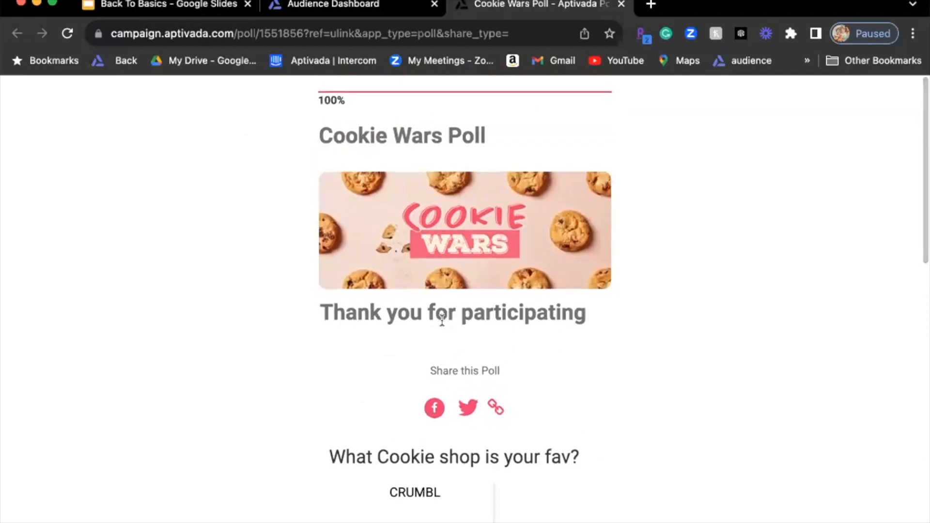
scroll(down, 3)
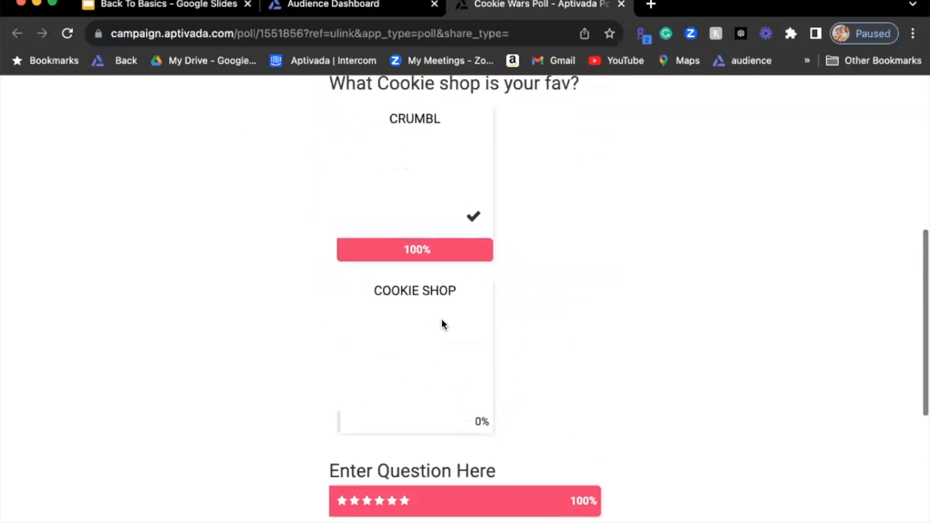
scroll(down, 3)
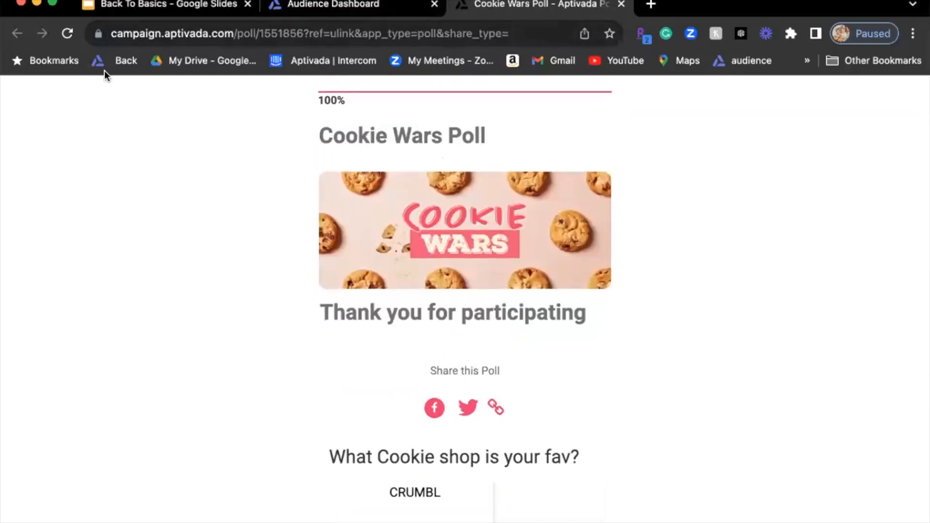
click(332, 7)
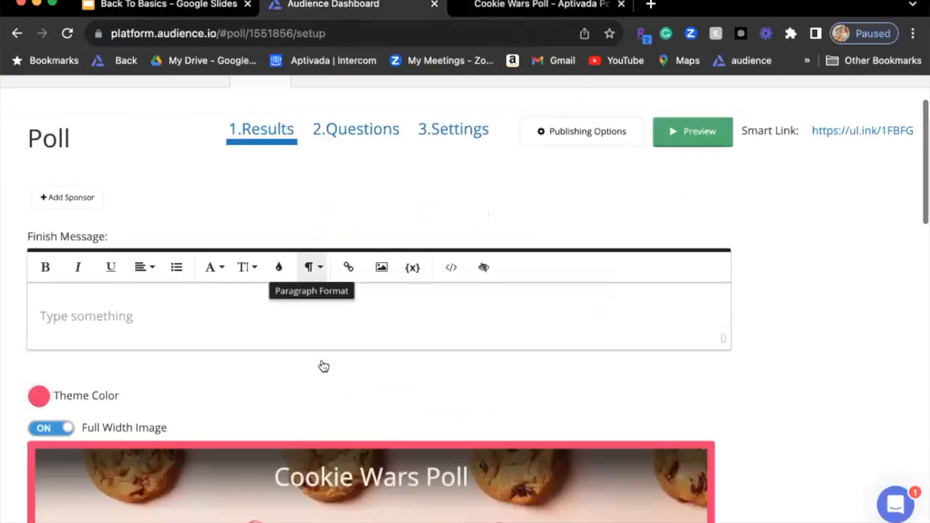
- Open the Cookie Wars Poll Stats page, showing zero new users and an empty Taker Stats chart
scroll(down, 3)
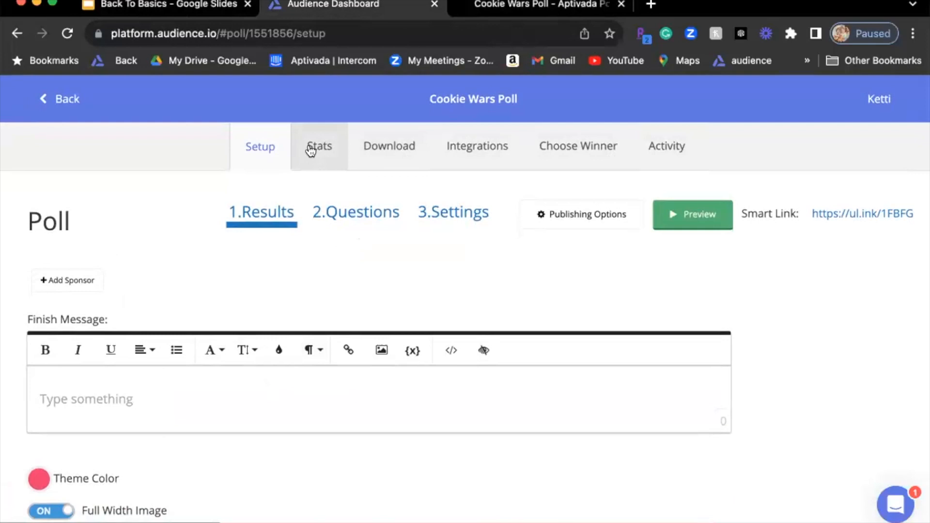
click(319, 145)
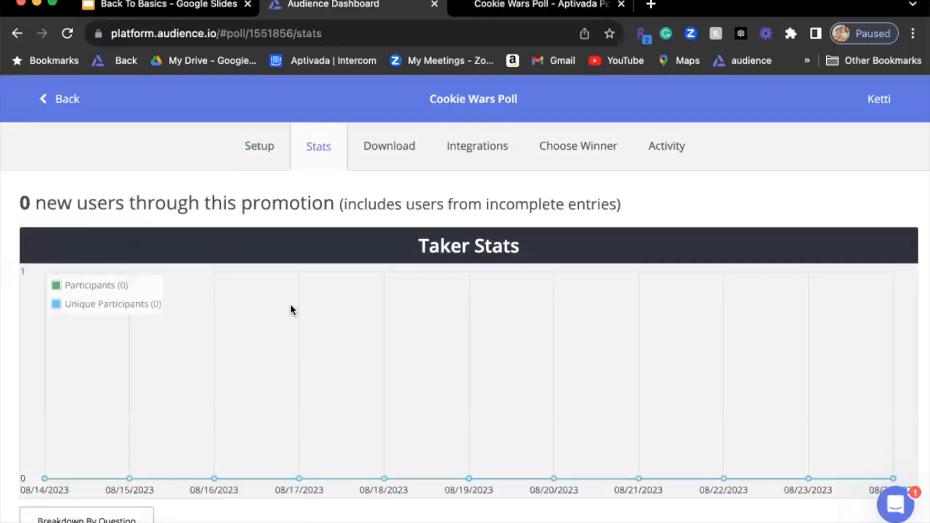
scroll(down, 3)
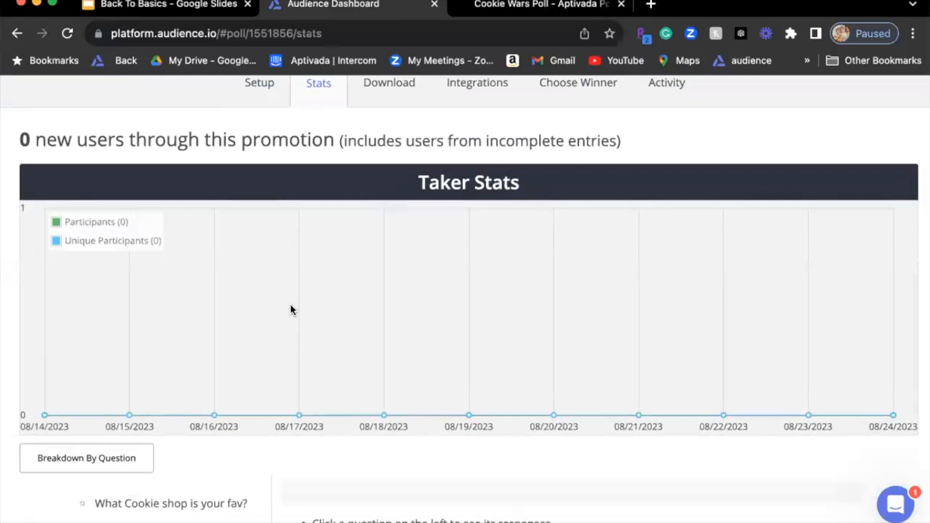
scroll(down, 3)
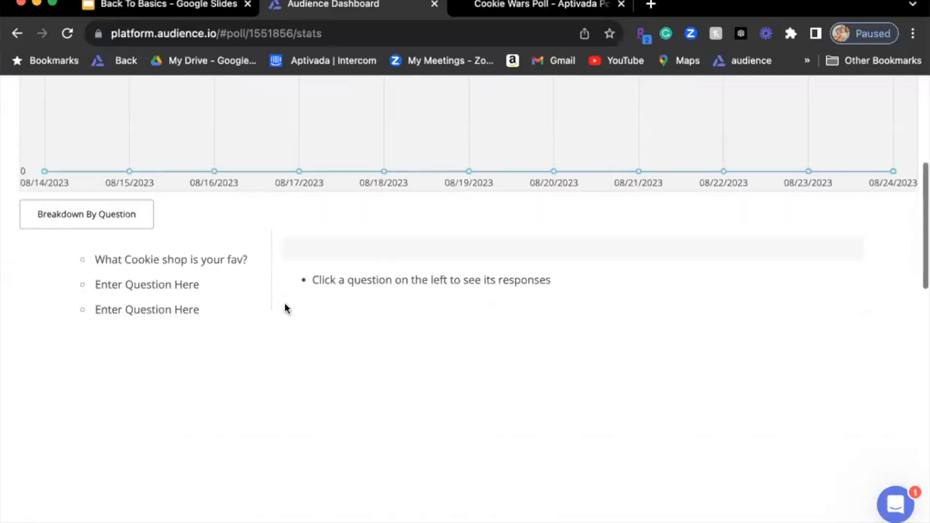
scroll(down, 3)
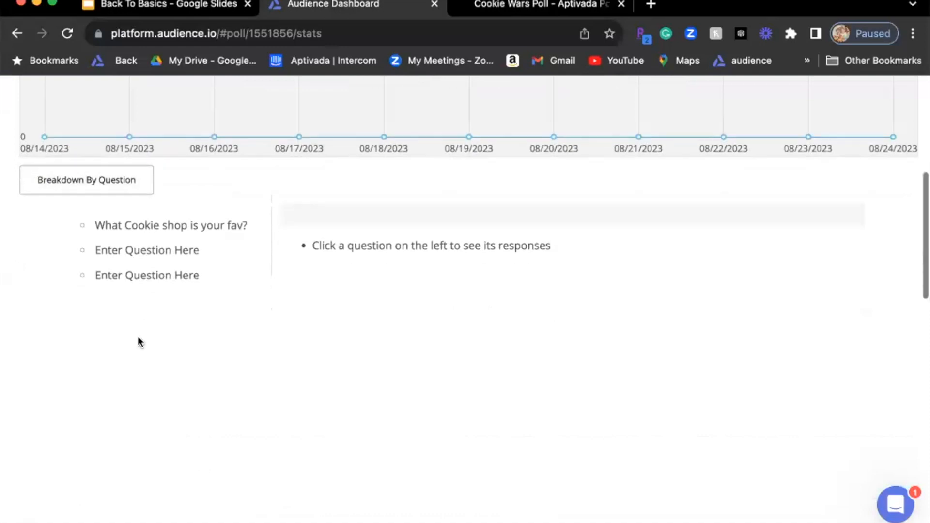
- Review all three question breakdowns: Crumbl at 100%, a rating of 6, ranked choices 66.7%/33.3%
click(170, 225)
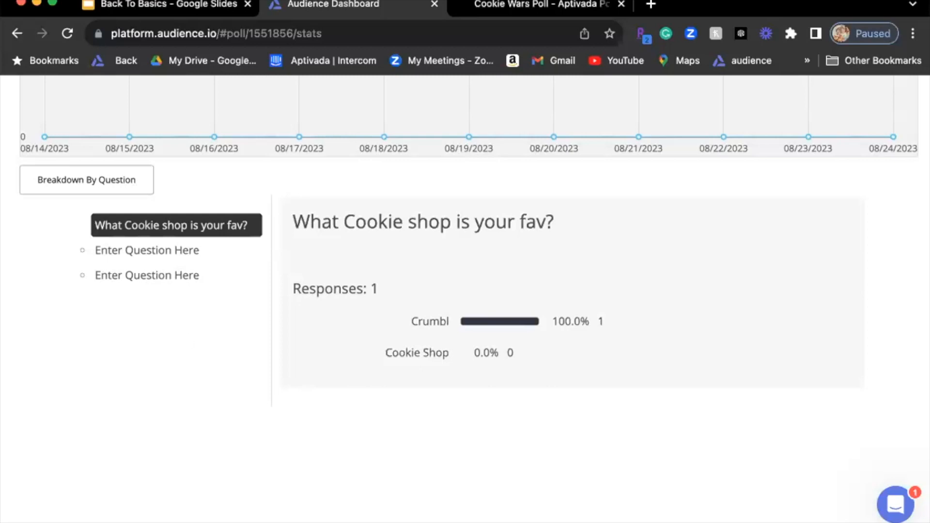
click(147, 250)
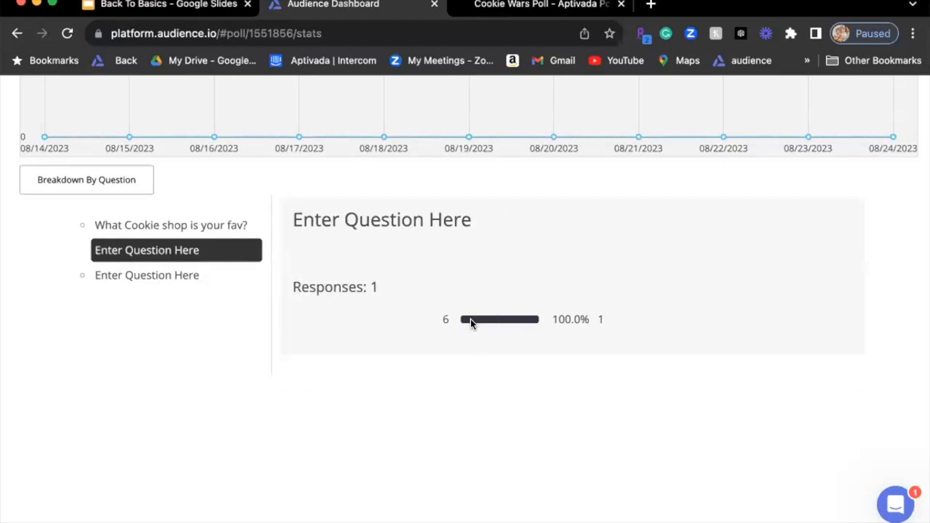
click(147, 275)
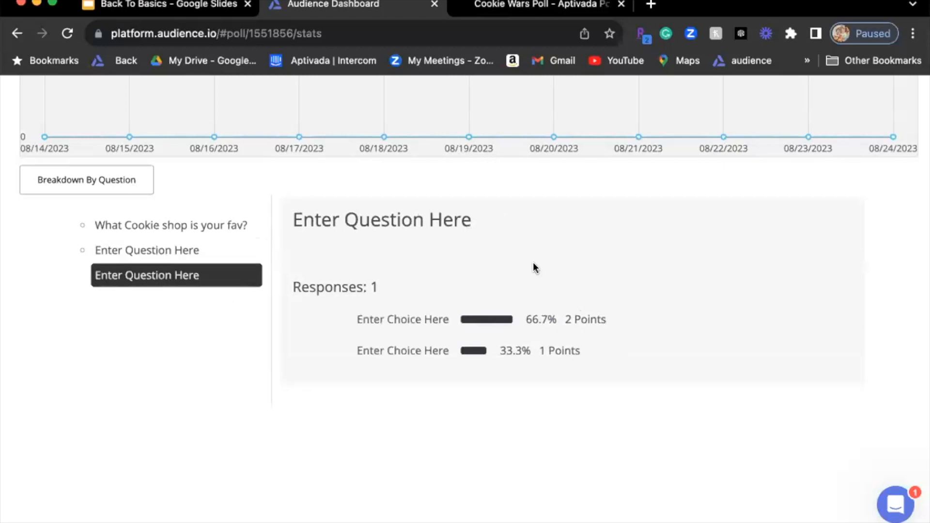
mouse_move(375, 391)
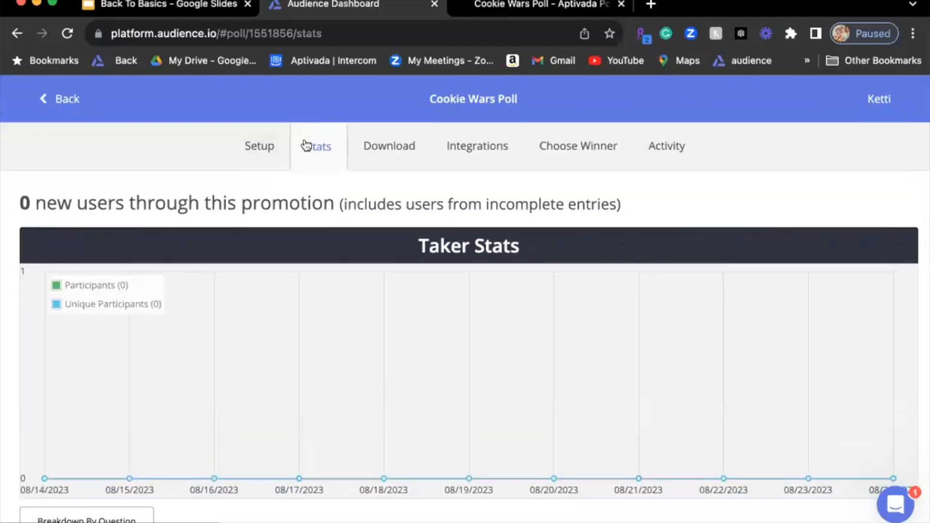
scroll(down, 3)
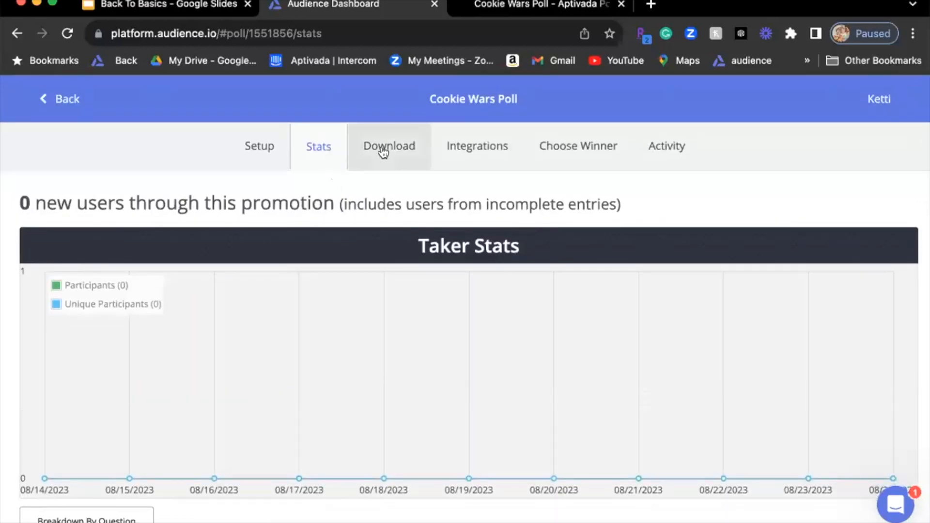
- Open the Download page and look over its date range and download type options
click(389, 146)
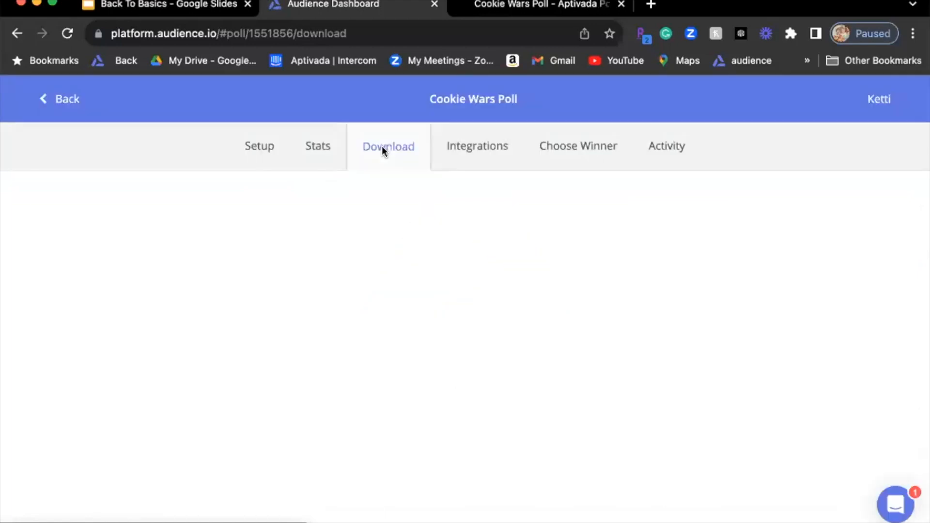
click(388, 146)
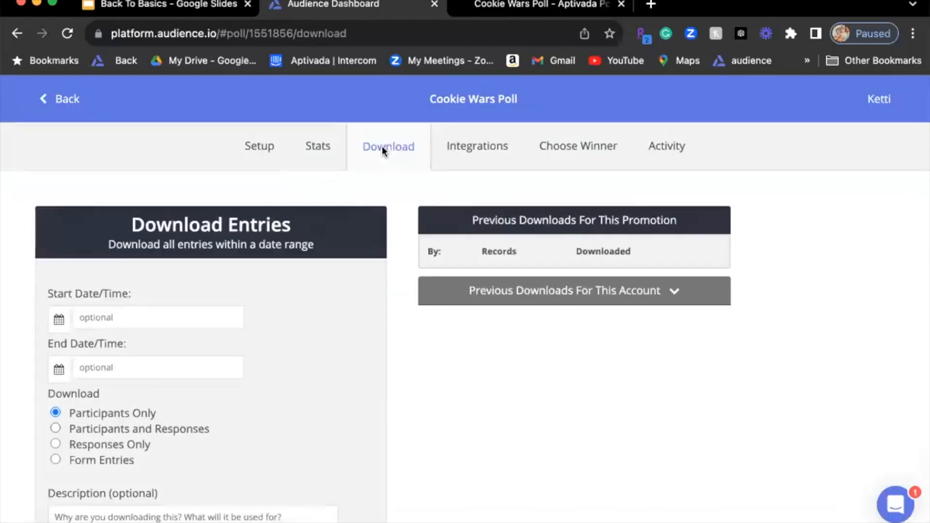
scroll(down, 3)
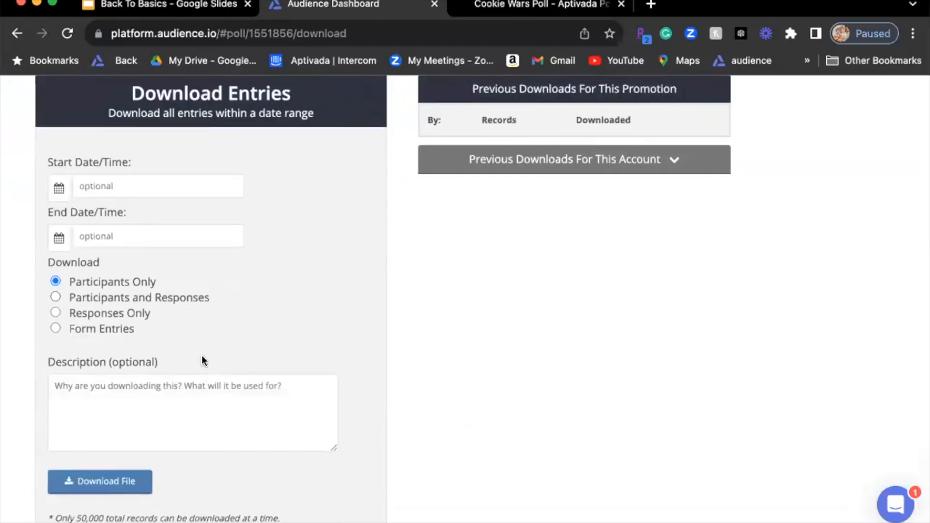
mouse_move(258, 293)
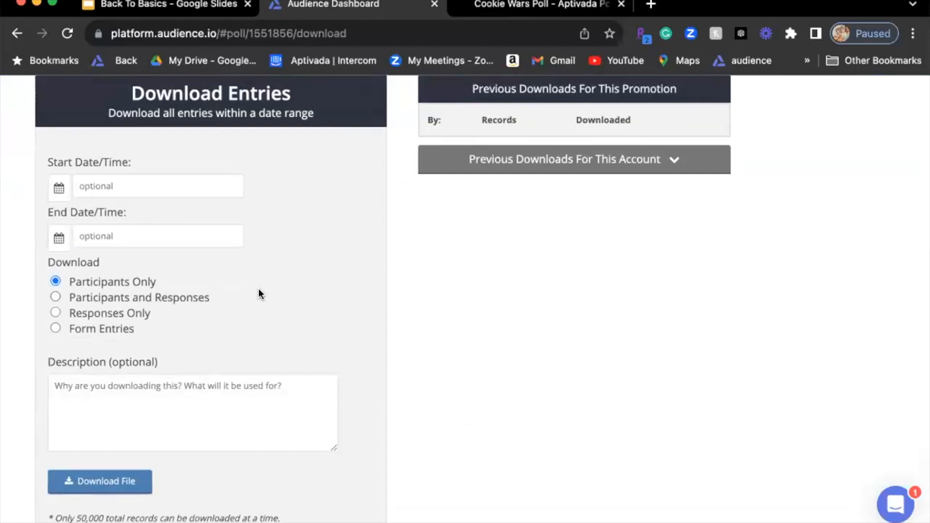
mouse_move(304, 185)
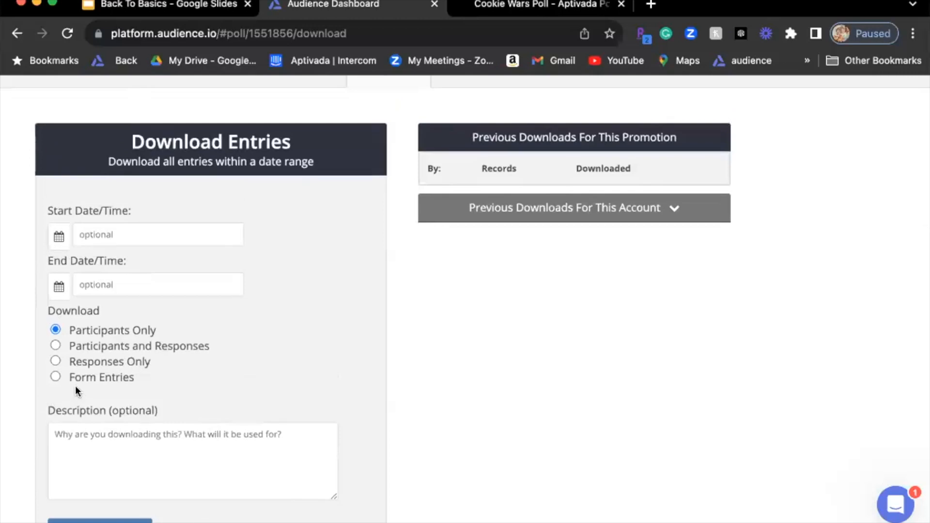
mouse_move(388, 298)
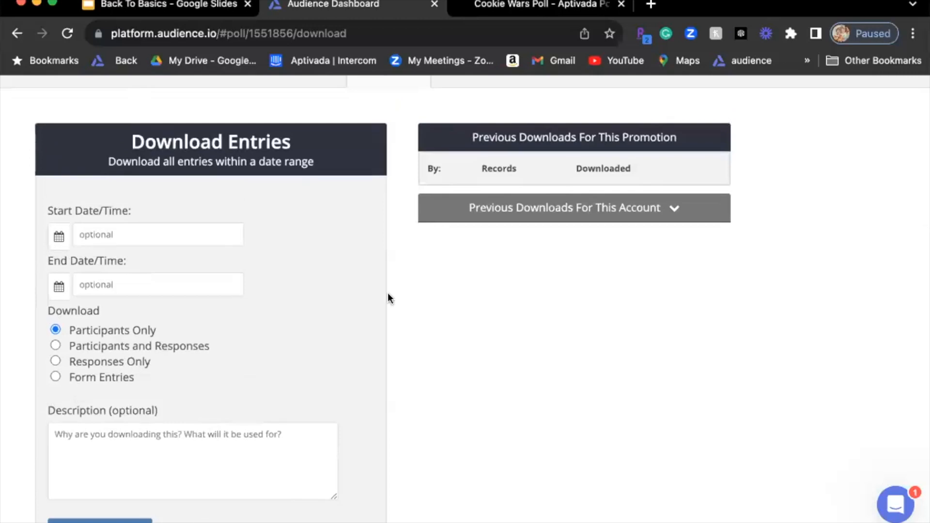
scroll(down, 3)
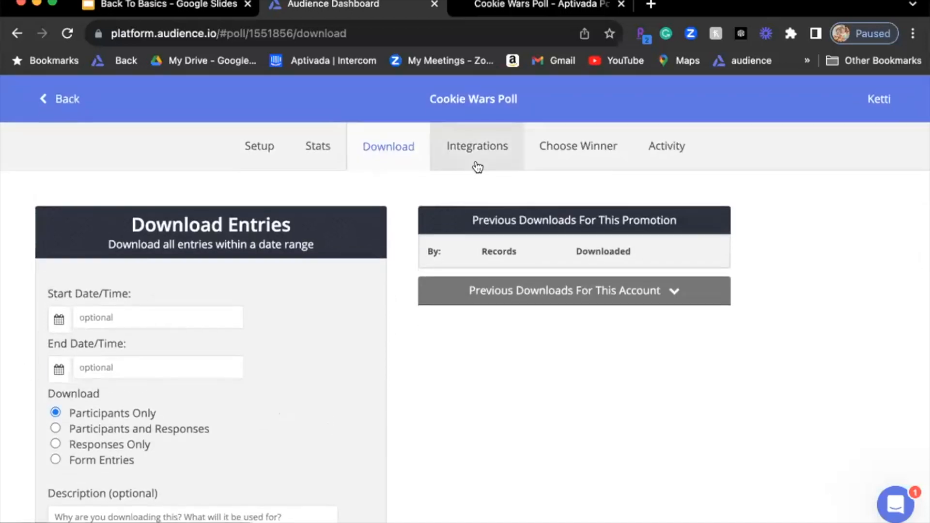
- On Choose Winners, show the Eligible Entrants list with one entrant and one entry
click(576, 145)
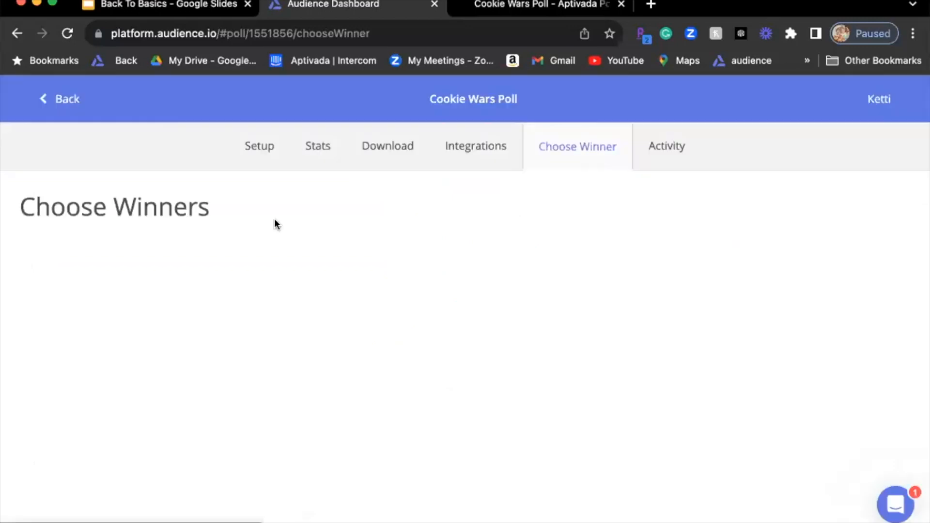
scroll(down, 3)
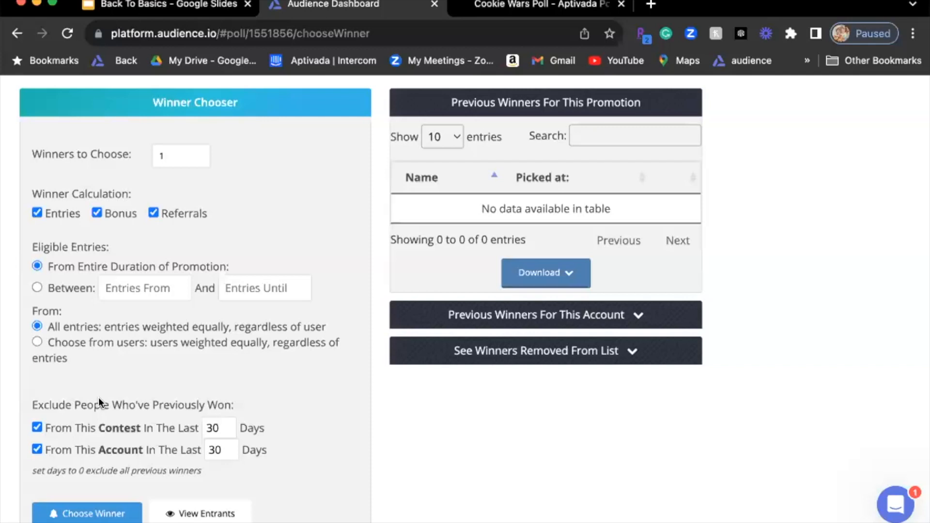
mouse_move(98, 375)
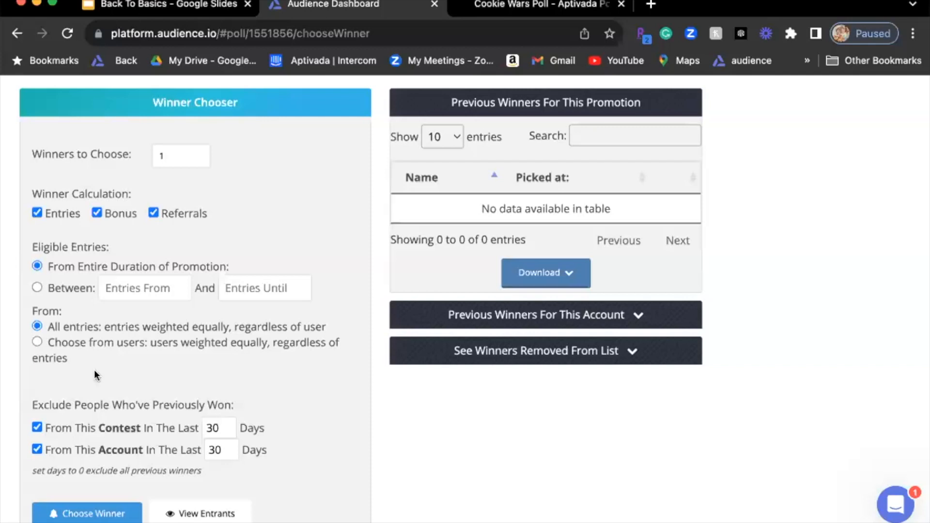
mouse_move(106, 346)
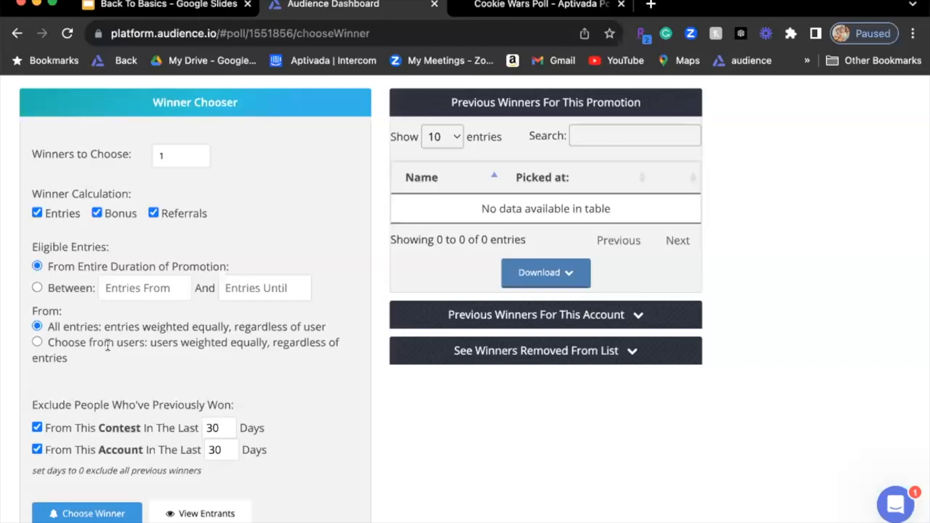
scroll(down, 3)
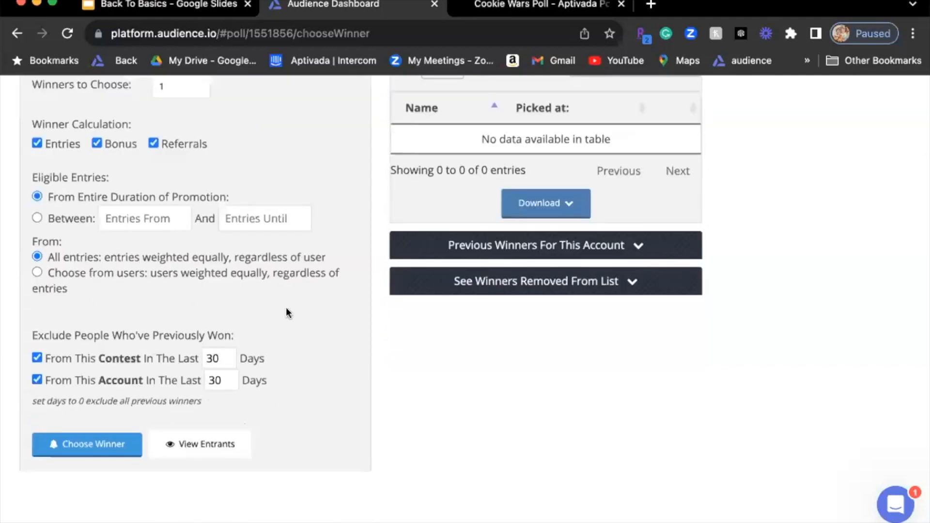
scroll(down, 3)
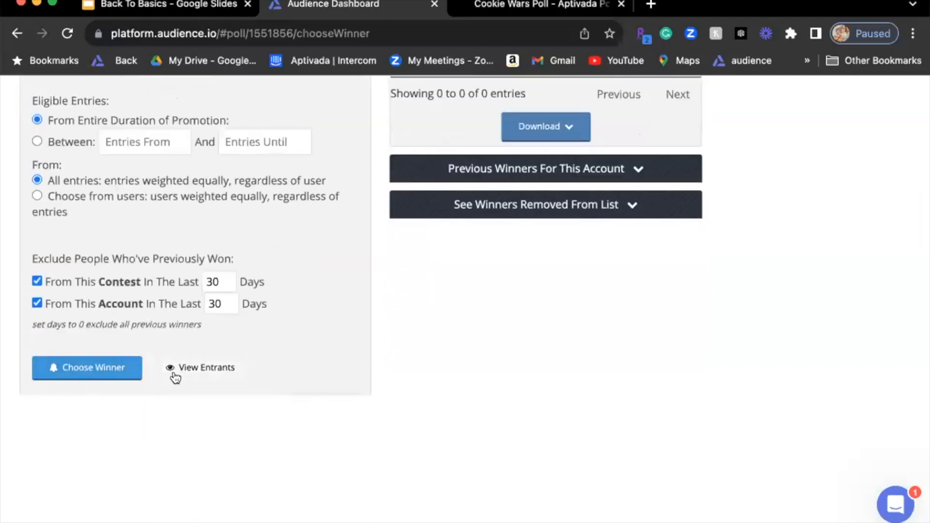
click(206, 367)
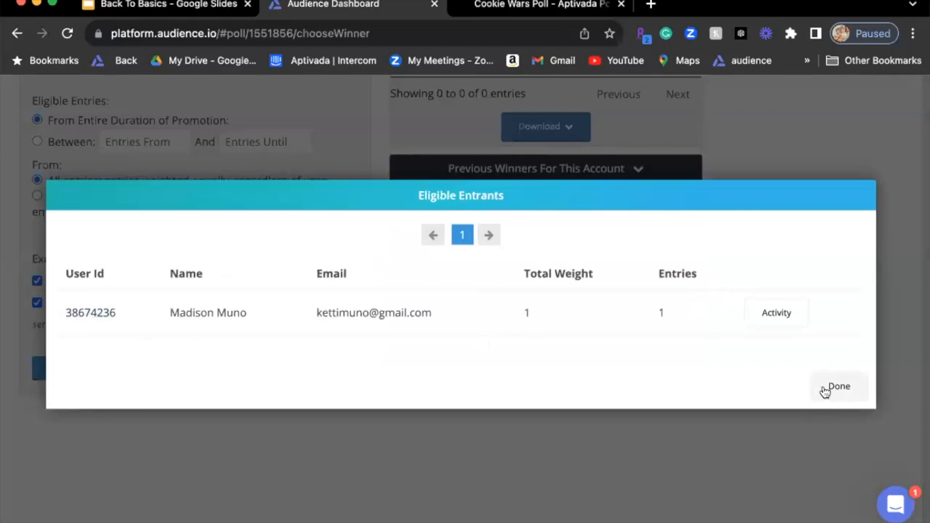
click(837, 386)
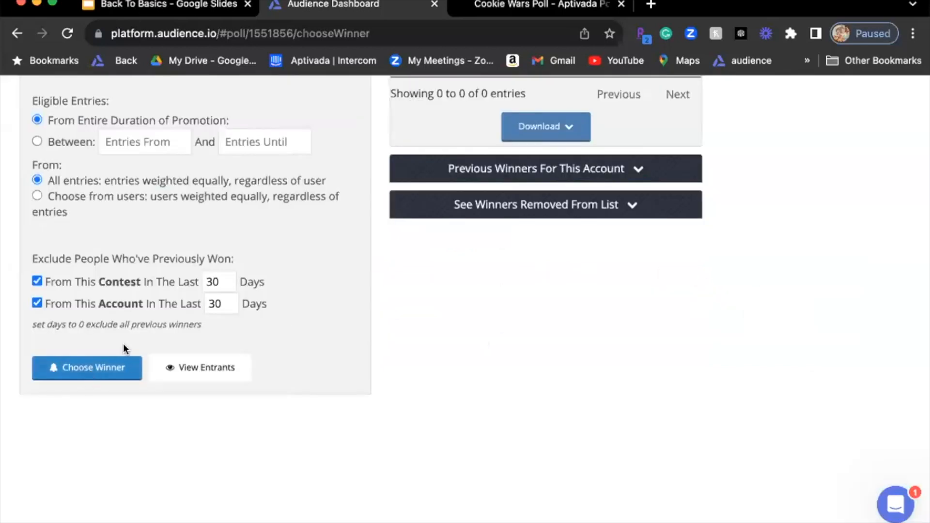
click(87, 367)
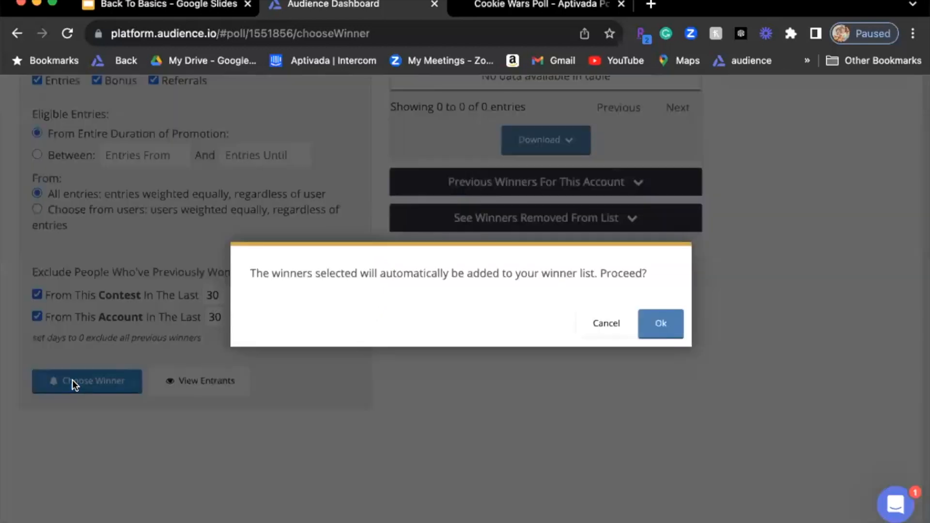
click(660, 323)
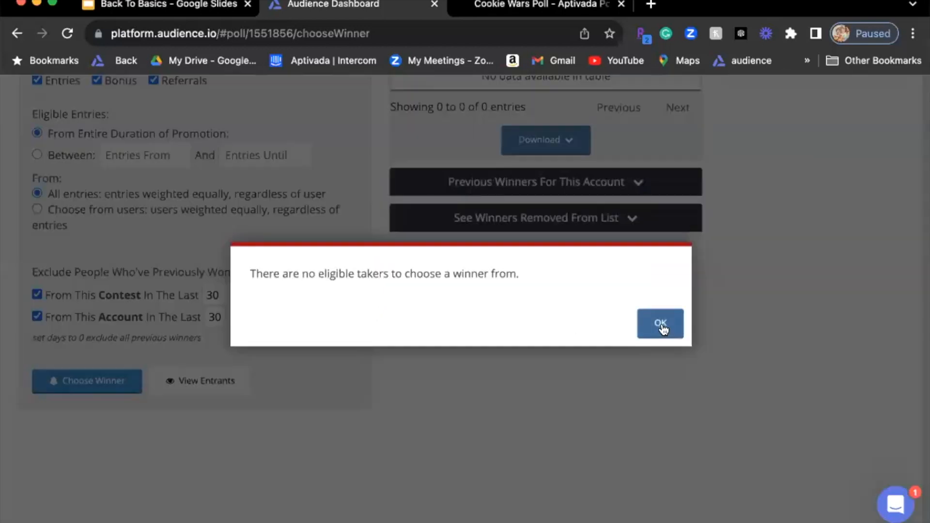
click(659, 323)
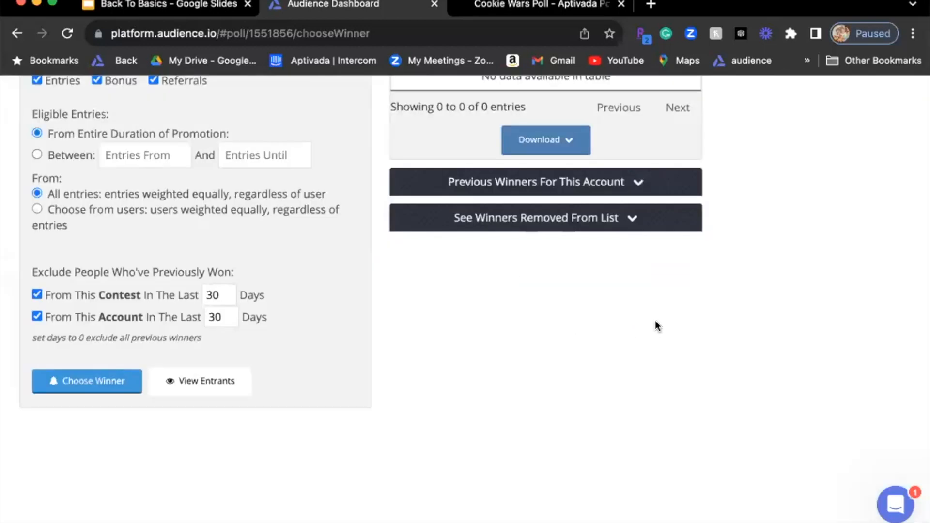
scroll(up, 3)
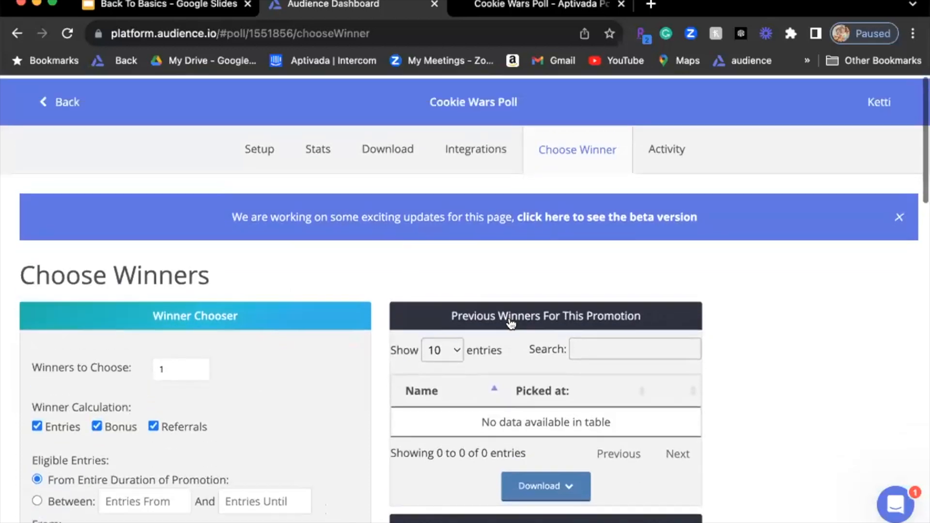
- Return to the poll's Setup and look through the Results step
click(259, 149)
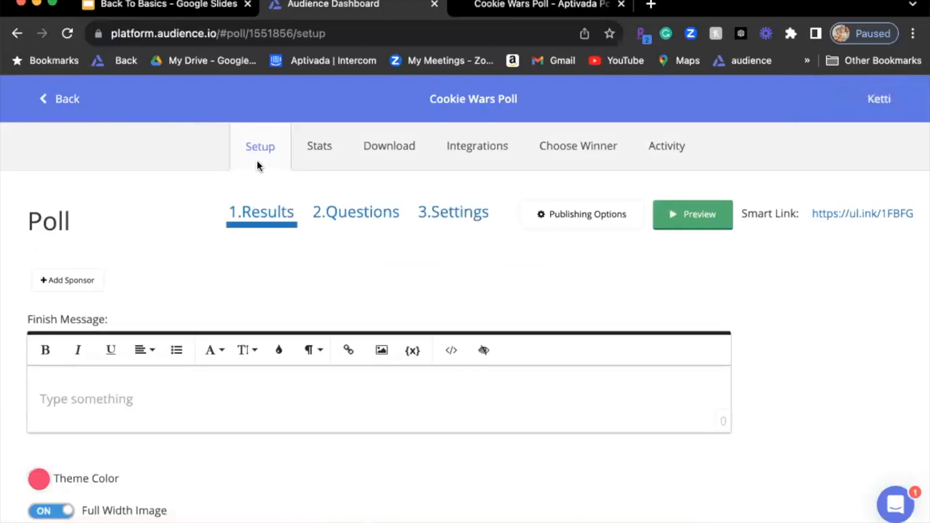
scroll(down, 3)
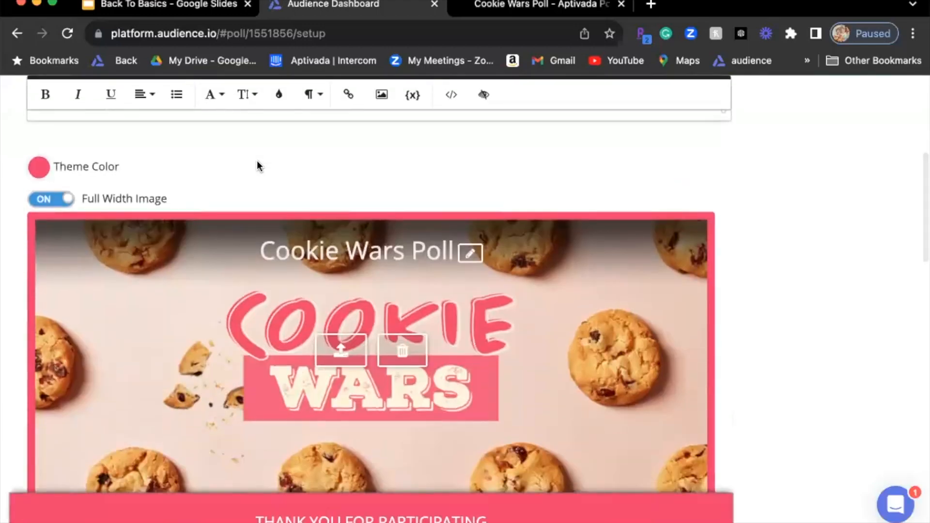
scroll(down, 3)
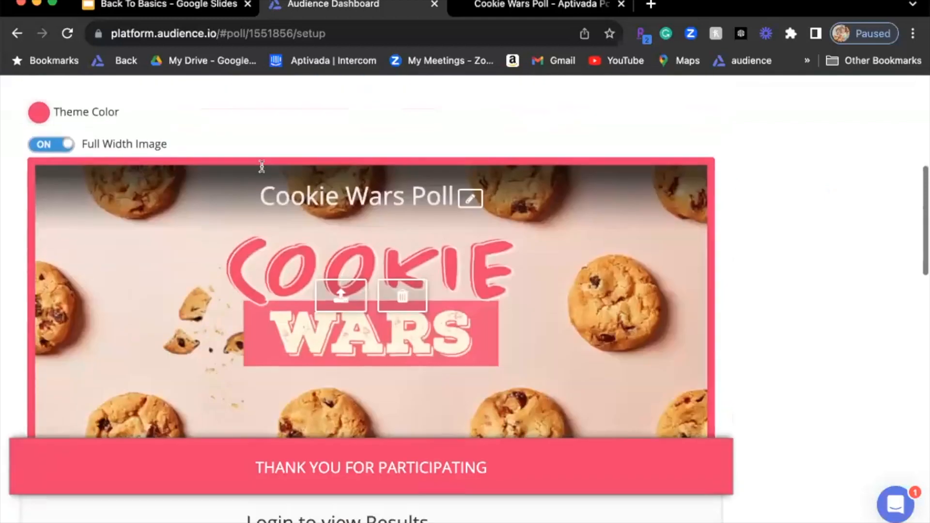
mouse_move(340, 295)
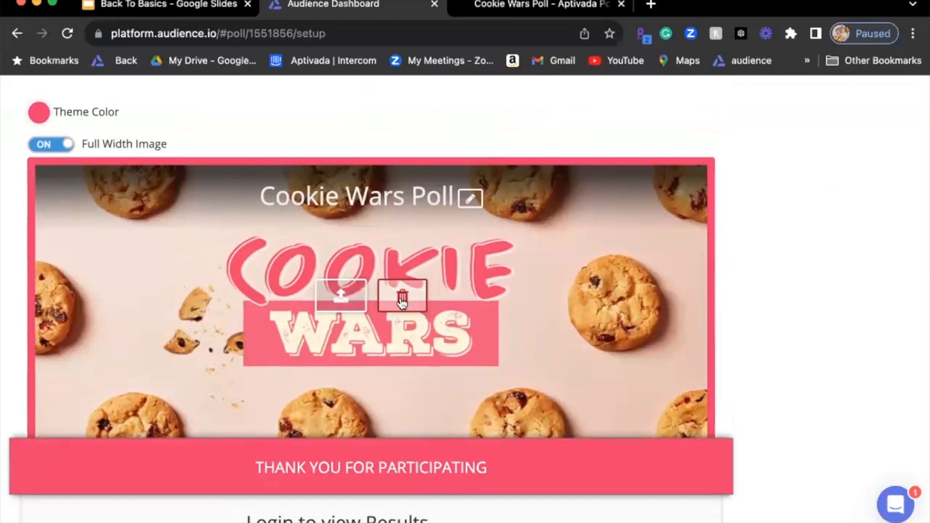
scroll(up, 3)
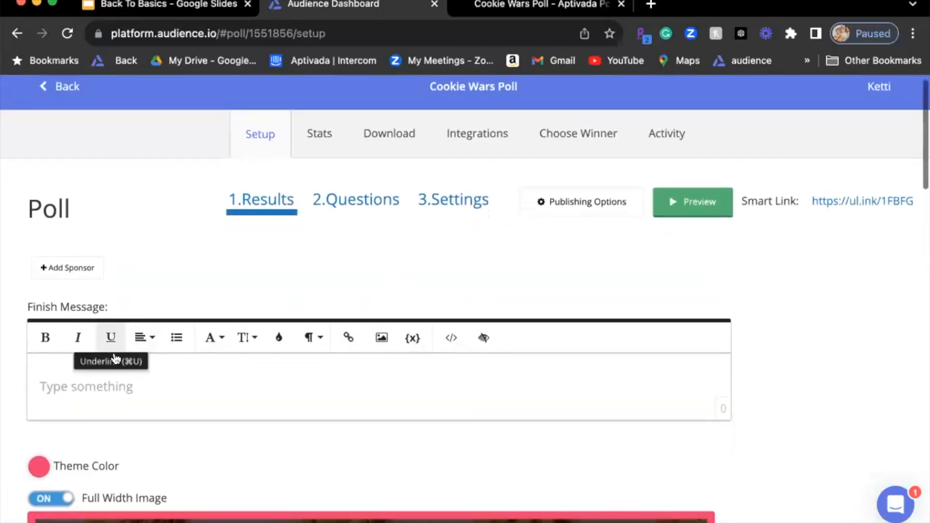
scroll(down, 3)
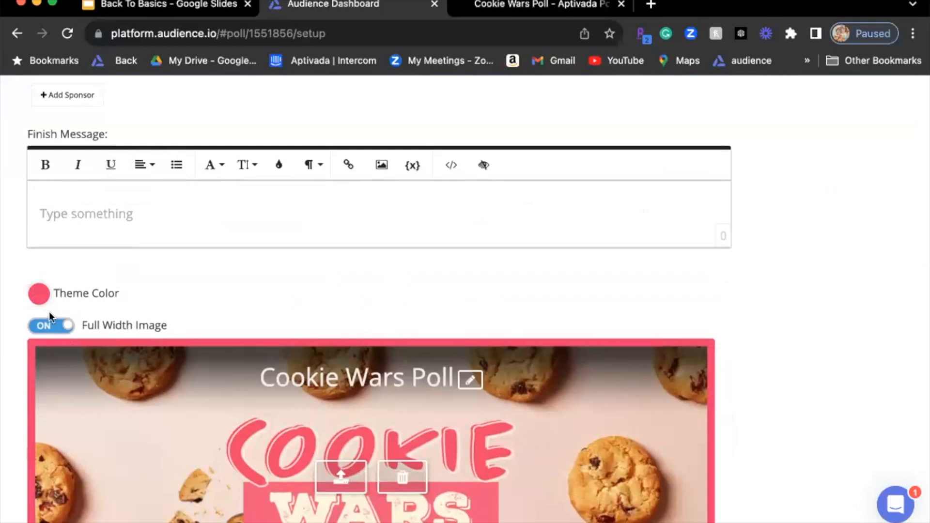
- Check the theme colour without changing it, then reopen the Questions step
click(39, 293)
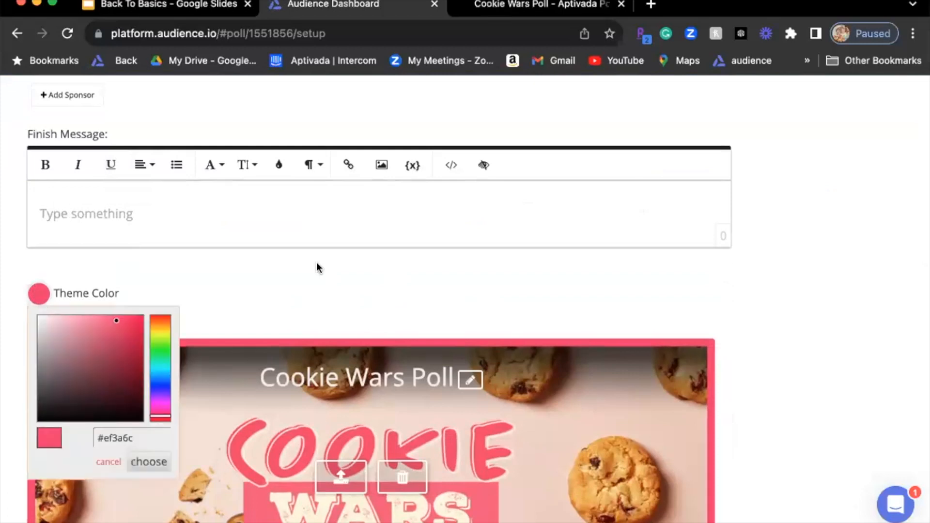
click(148, 461)
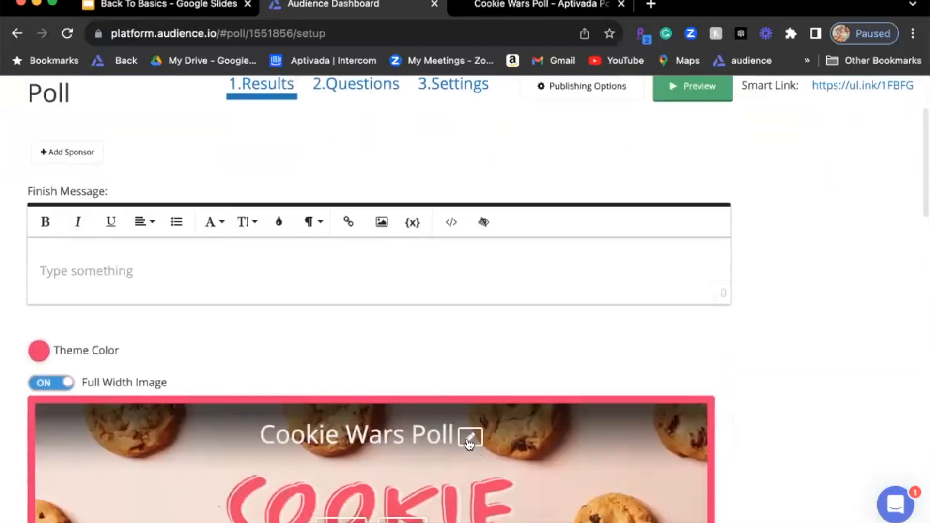
mouse_move(465, 411)
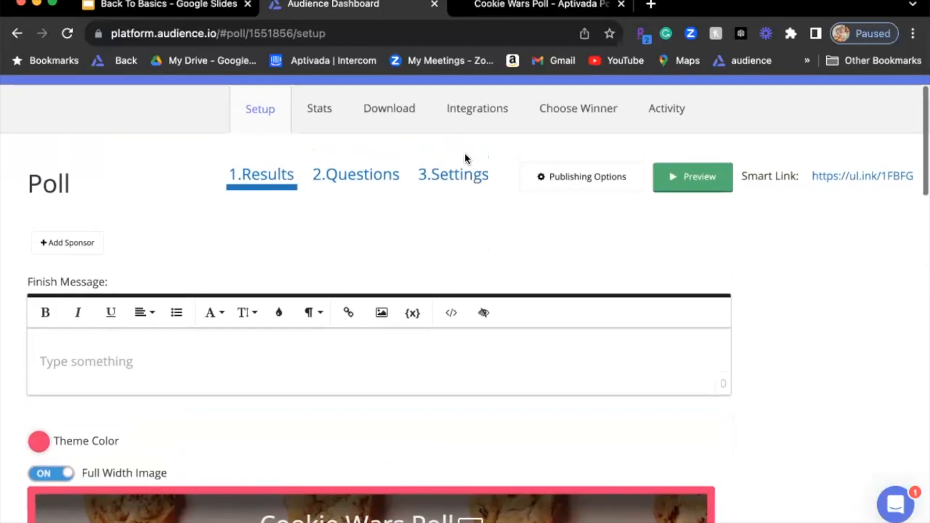
click(355, 174)
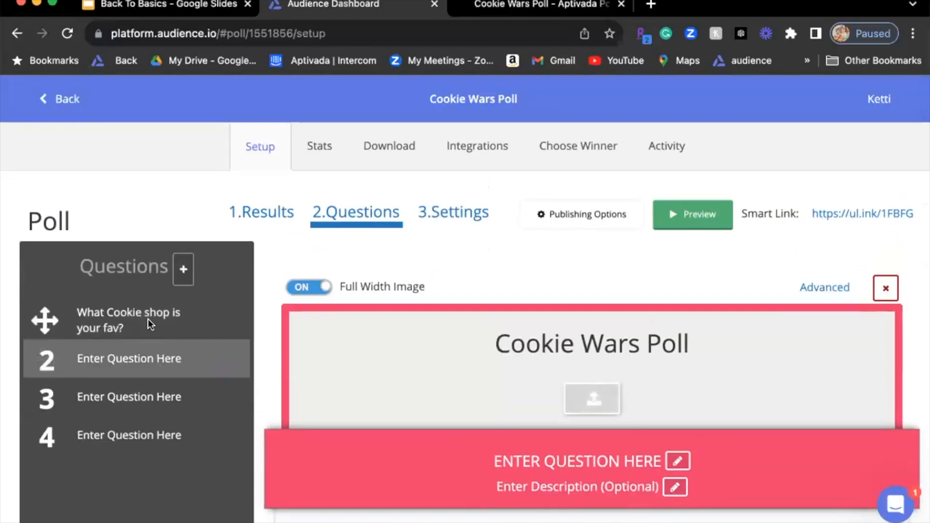
- Look over the cookie shop and placeholder questions, then leave the poll editor
scroll(down, 3)
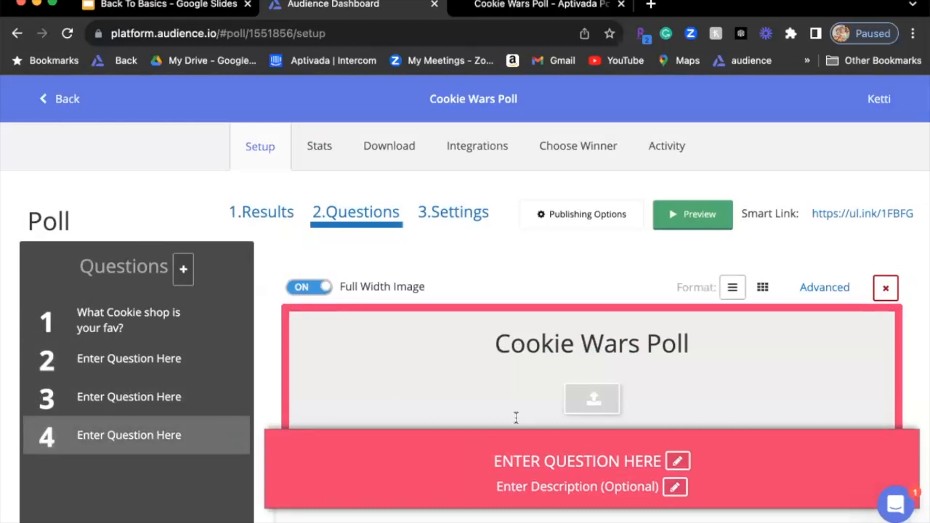
mouse_move(554, 296)
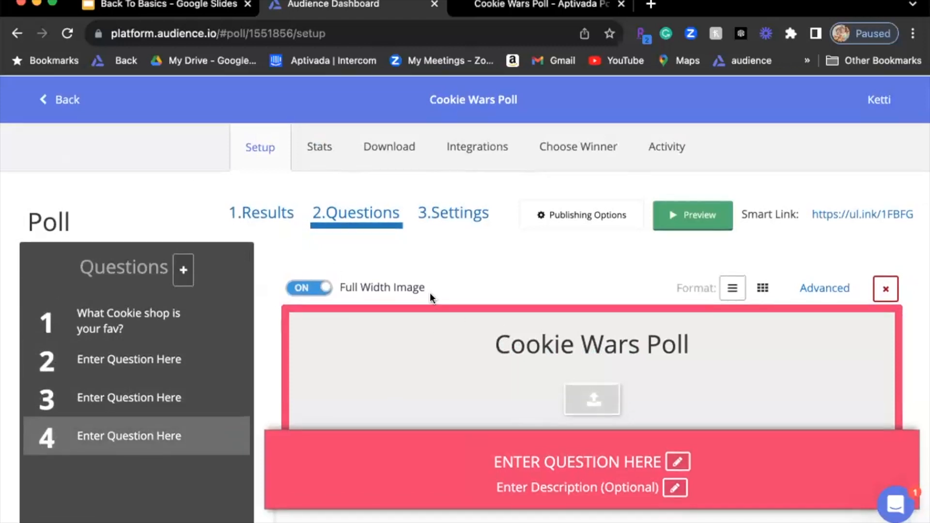
scroll(down, 3)
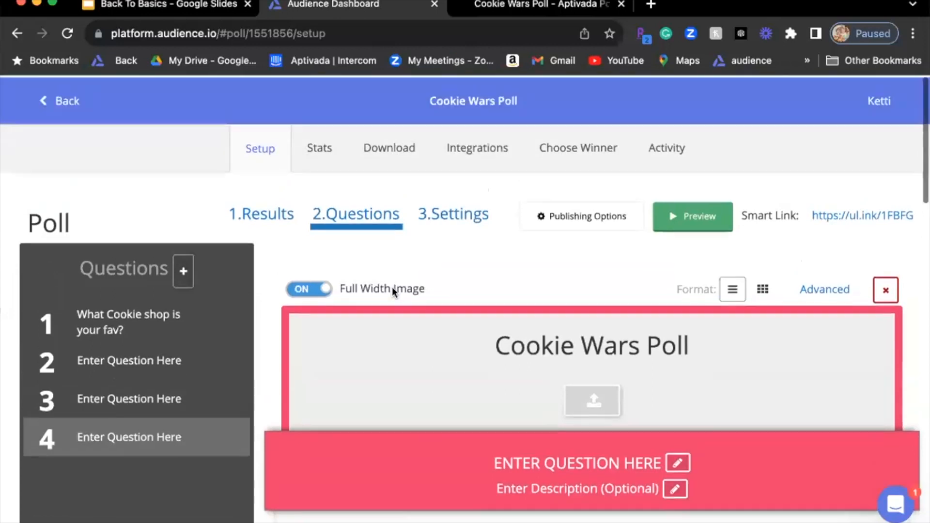
click(59, 99)
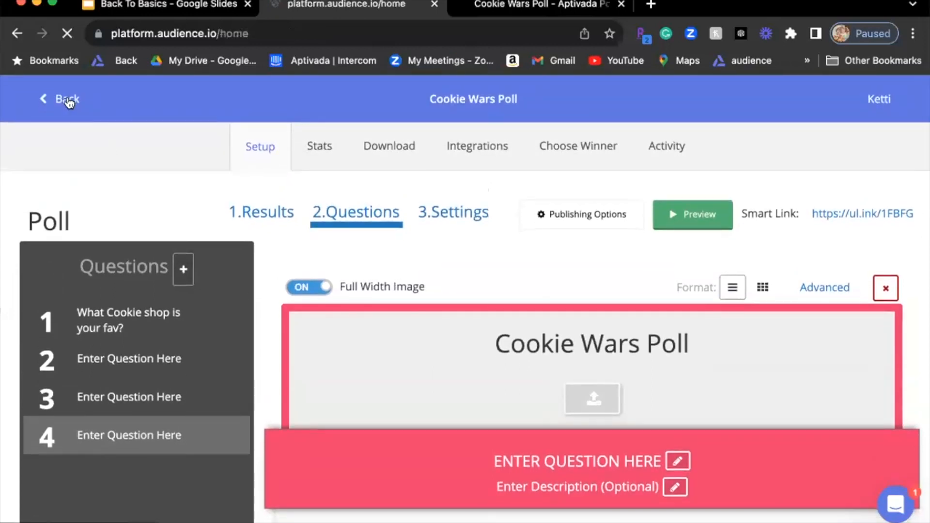
- From the dashboard home, open Campaign Templates, listing templates like Back To School and Father's Day
click(64, 99)
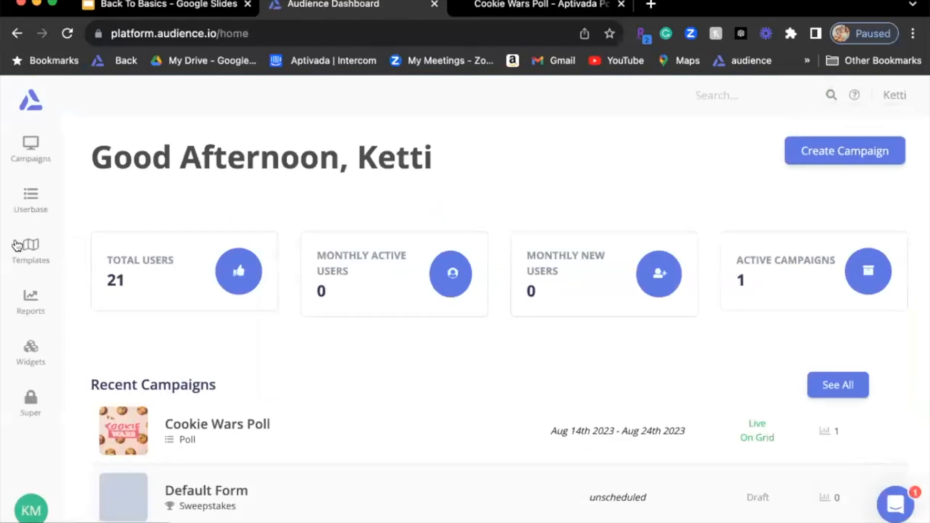
click(30, 249)
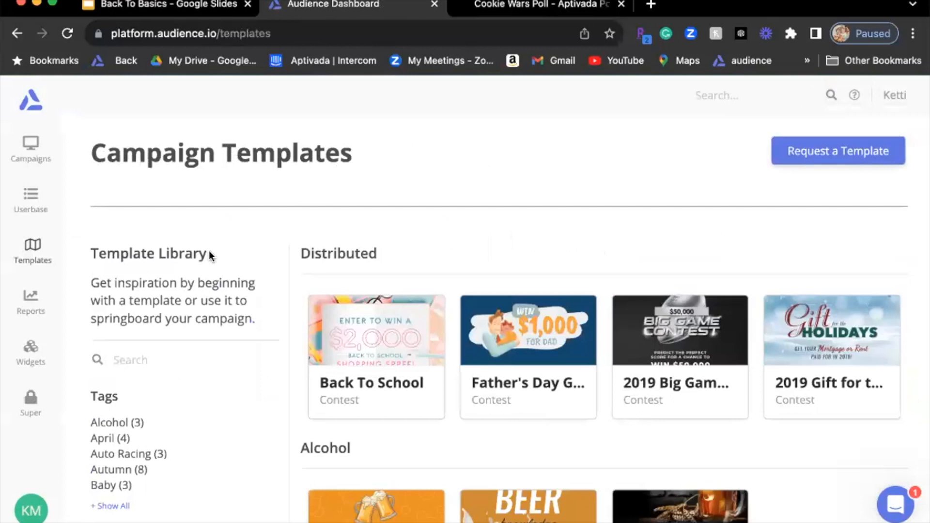
mouse_move(195, 273)
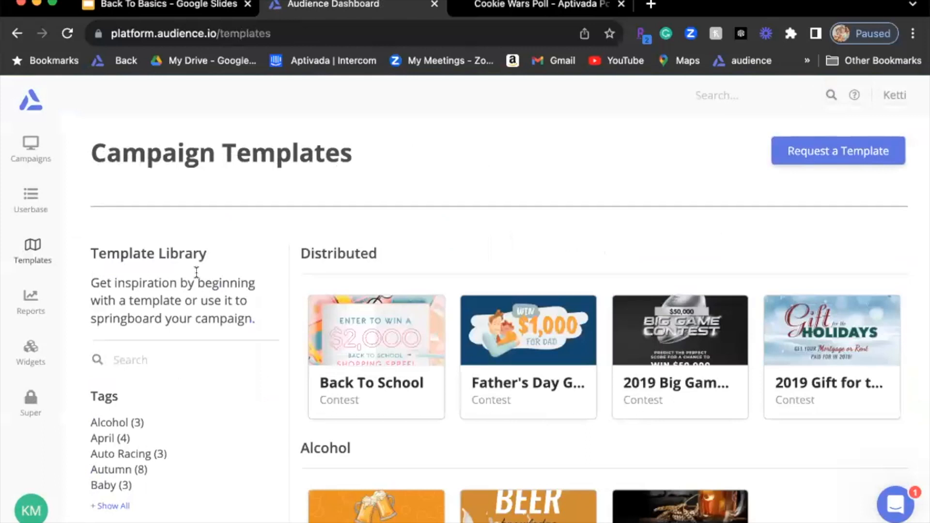
- Expand the full tag list and browse the 13 Basketball-tagged templates
scroll(down, 3)
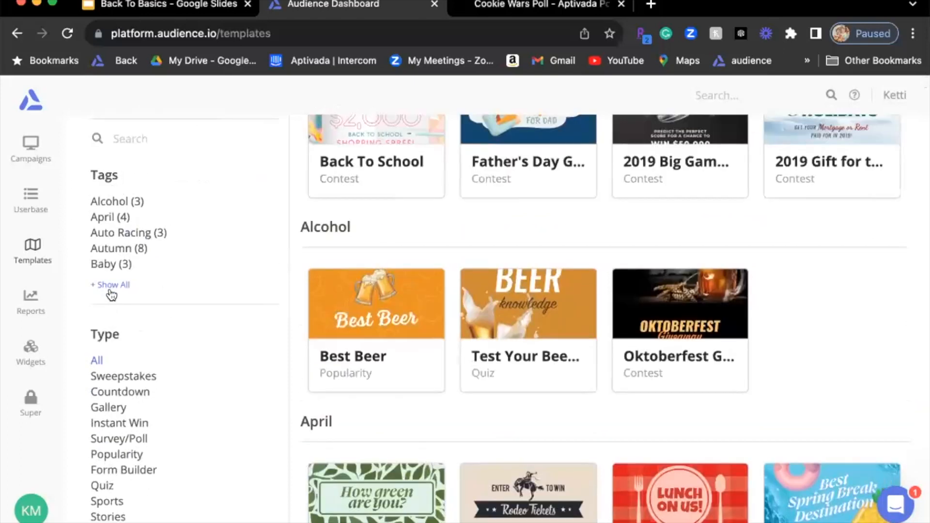
click(110, 285)
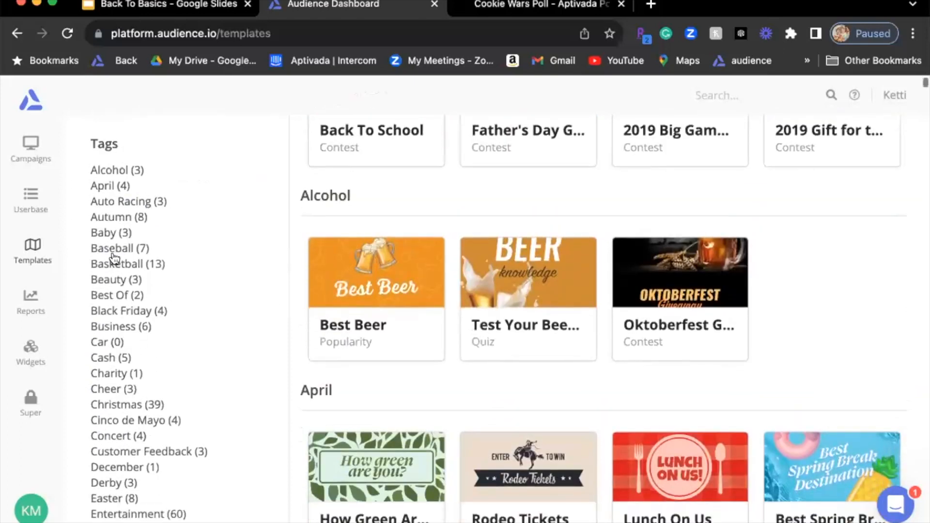
scroll(down, 3)
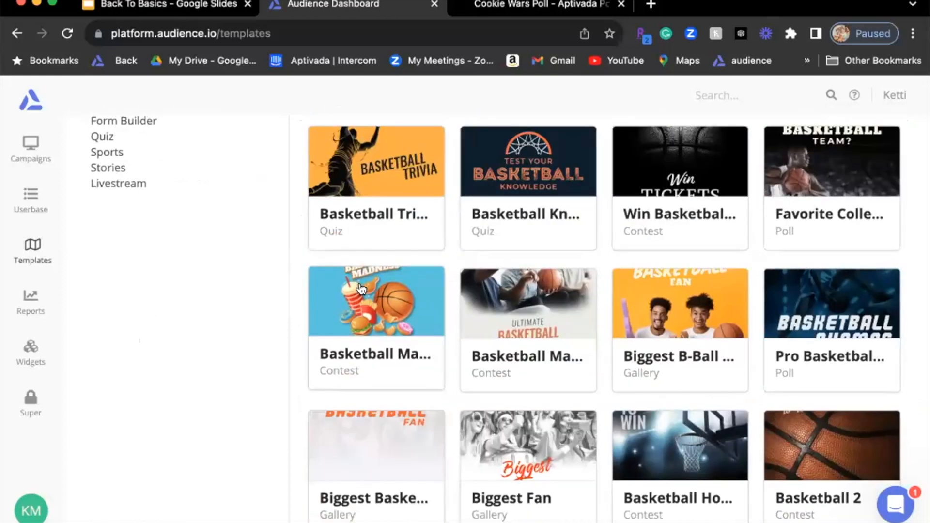
mouse_move(377, 214)
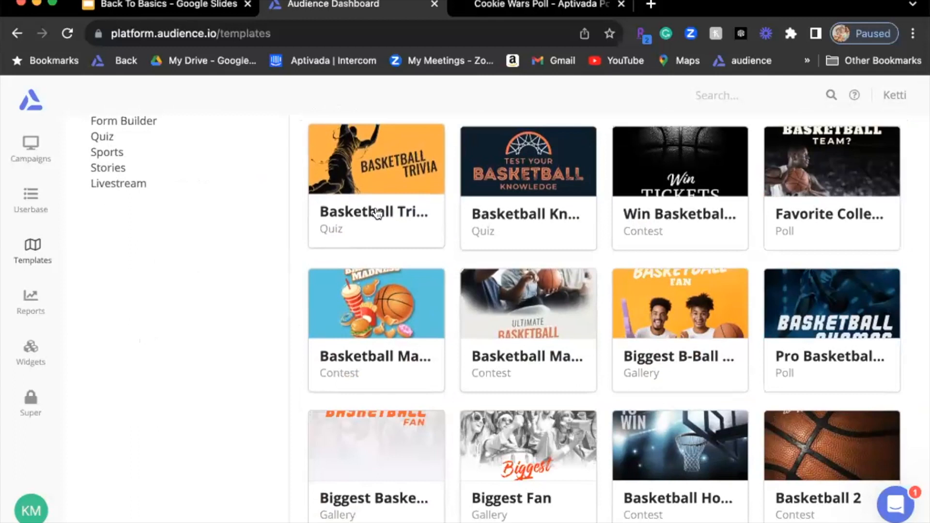
scroll(down, 3)
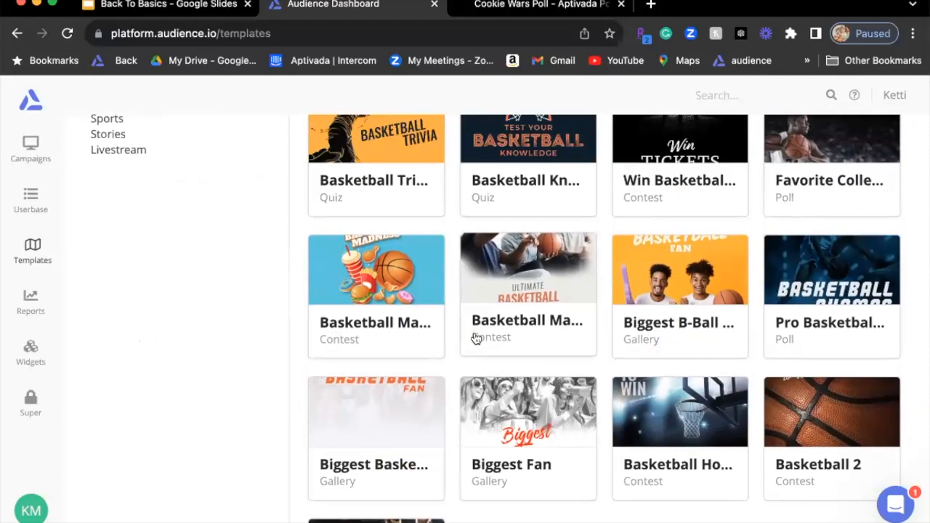
scroll(down, 3)
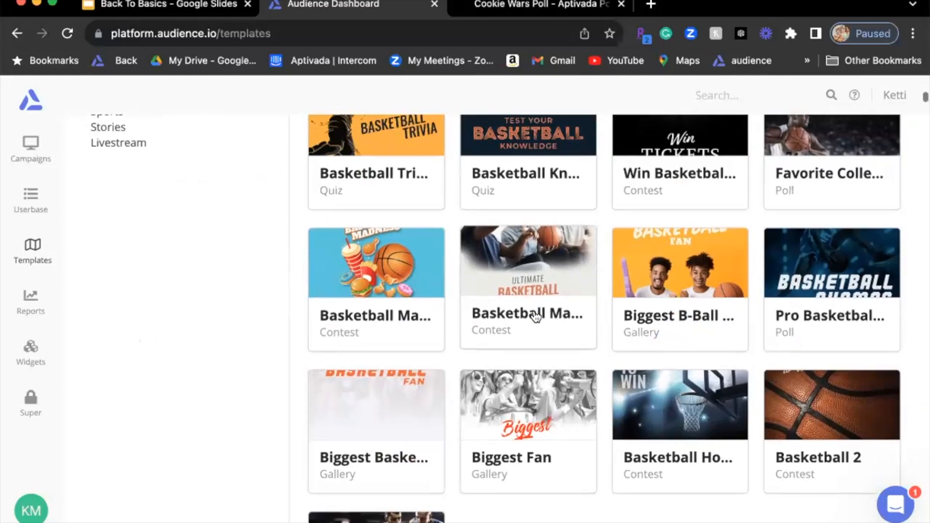
scroll(down, 3)
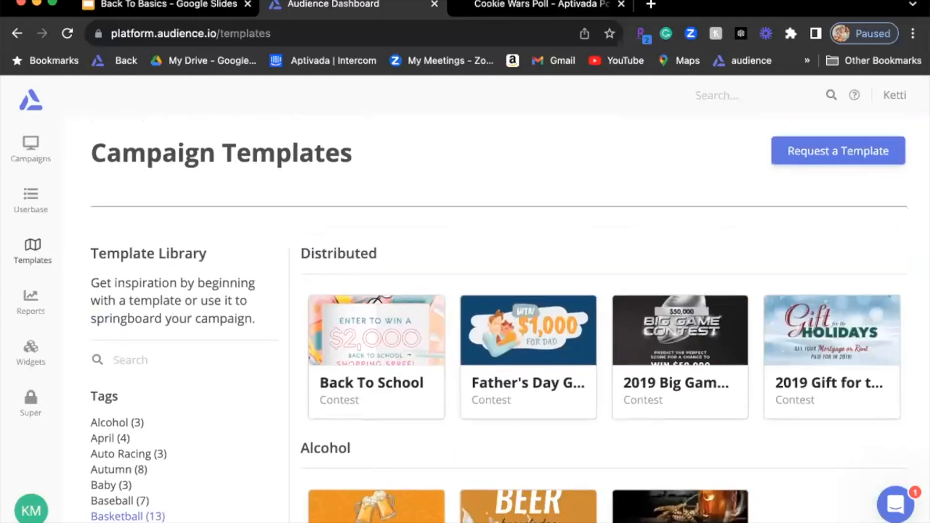
scroll(down, 3)
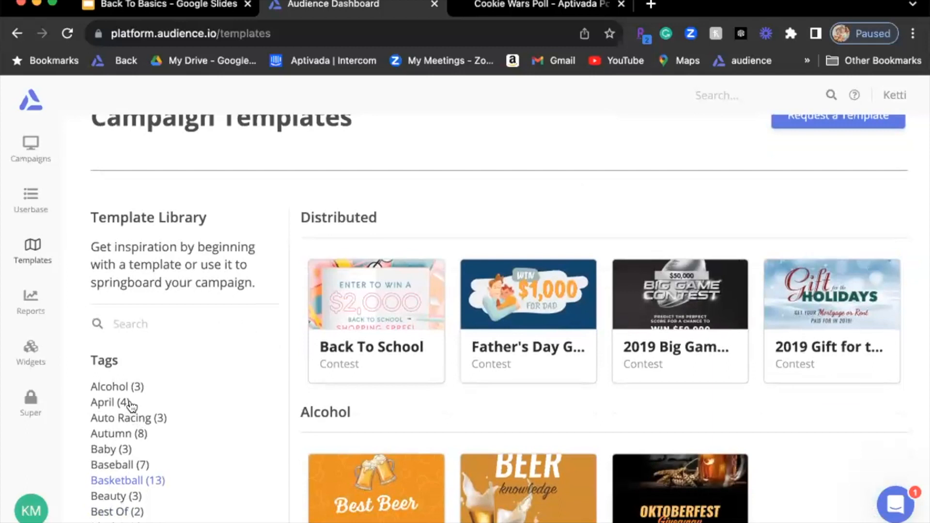
mouse_move(287, 326)
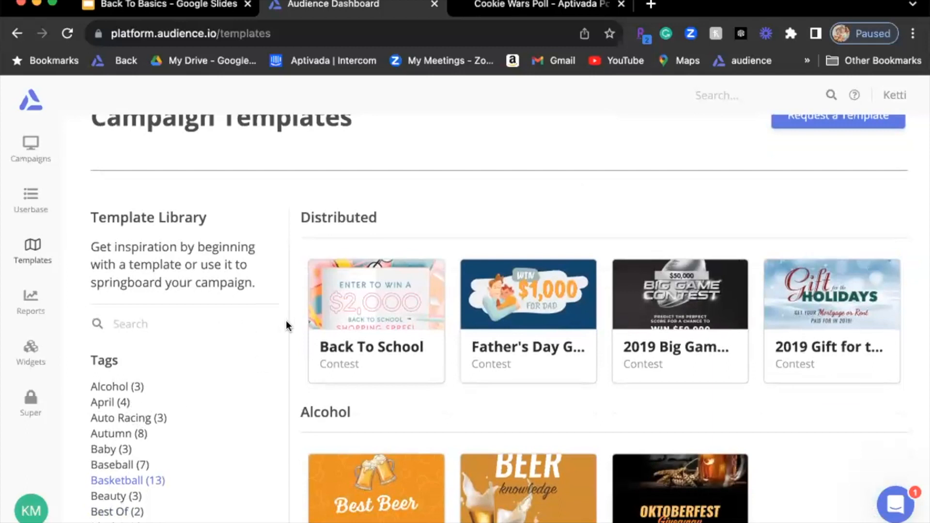
mouse_move(260, 375)
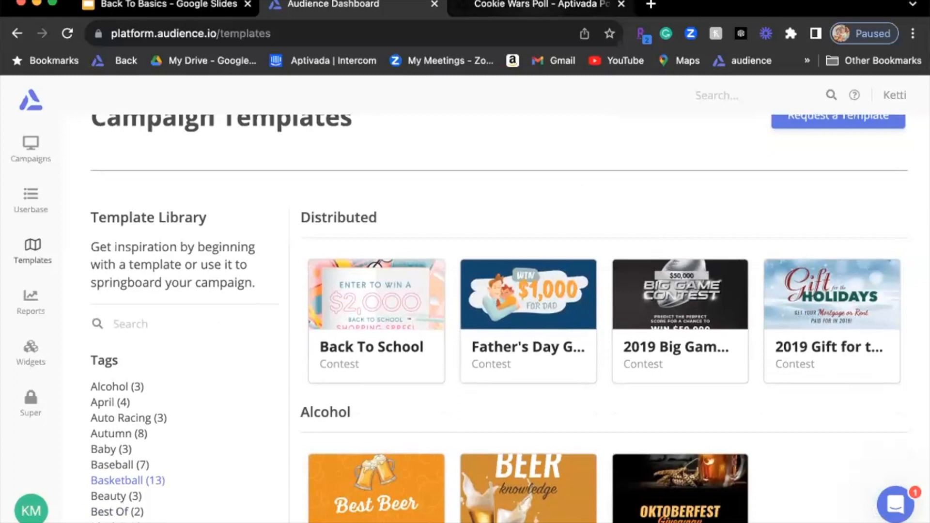
mouse_move(574, 8)
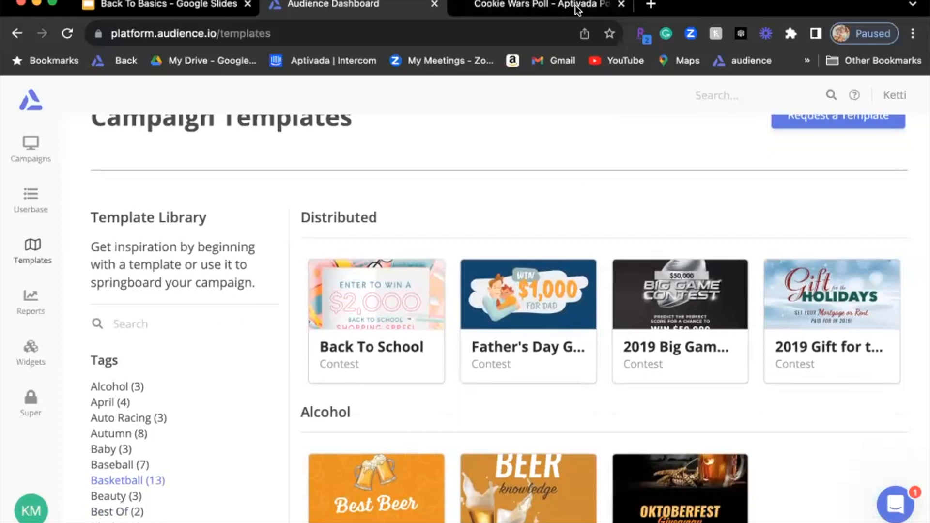